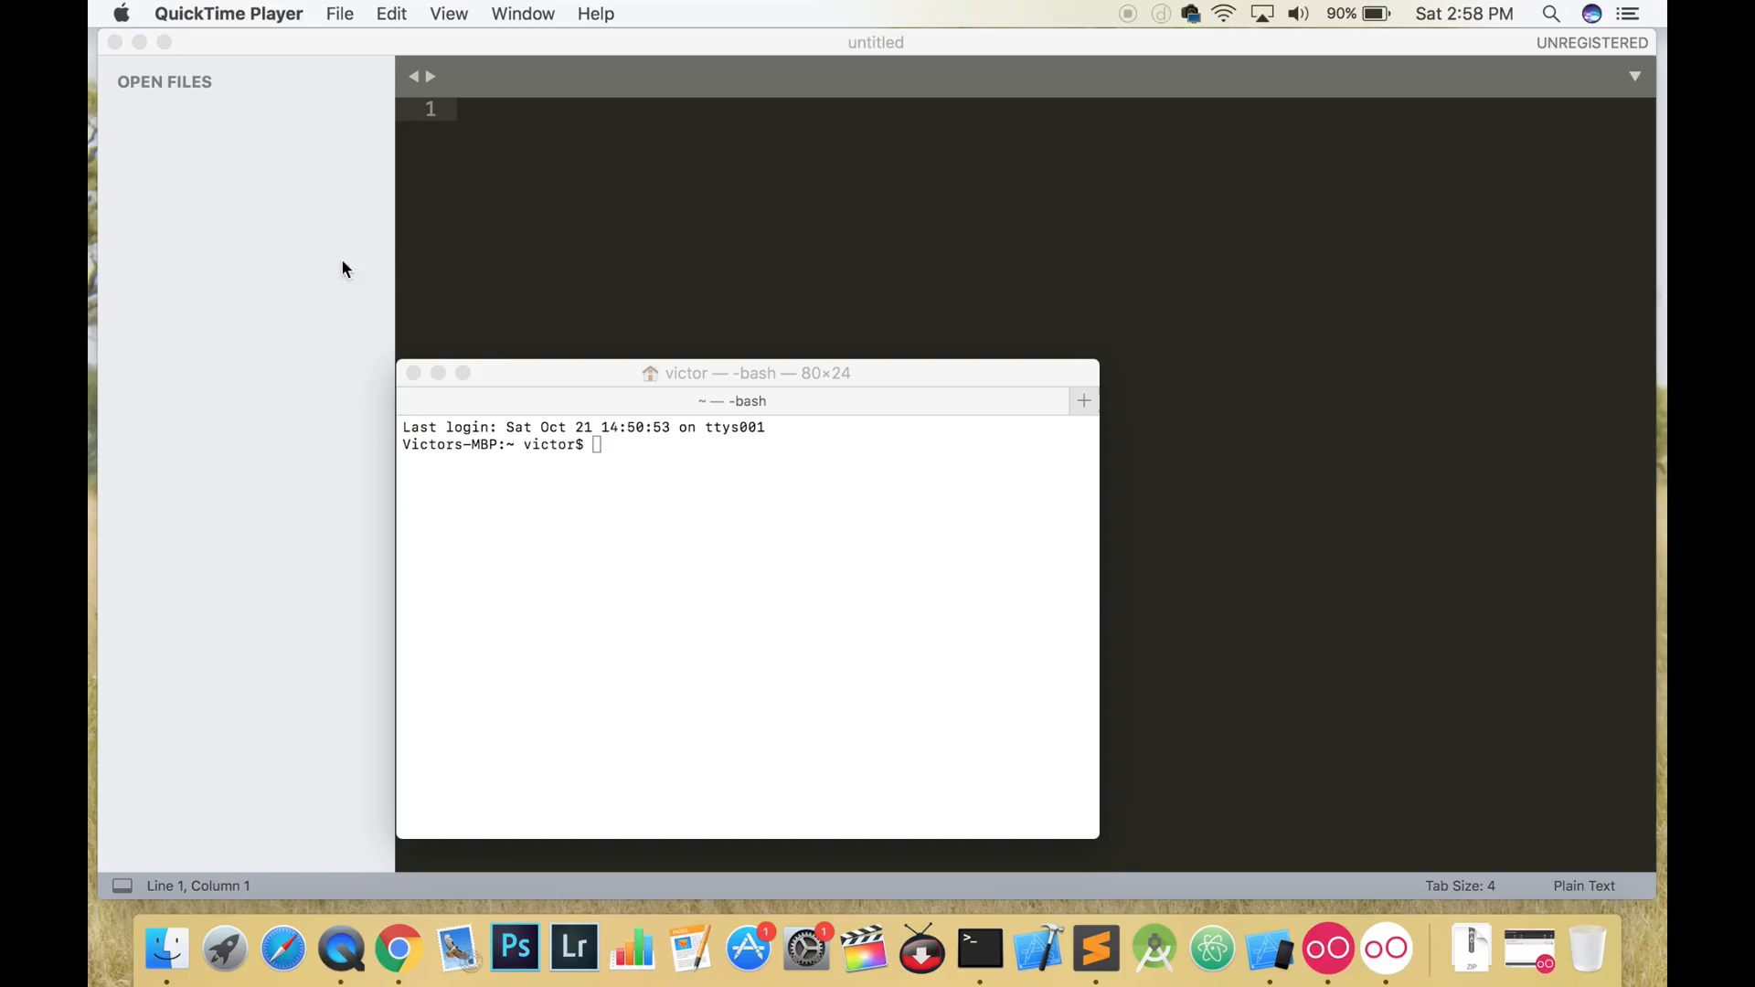
- Change into the projects folder and run react-native init tutorial1
{"action": "type", "text": "cd projects"}
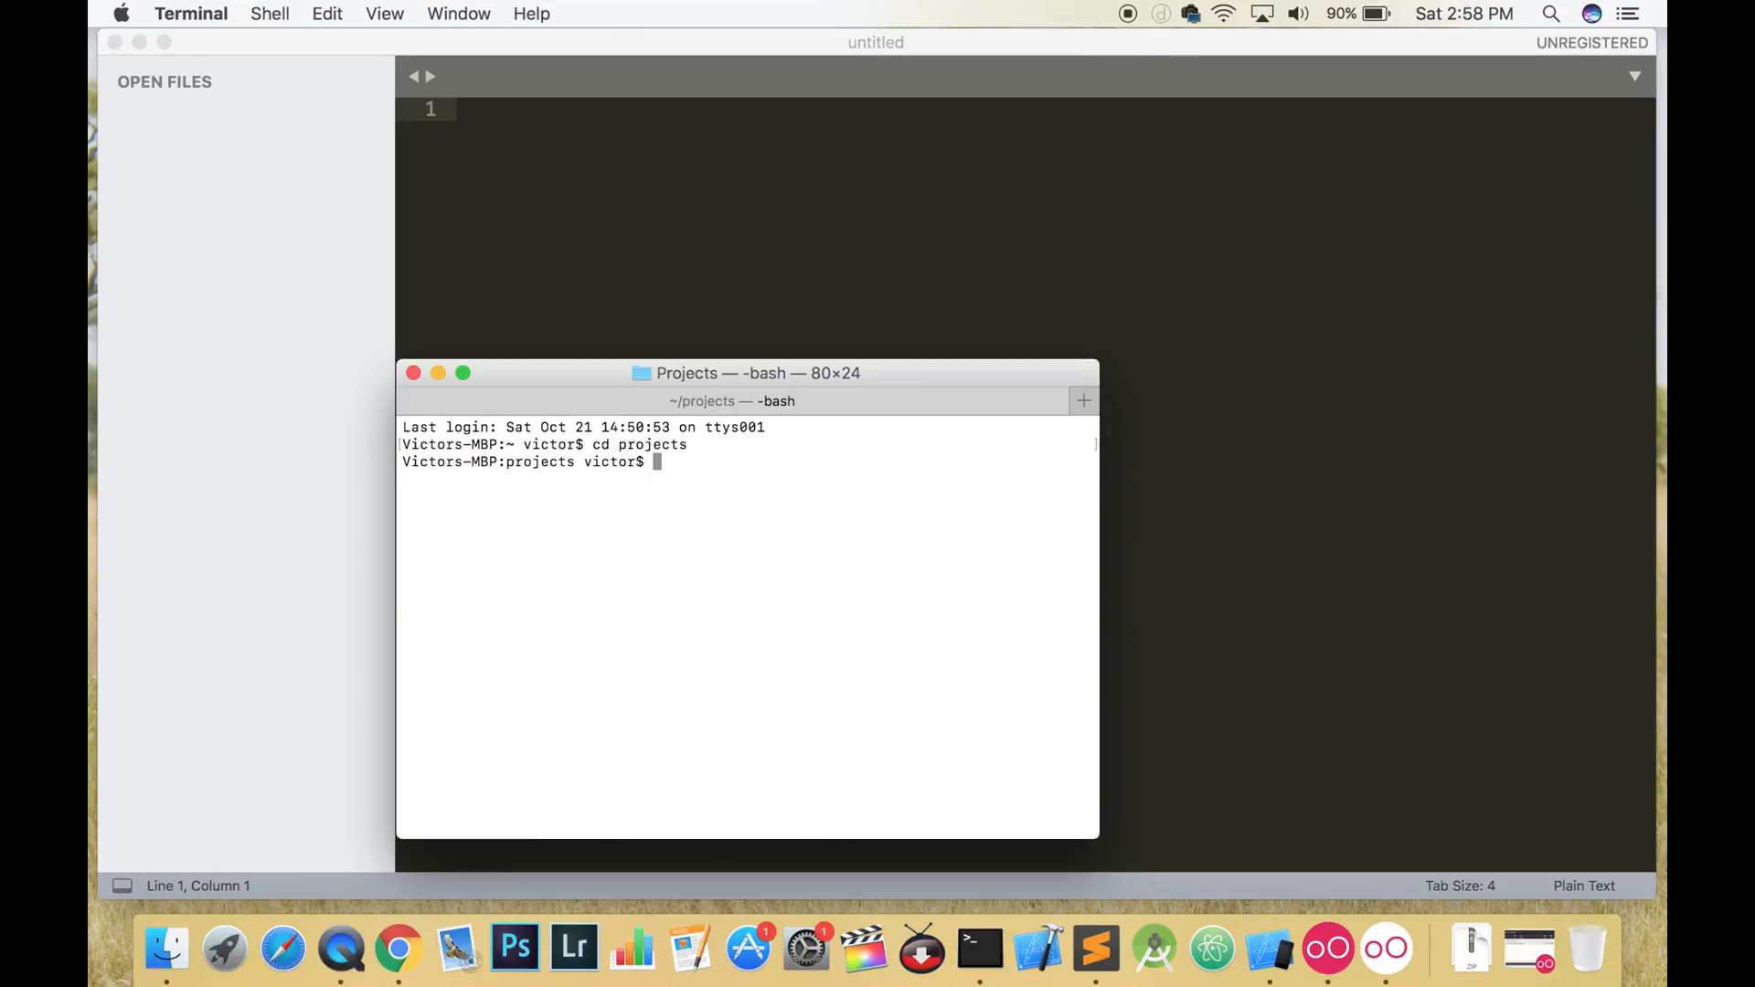
{"action": "type", "text": "react"}
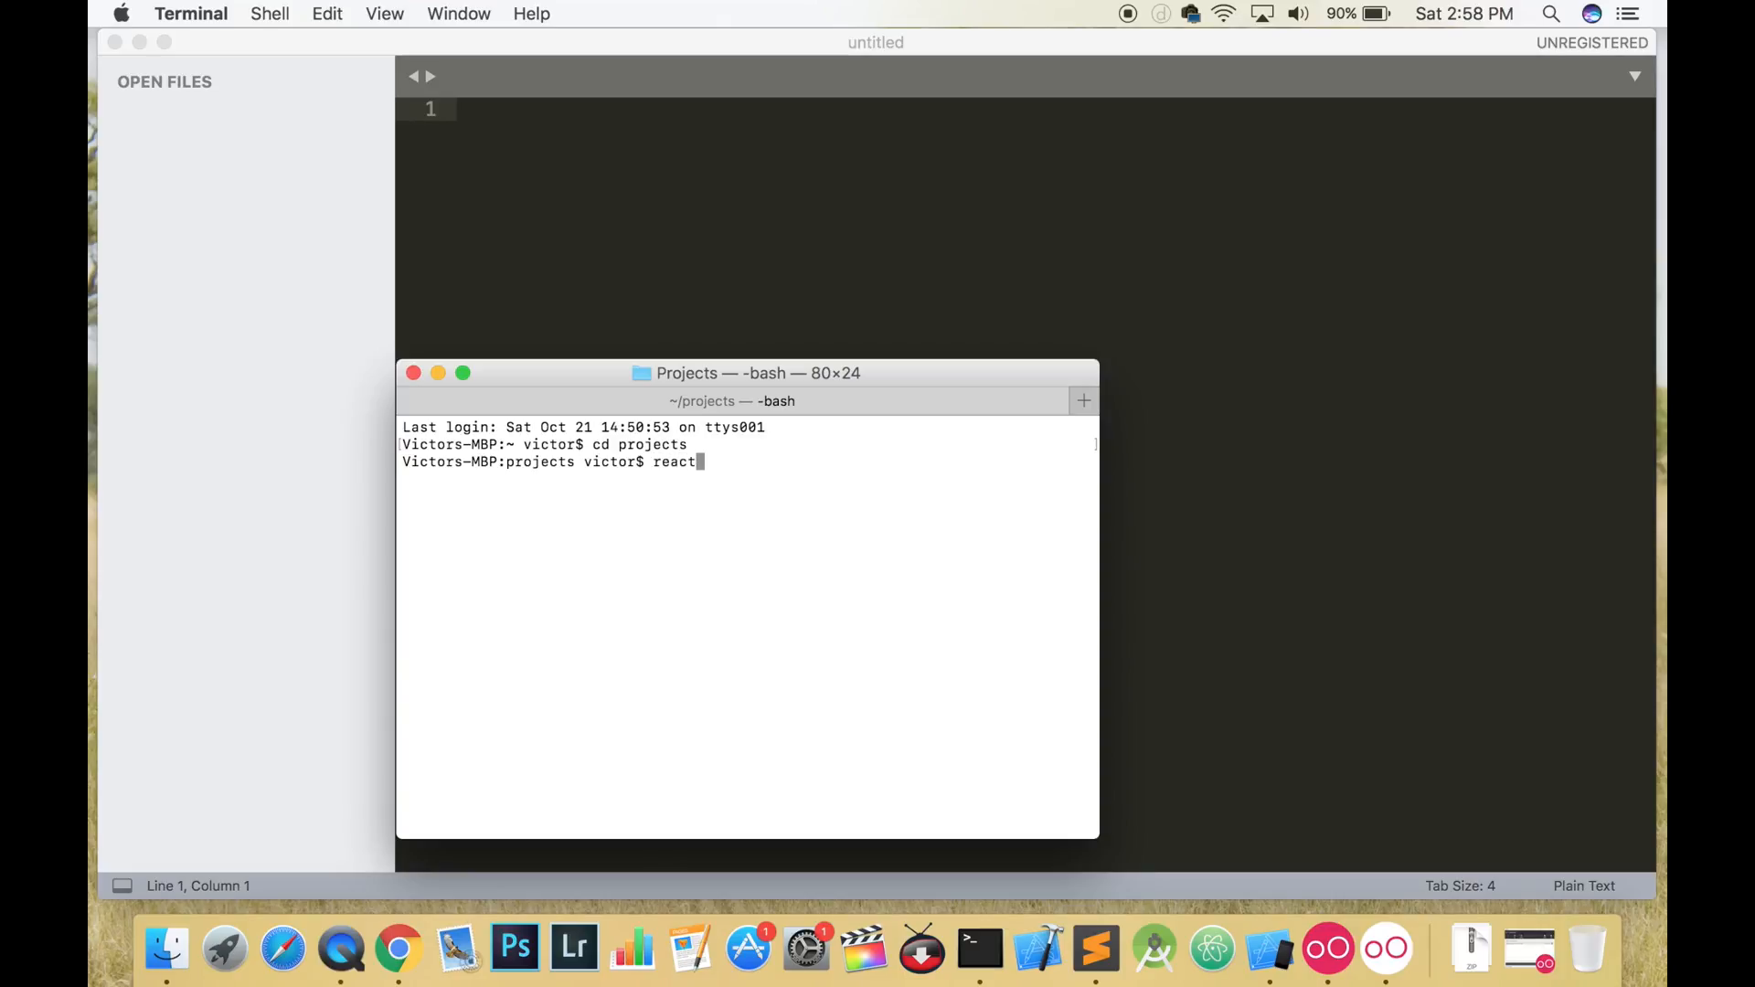
{"action": "type", "text": "-native ini"}
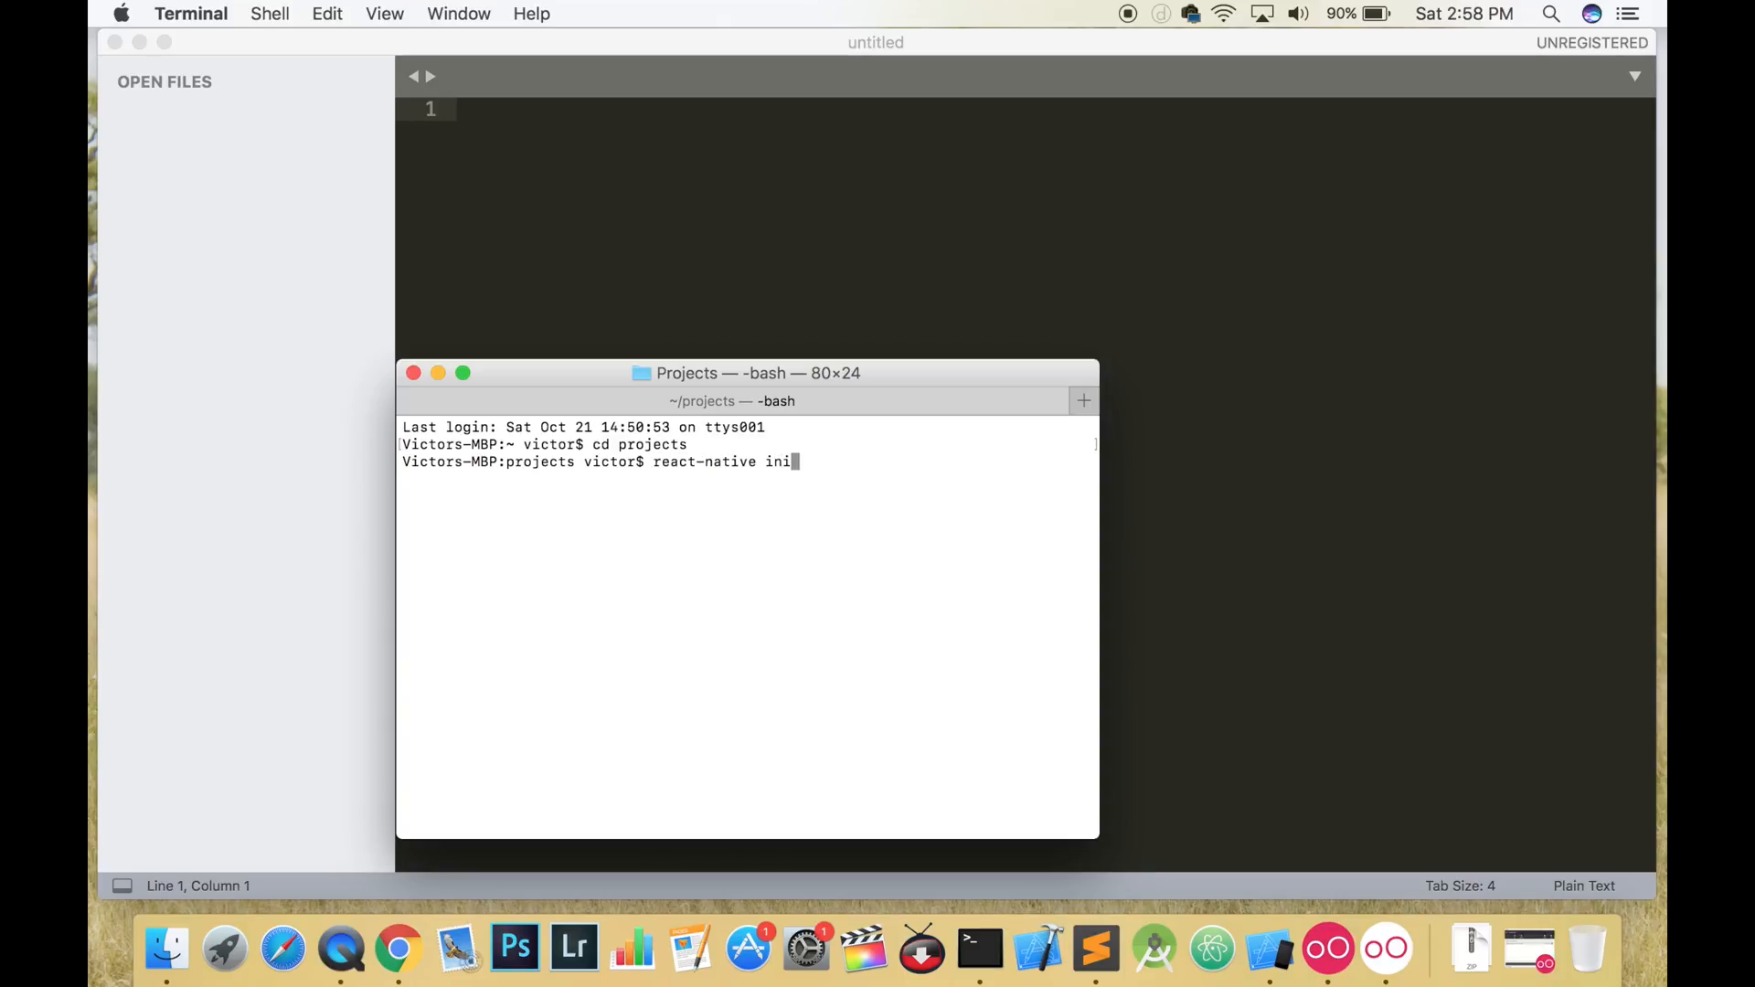
{"action": "type", "text": "t tutorial1"}
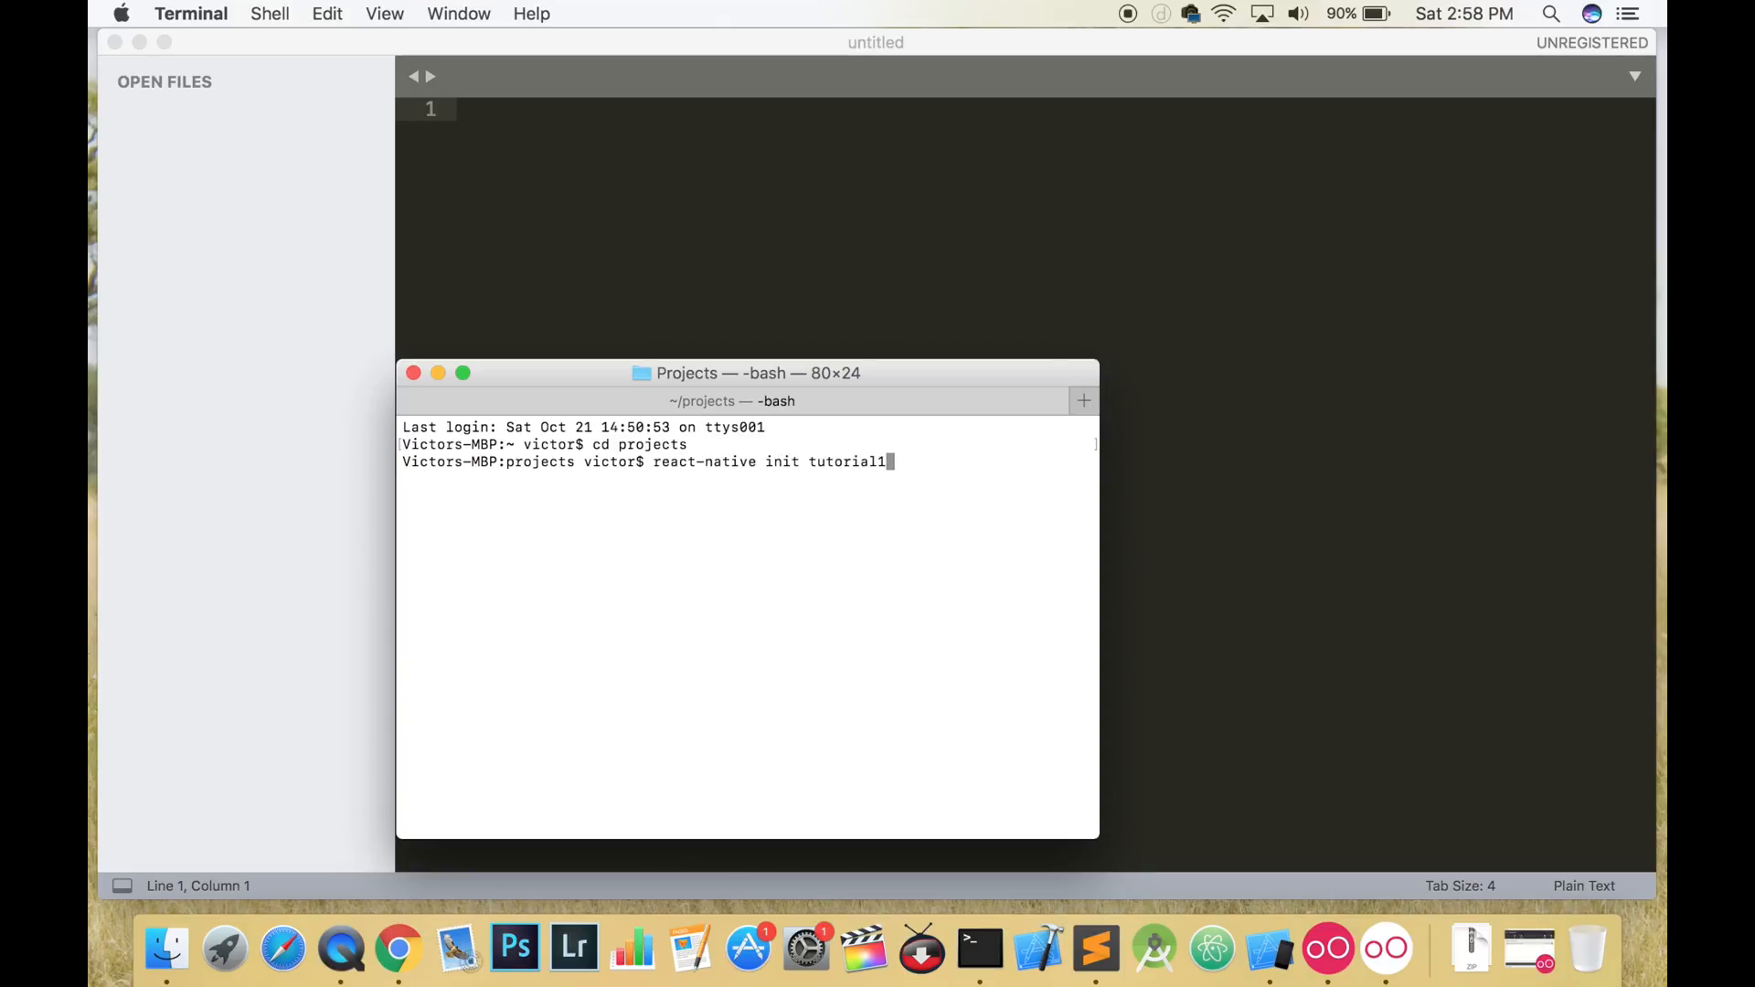
{"action": "key", "text": "enter"}
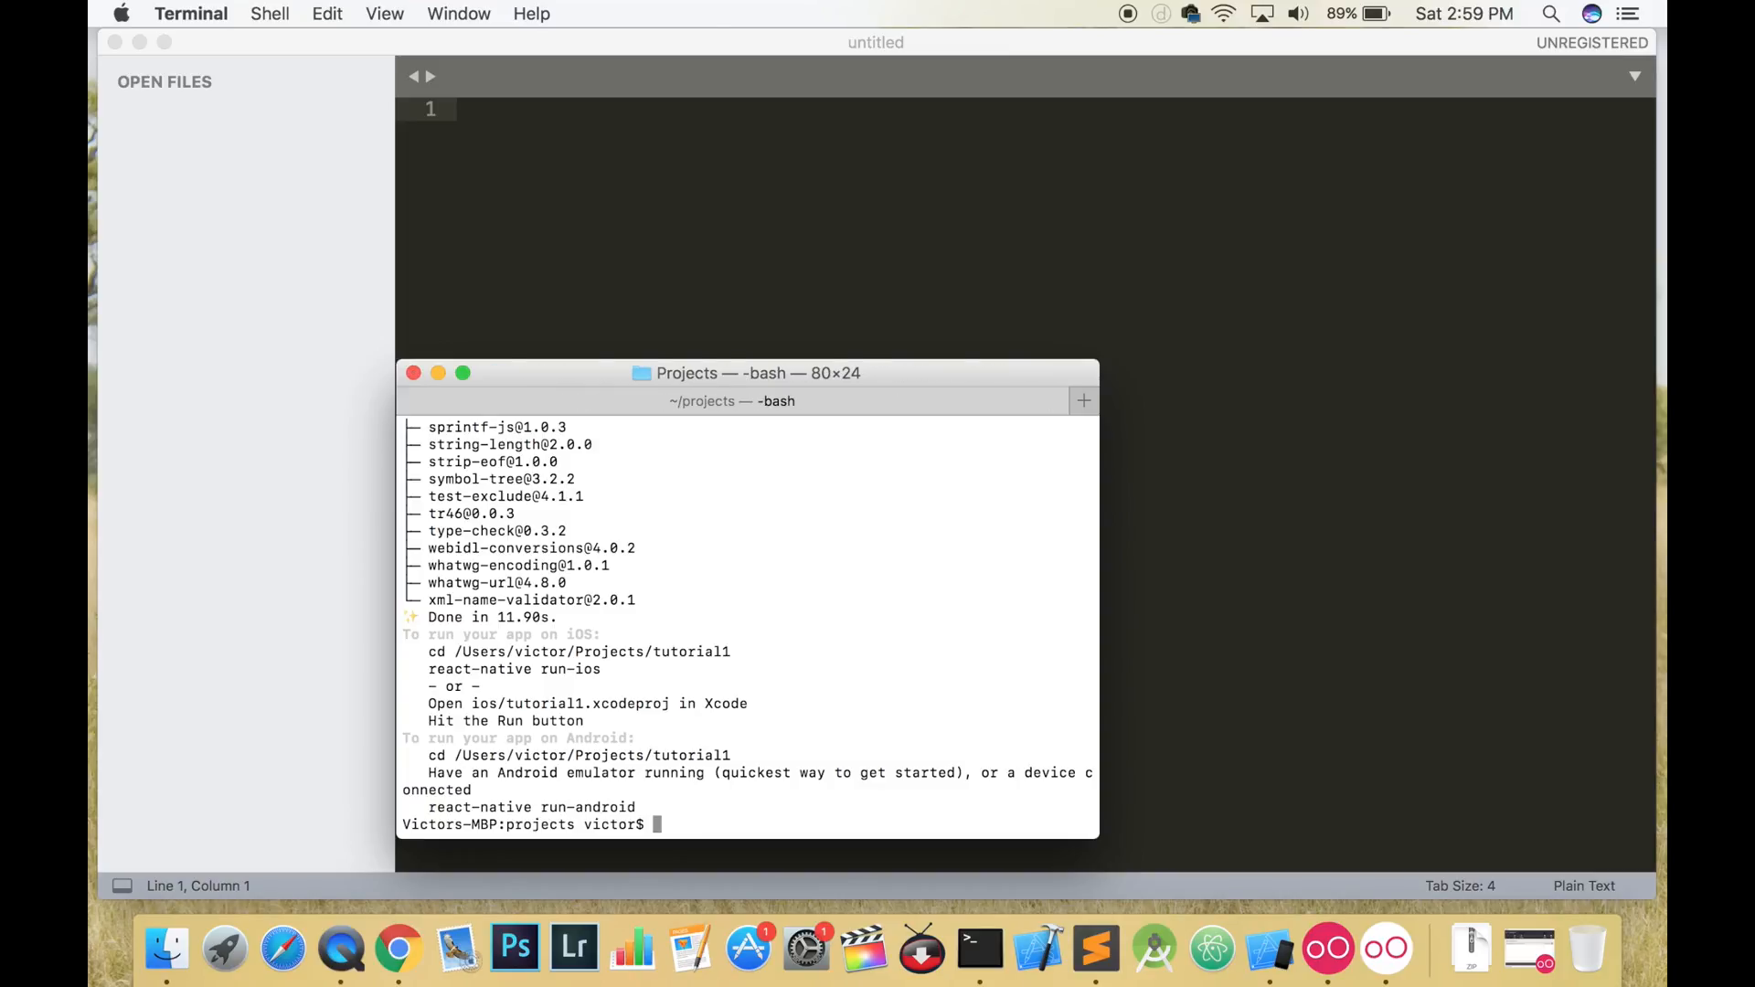
- Open the Projects/tutorial1 folder in Sublime Text via File > Open
{"action": "left_click", "coordinate": [298, 13]}
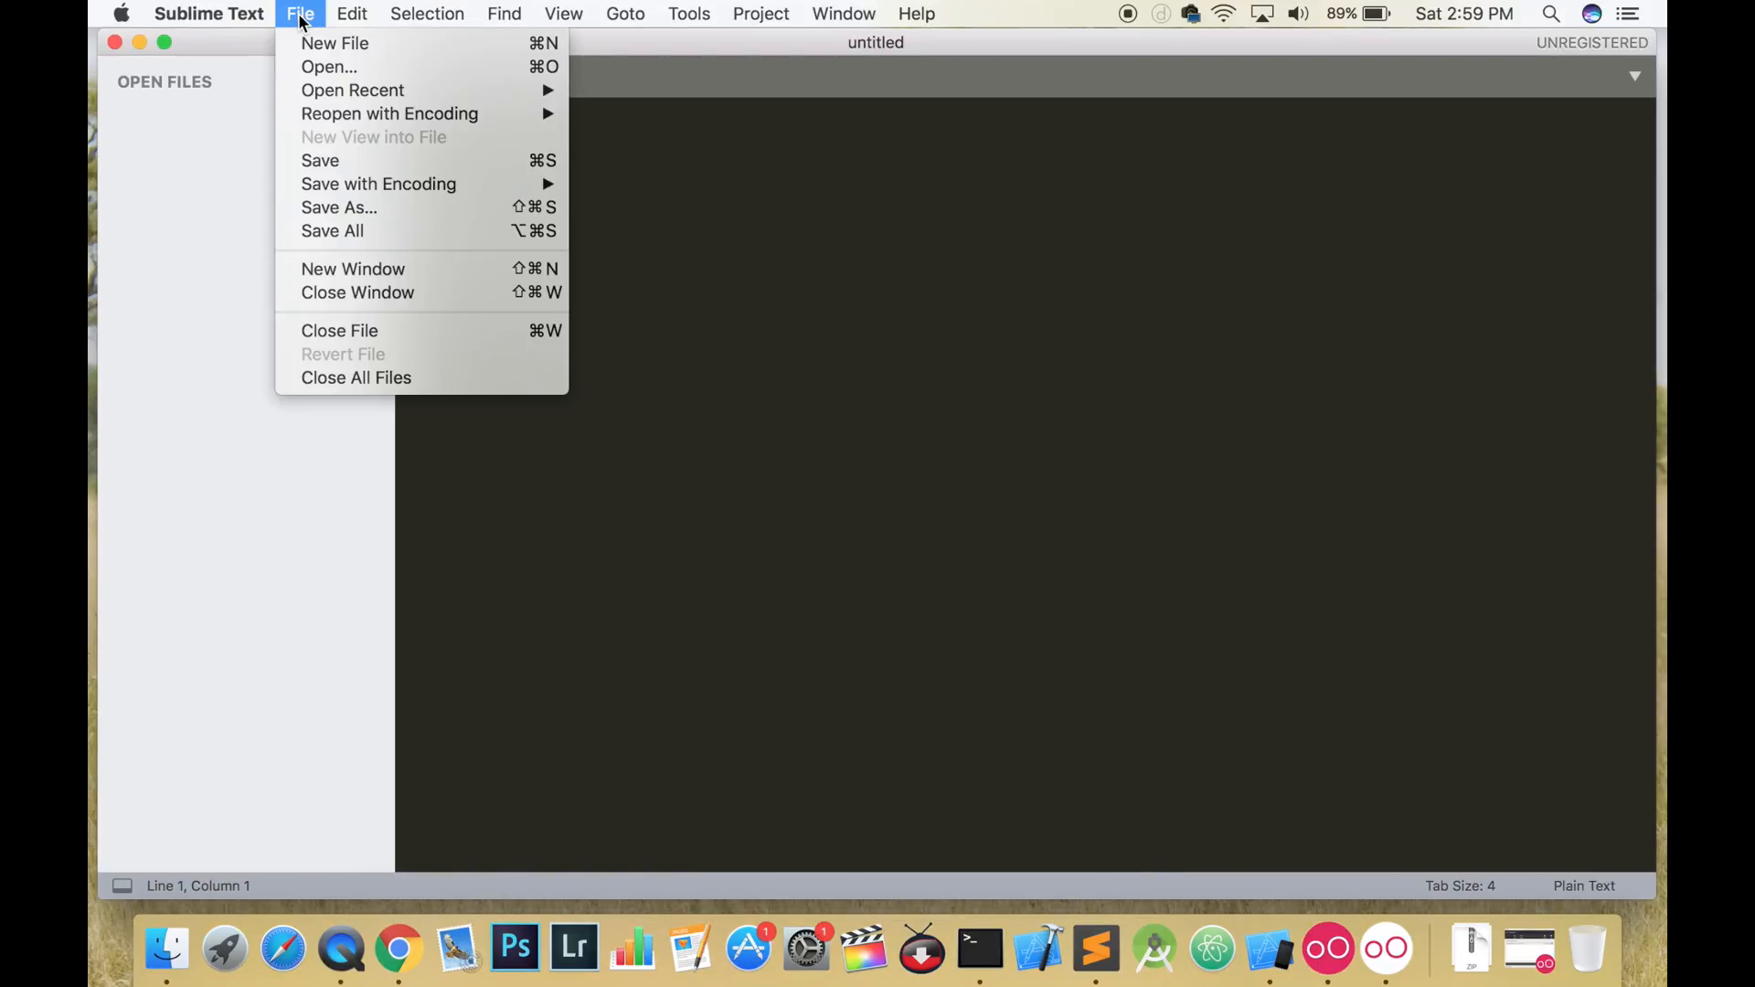
{"action": "left_click", "coordinate": [327, 65]}
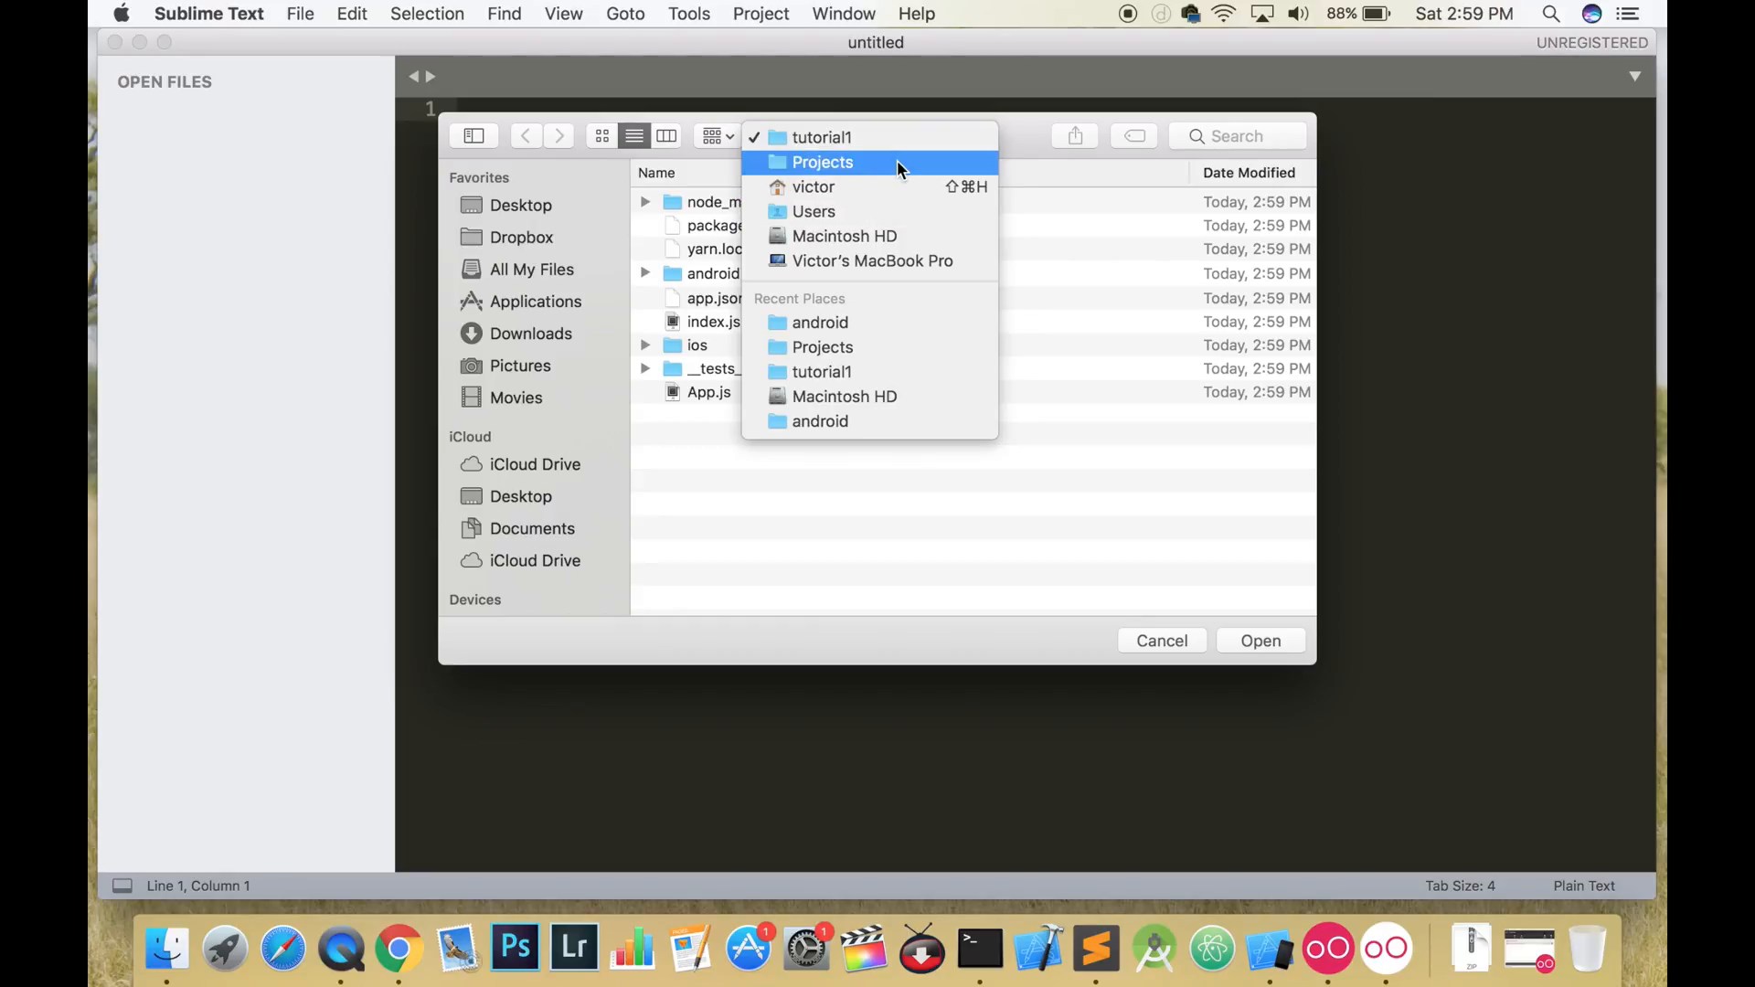
{"action": "left_click", "coordinate": [1259, 640]}
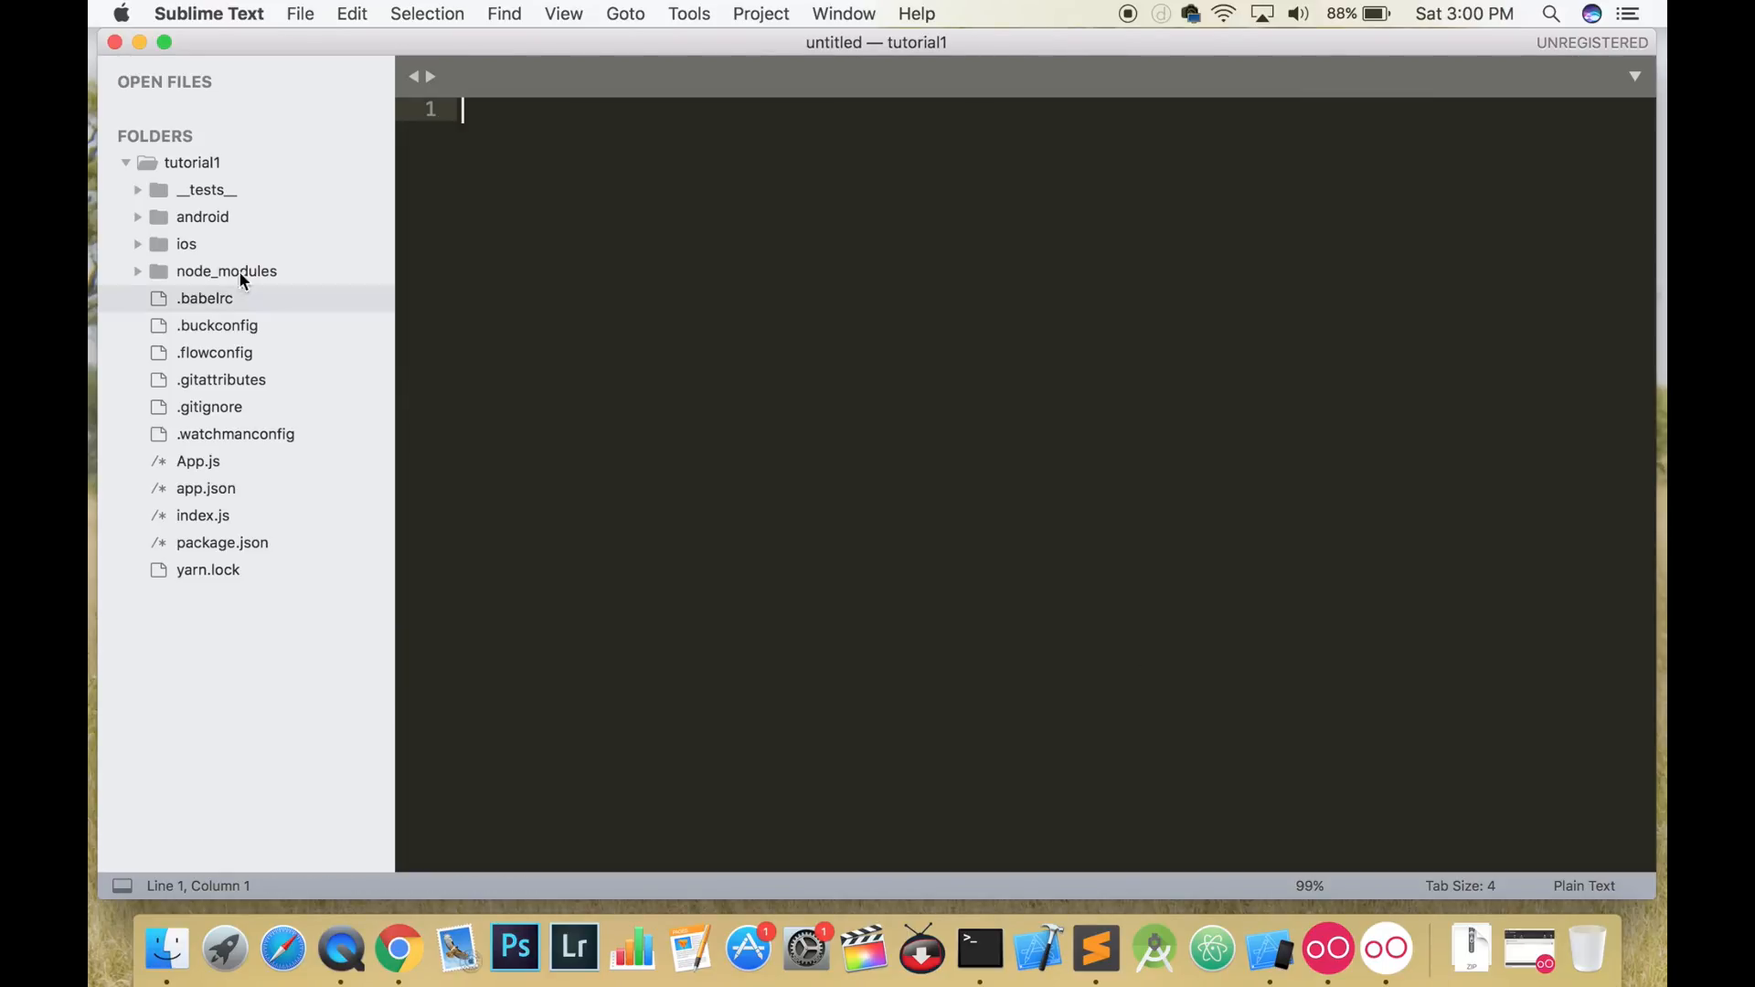
- Write sdk.dir = /Users/victor/Library/Android in a new file under the android folder
{"action": "left_click", "coordinate": [203, 216]}
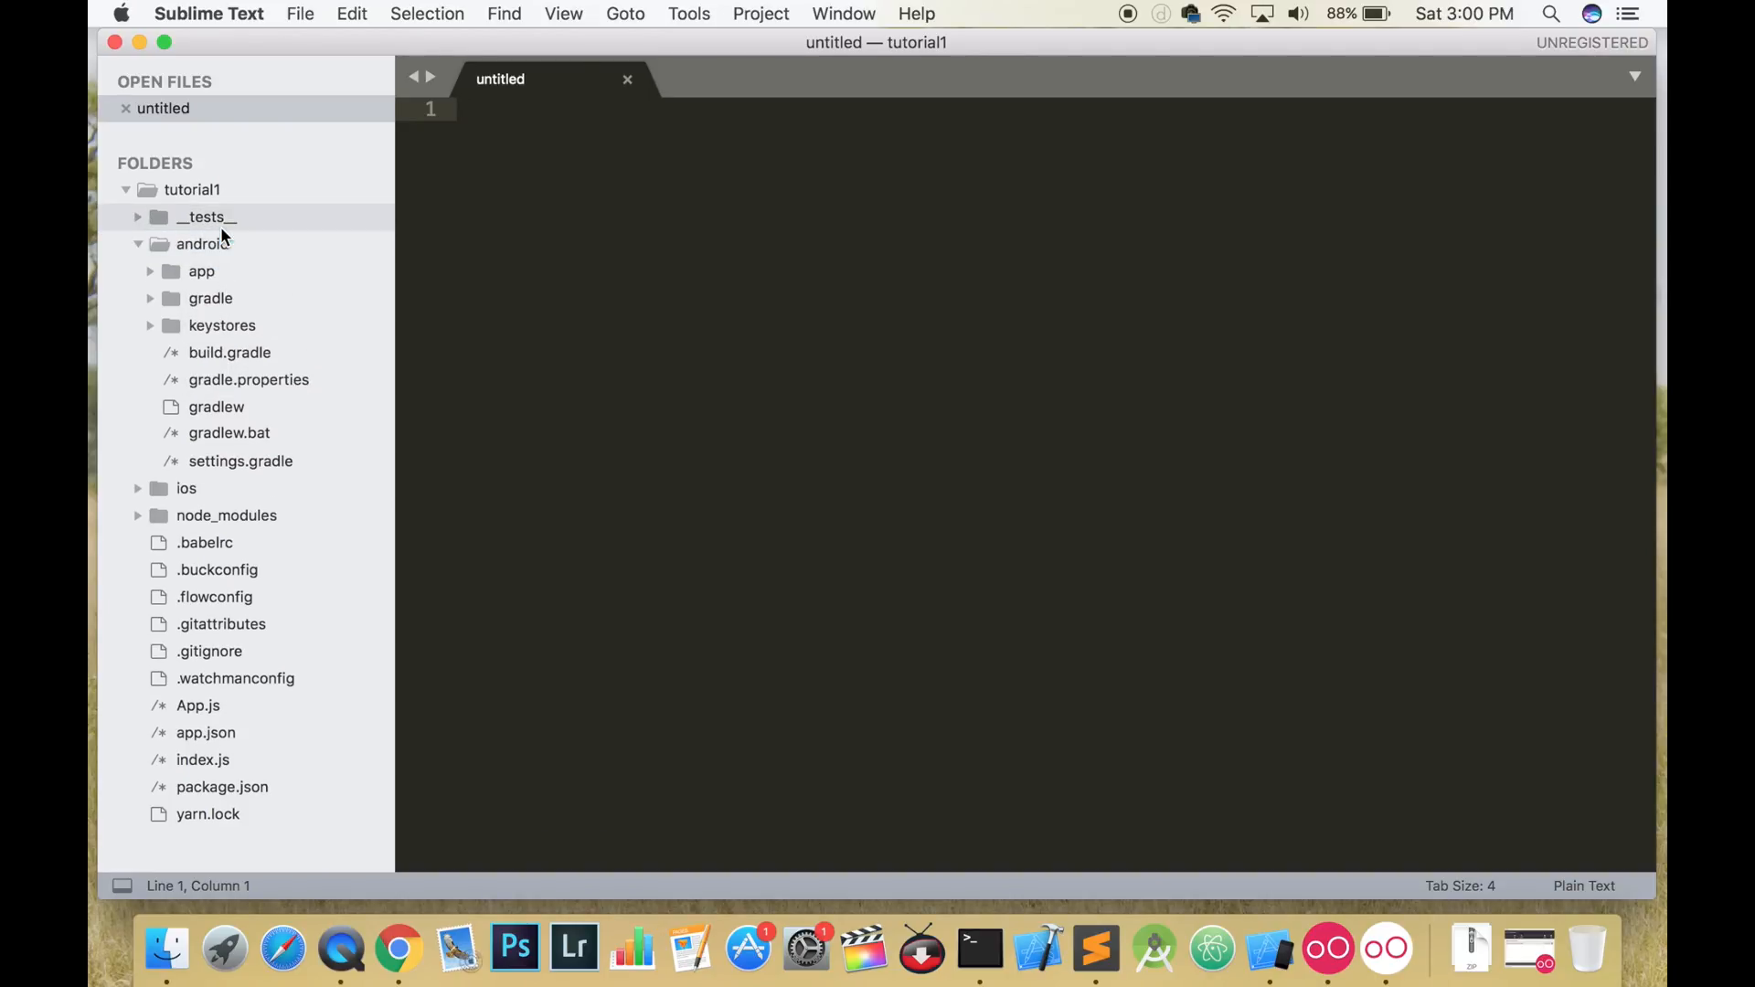
{"action": "type", "text": "sdk.dir"}
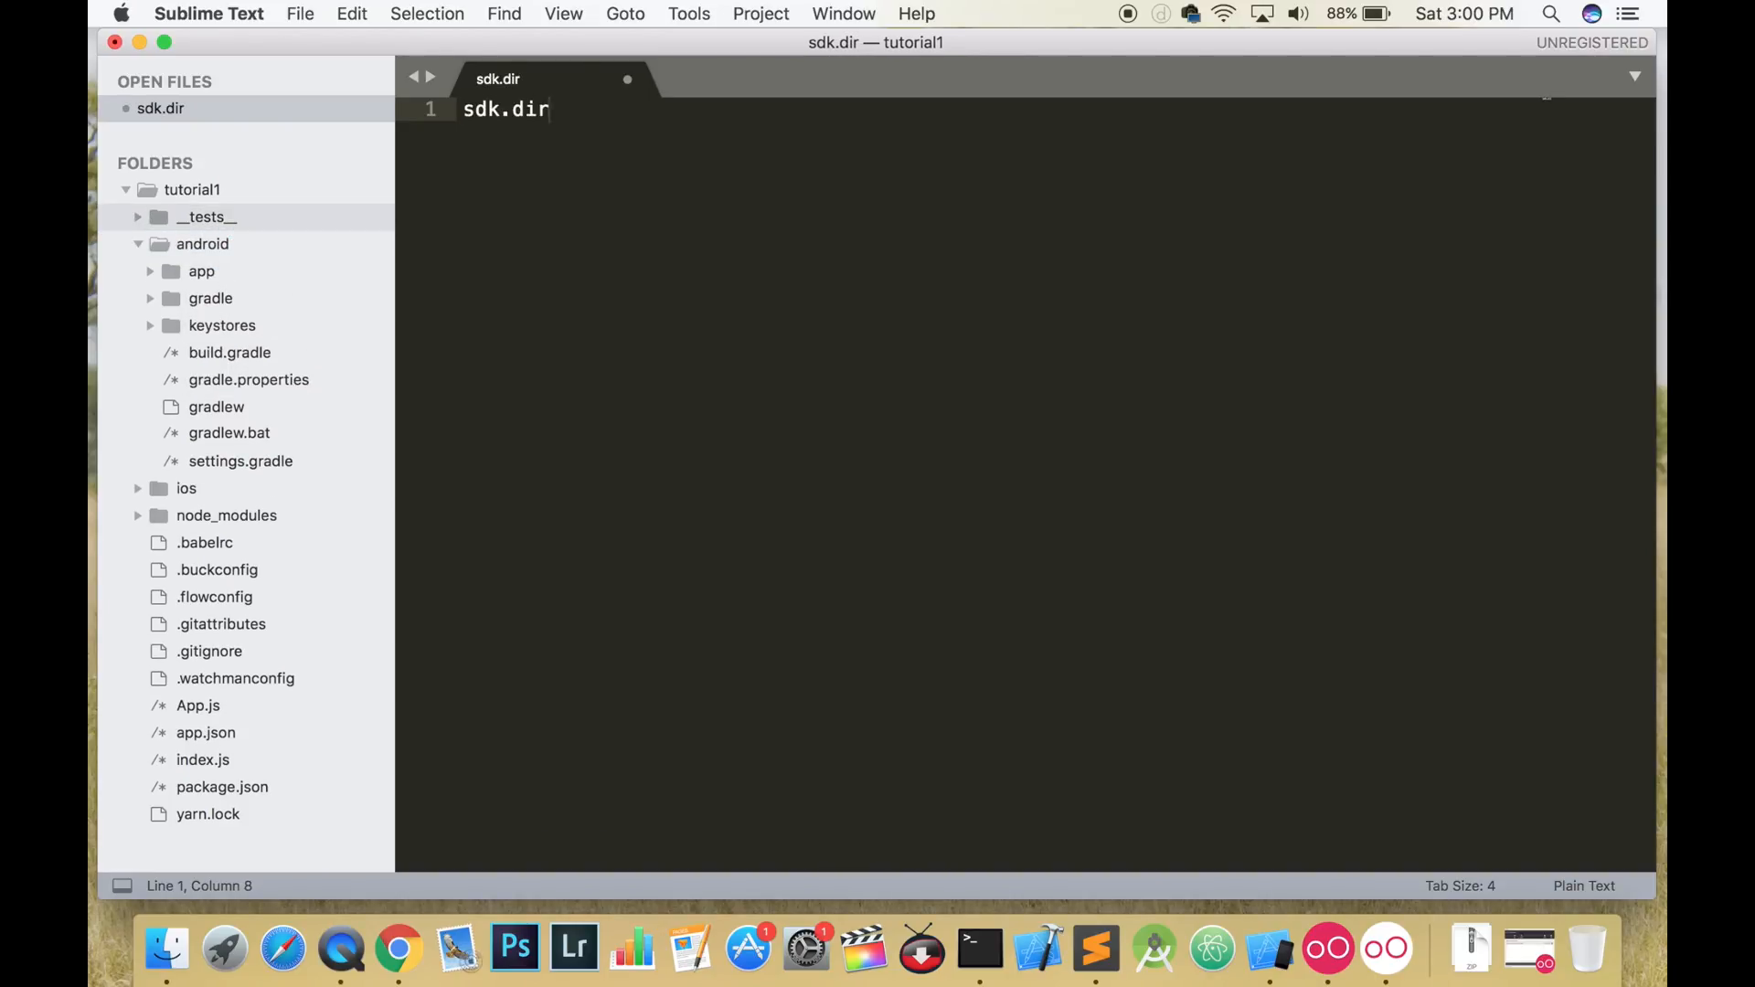
{"action": "type", "text": "= /Users/"}
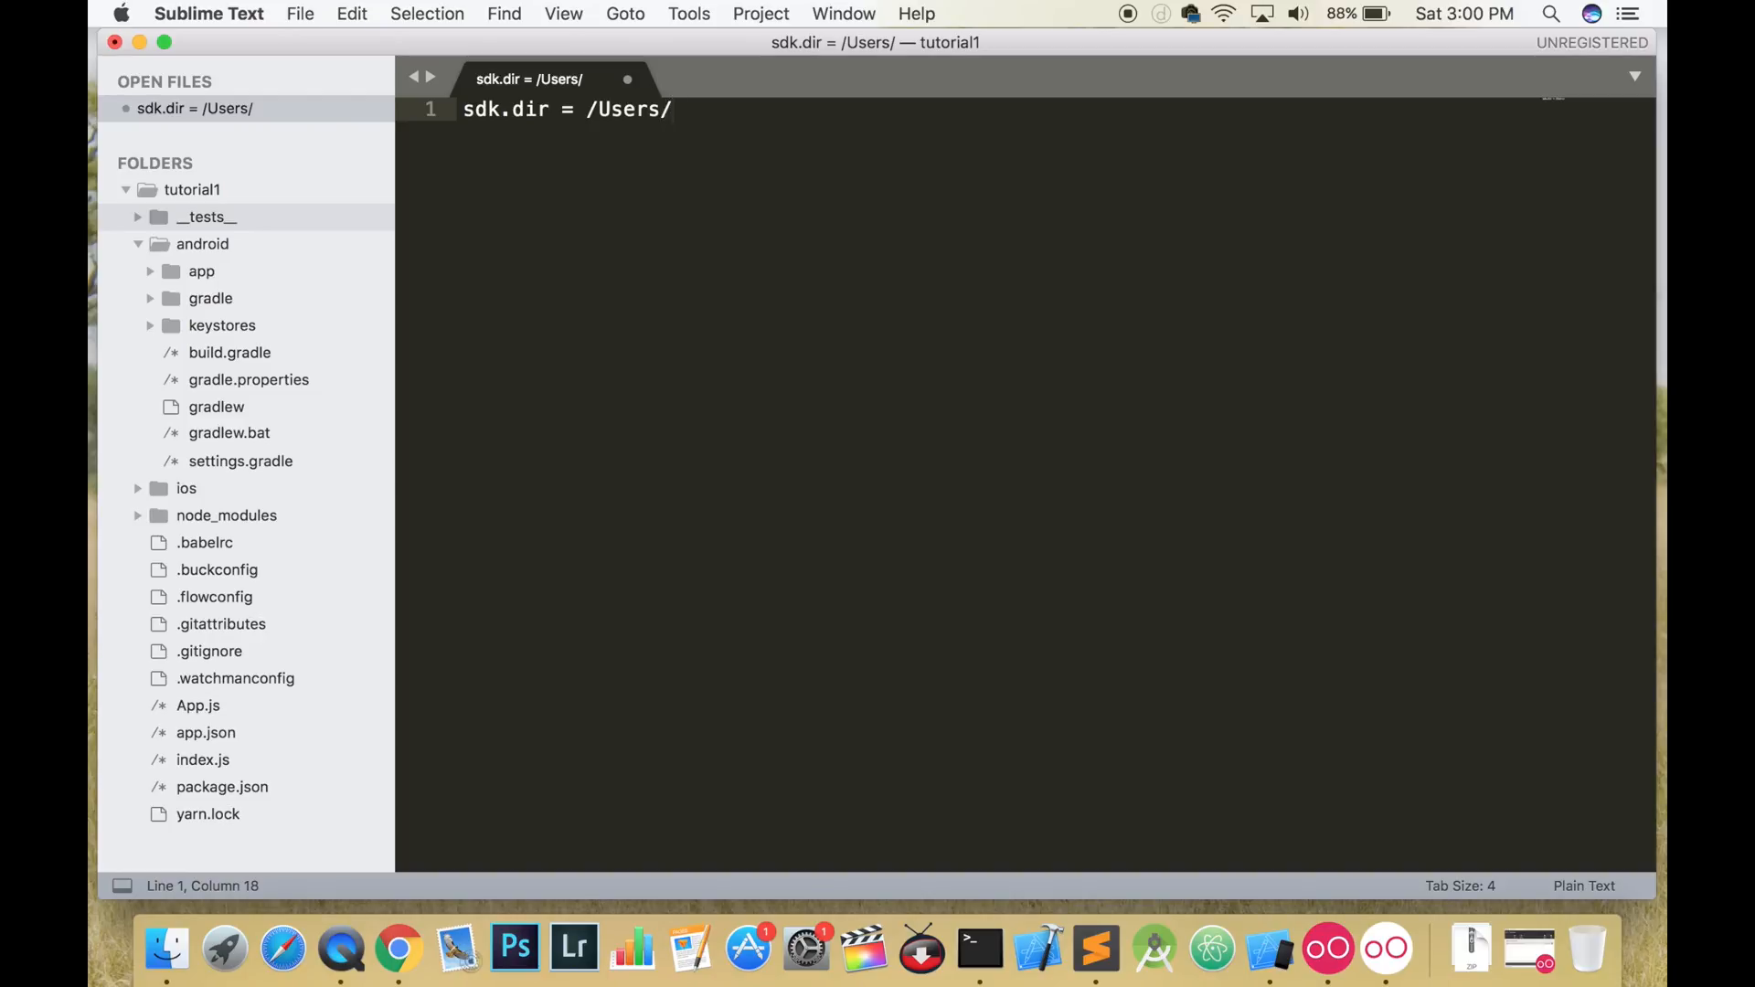
{"action": "type", "text": "victor/Library"}
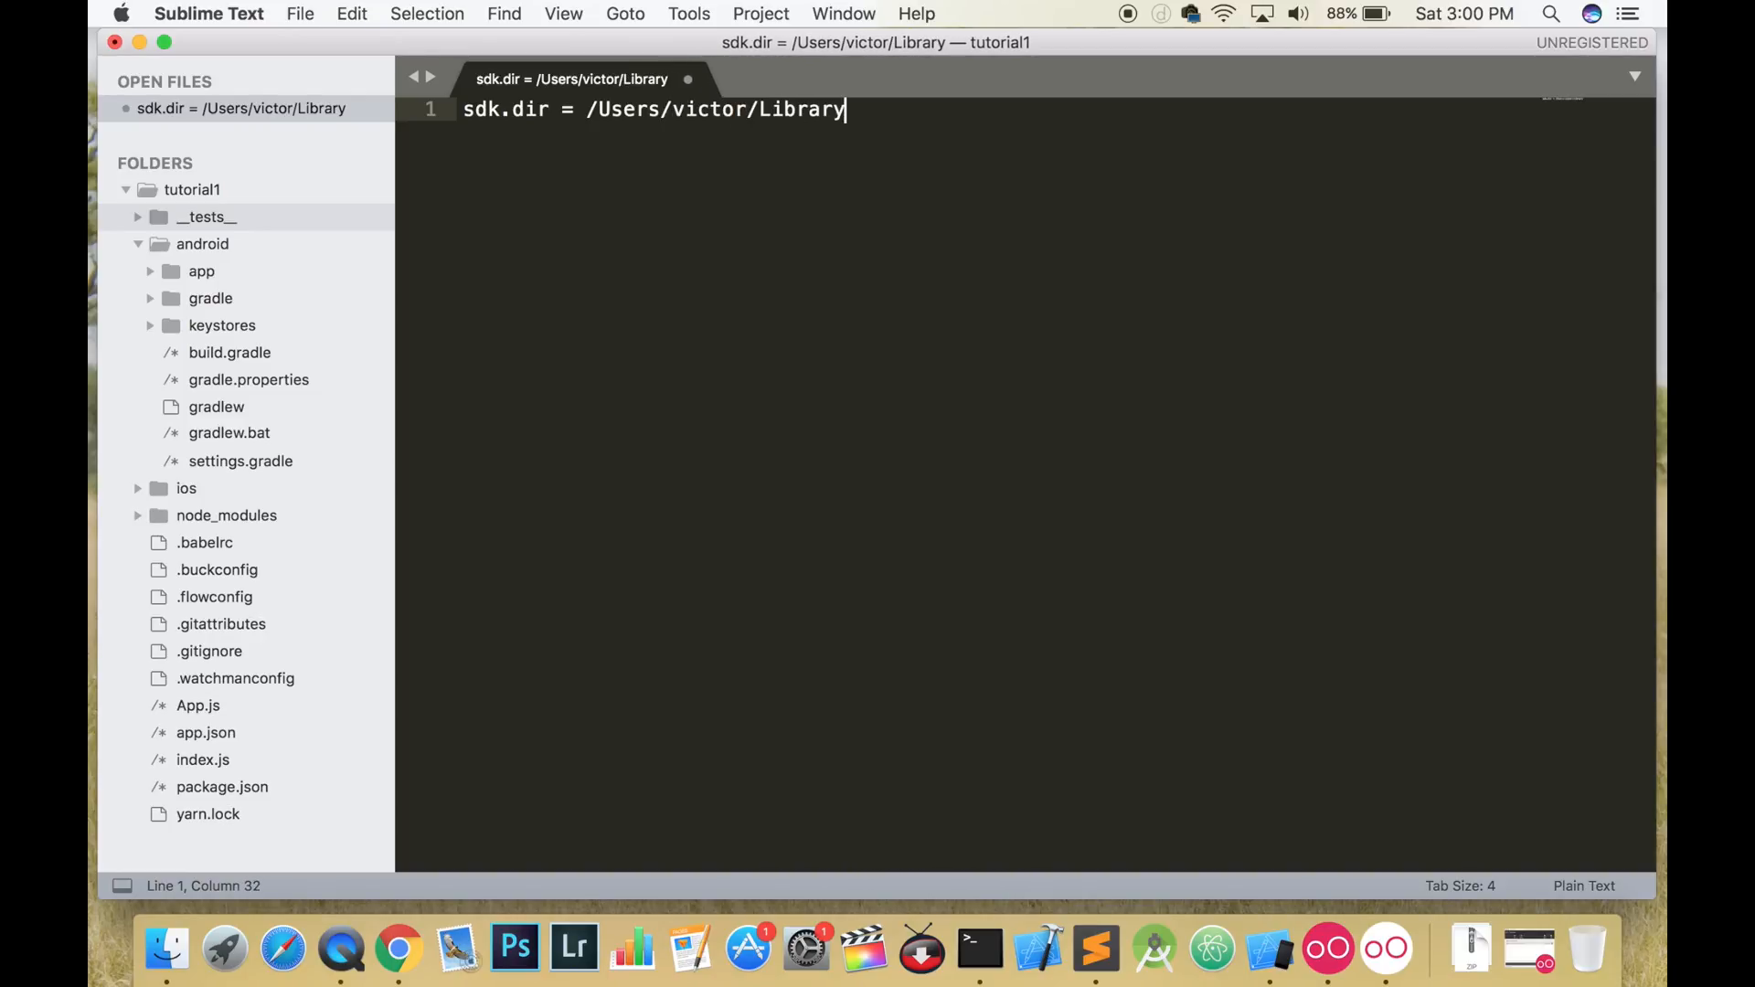
{"action": "type", "text": "/Android"}
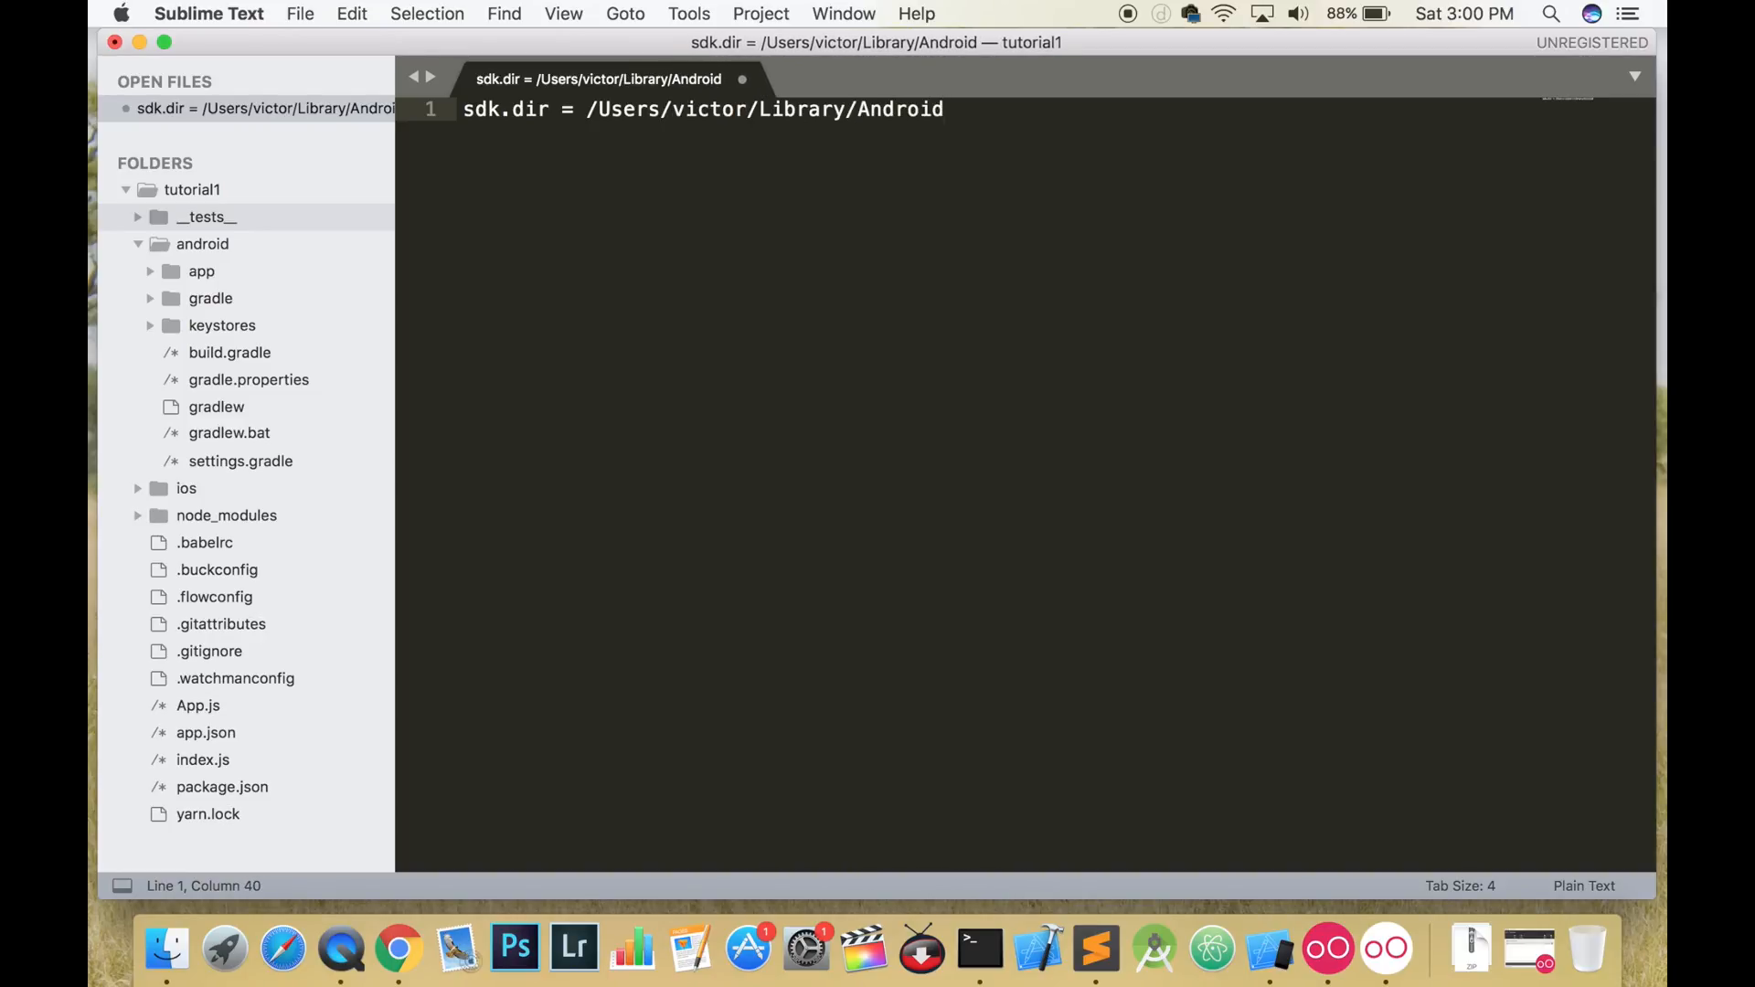
- Start saving the file, naming it local.properties
{"action": "key", "text": "cmd+s"}
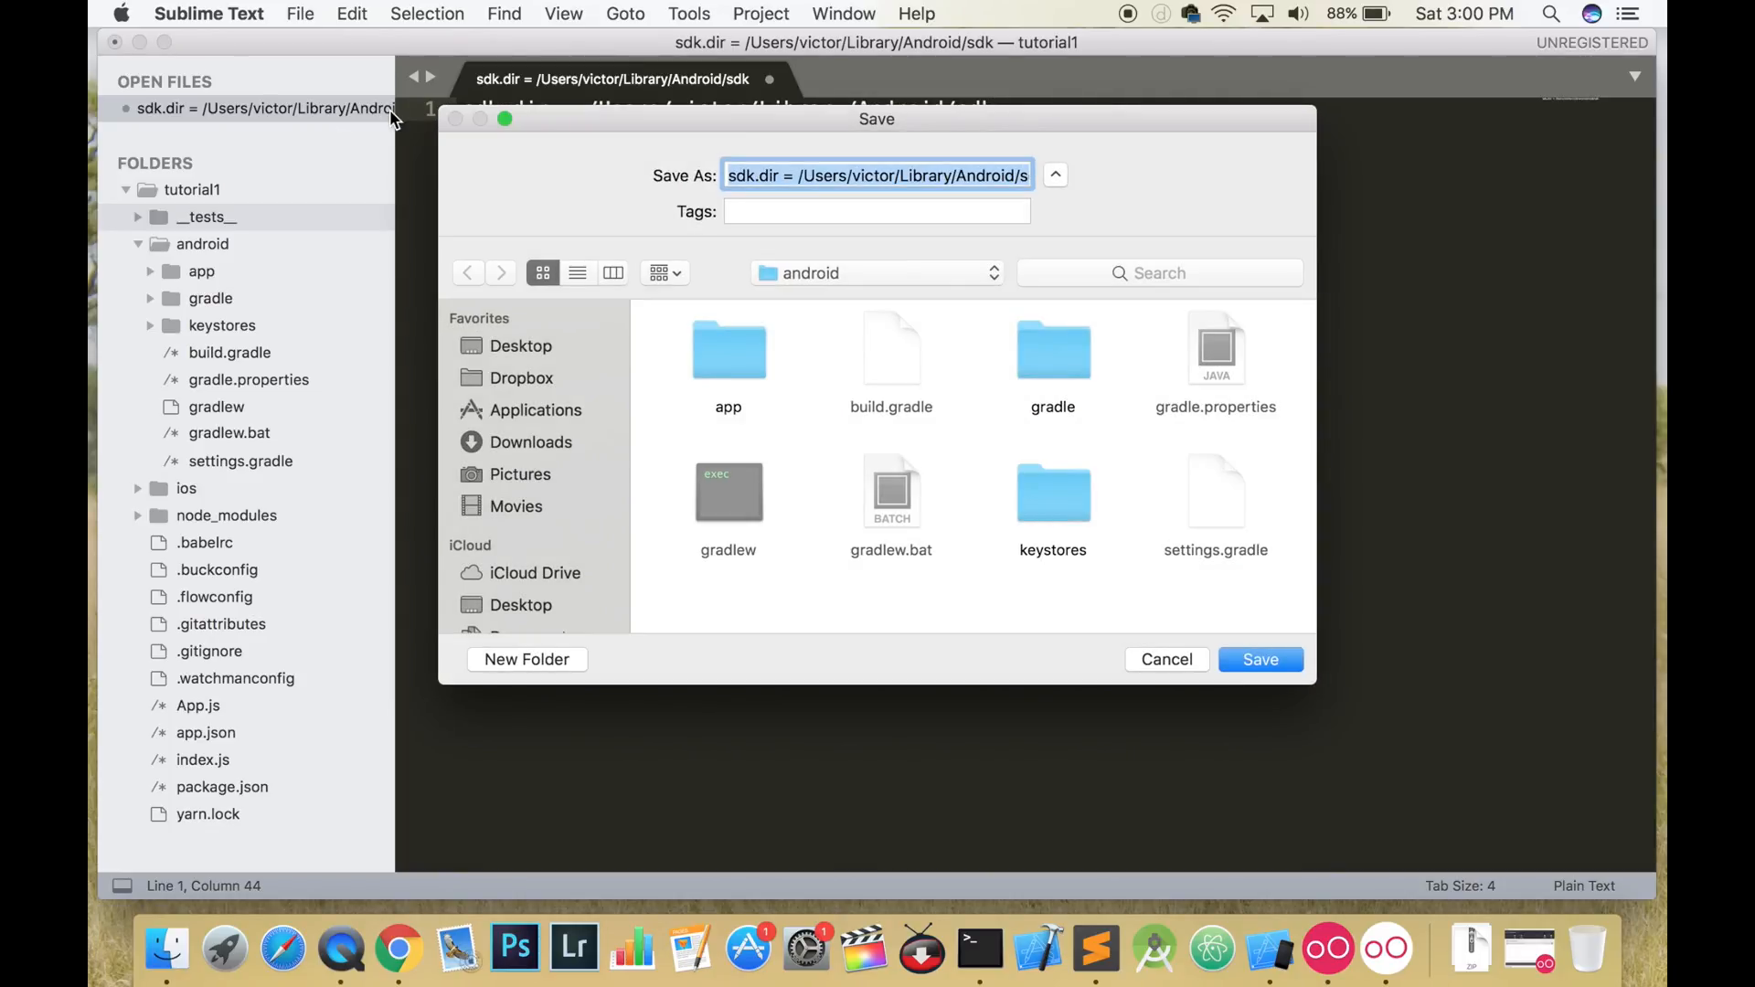
{"action": "type", "text": "local.prop"}
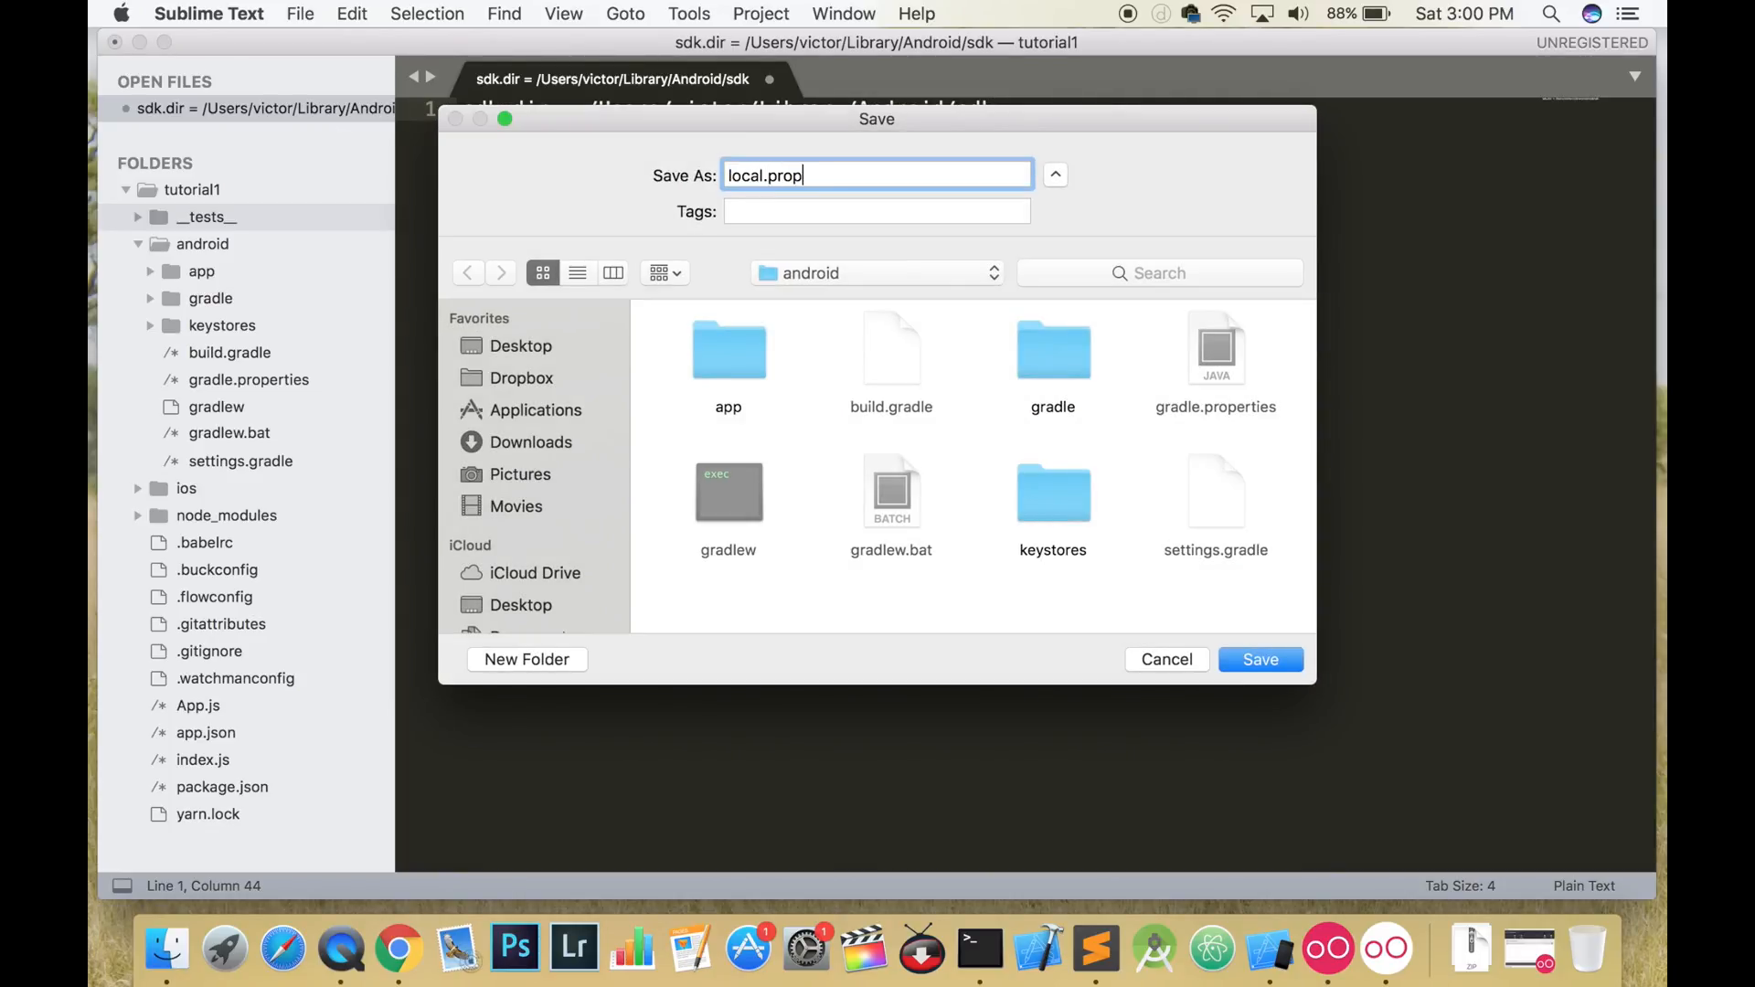
- Confirm saving the file as local.properties in the android folder
{"action": "left_click", "coordinate": [1257, 660]}
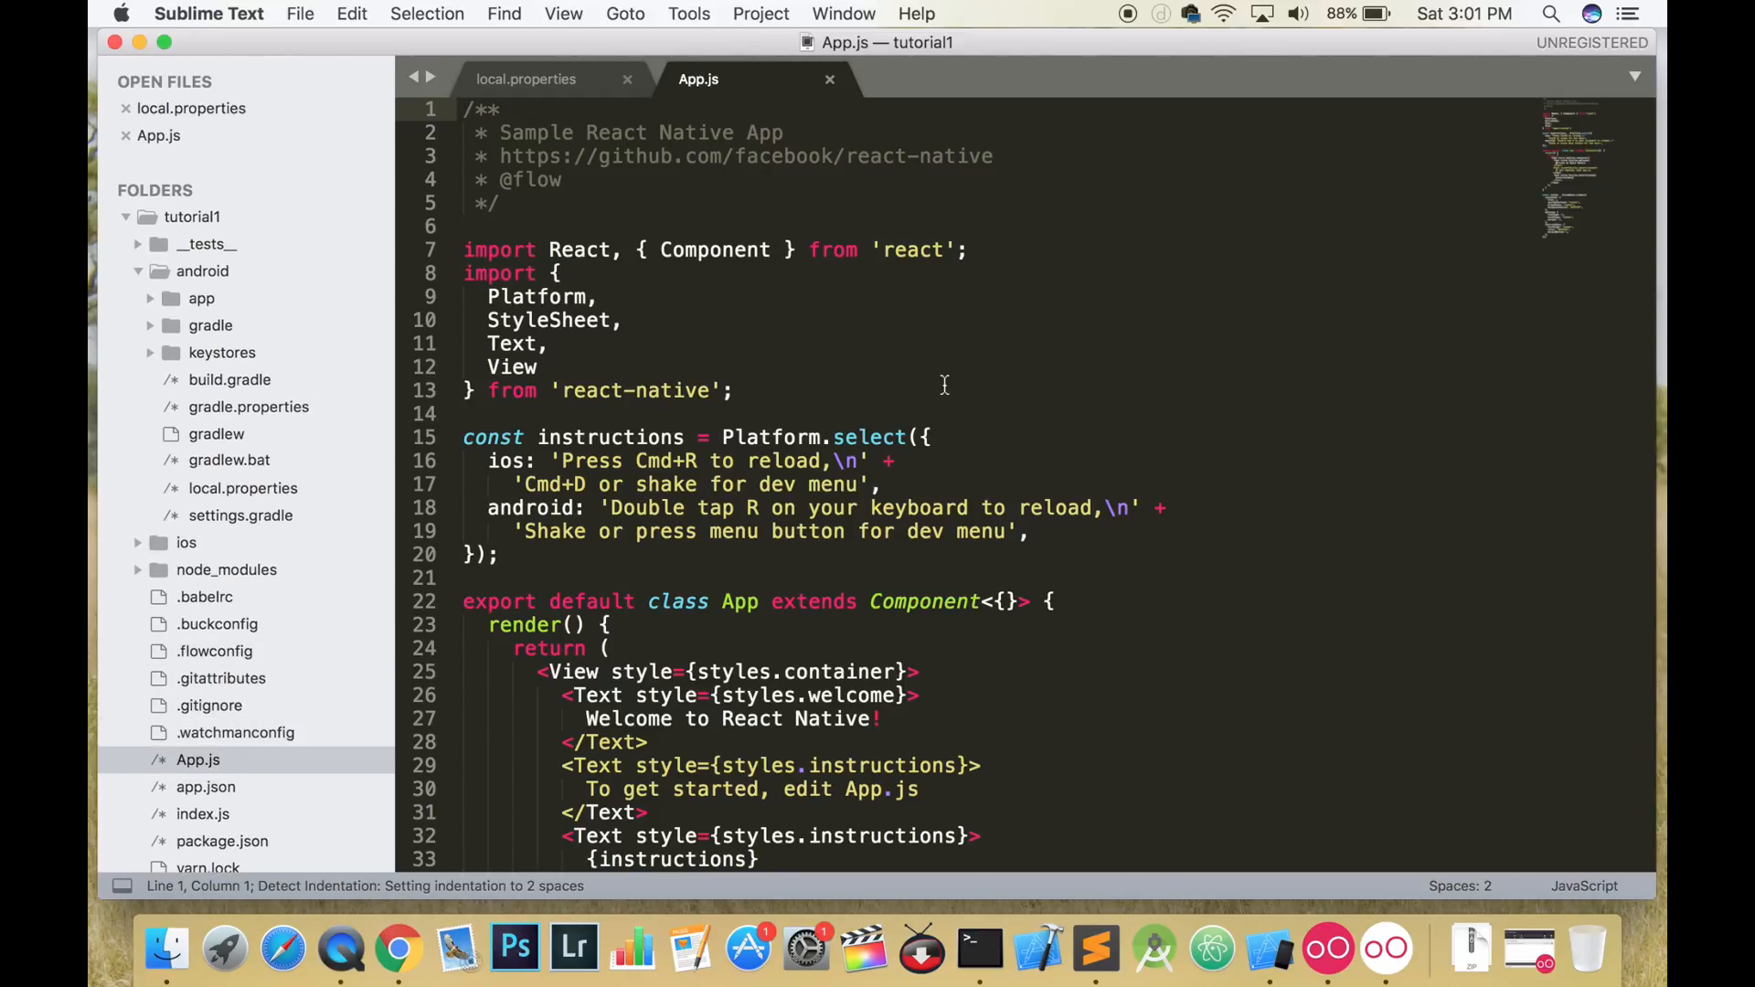
- Replace the sample code with import React, { Component } from 'react';
{"action": "key", "text": "cmd+a"}
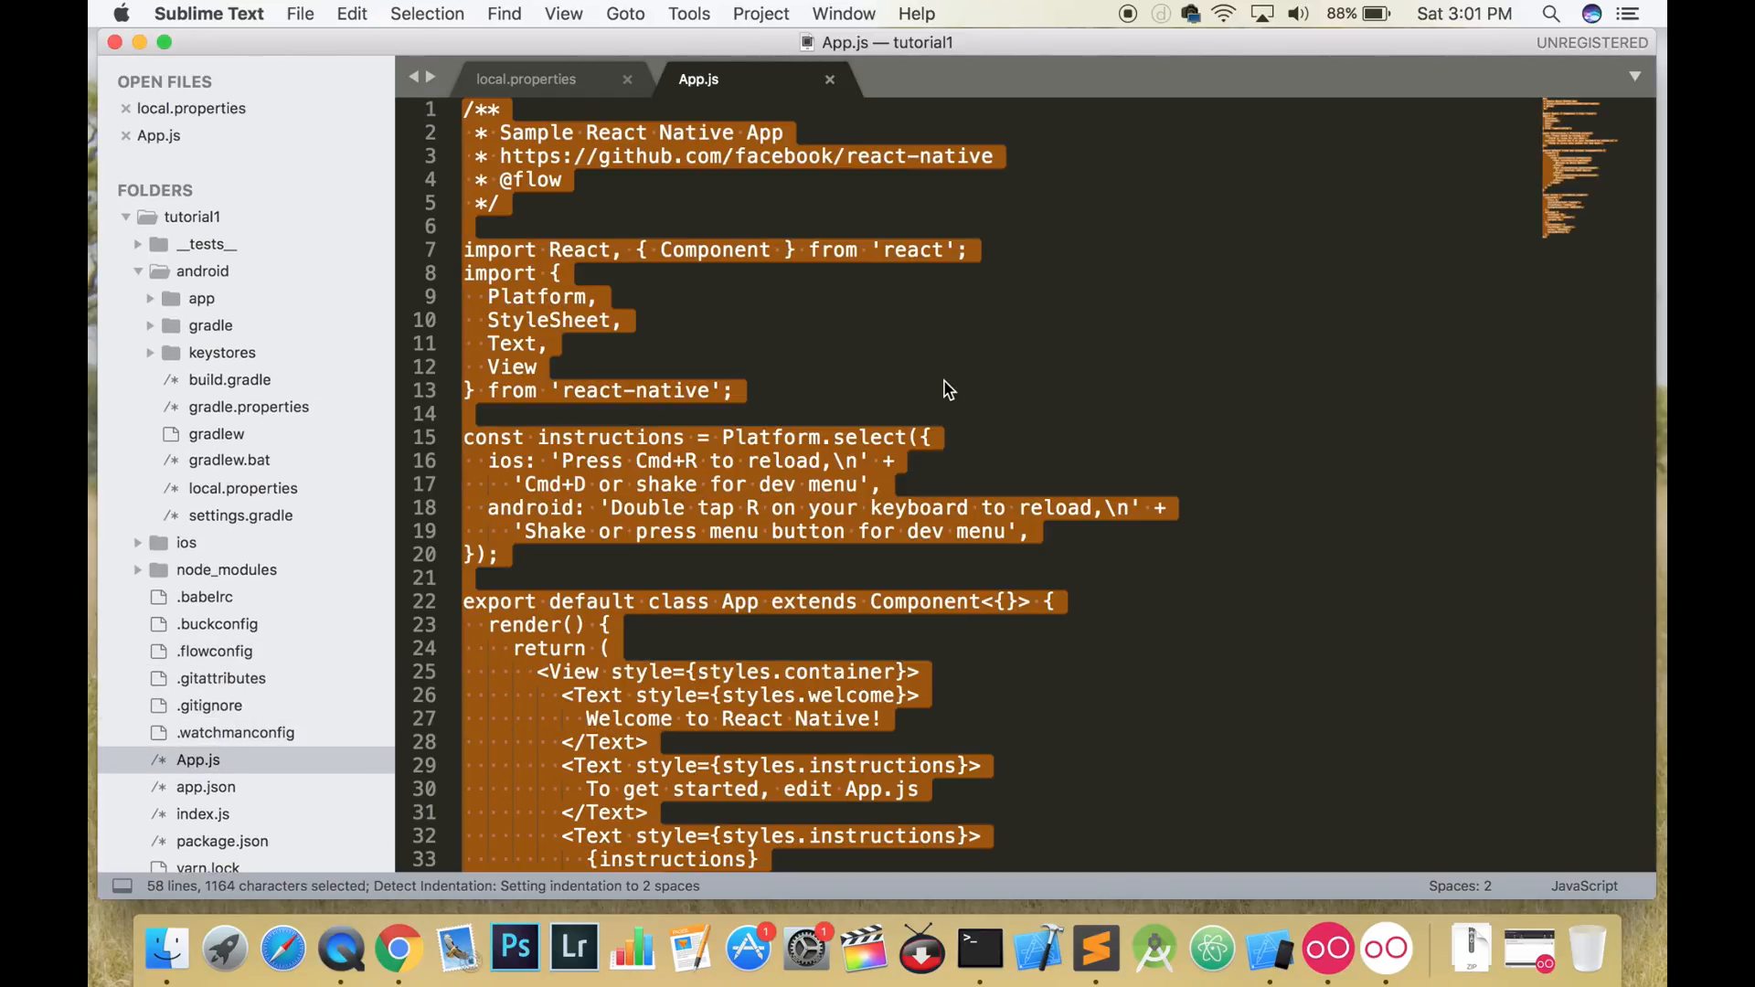
{"action": "key", "text": "delete"}
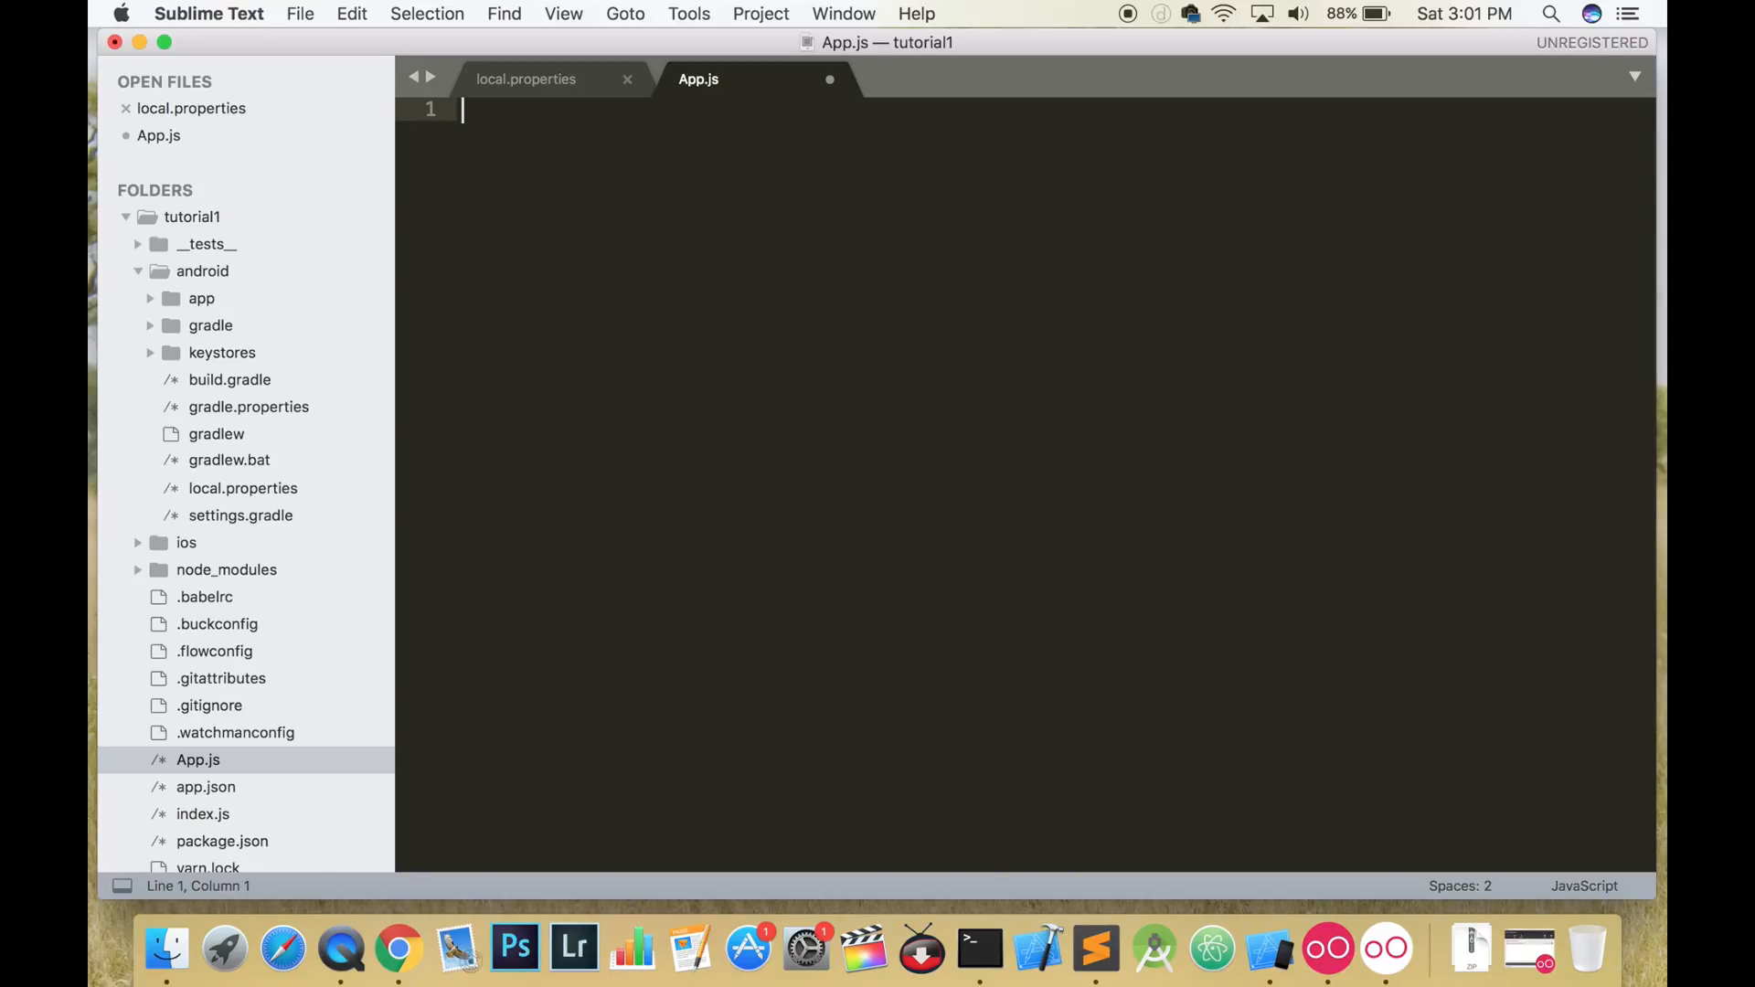
{"action": "type", "text": "import"}
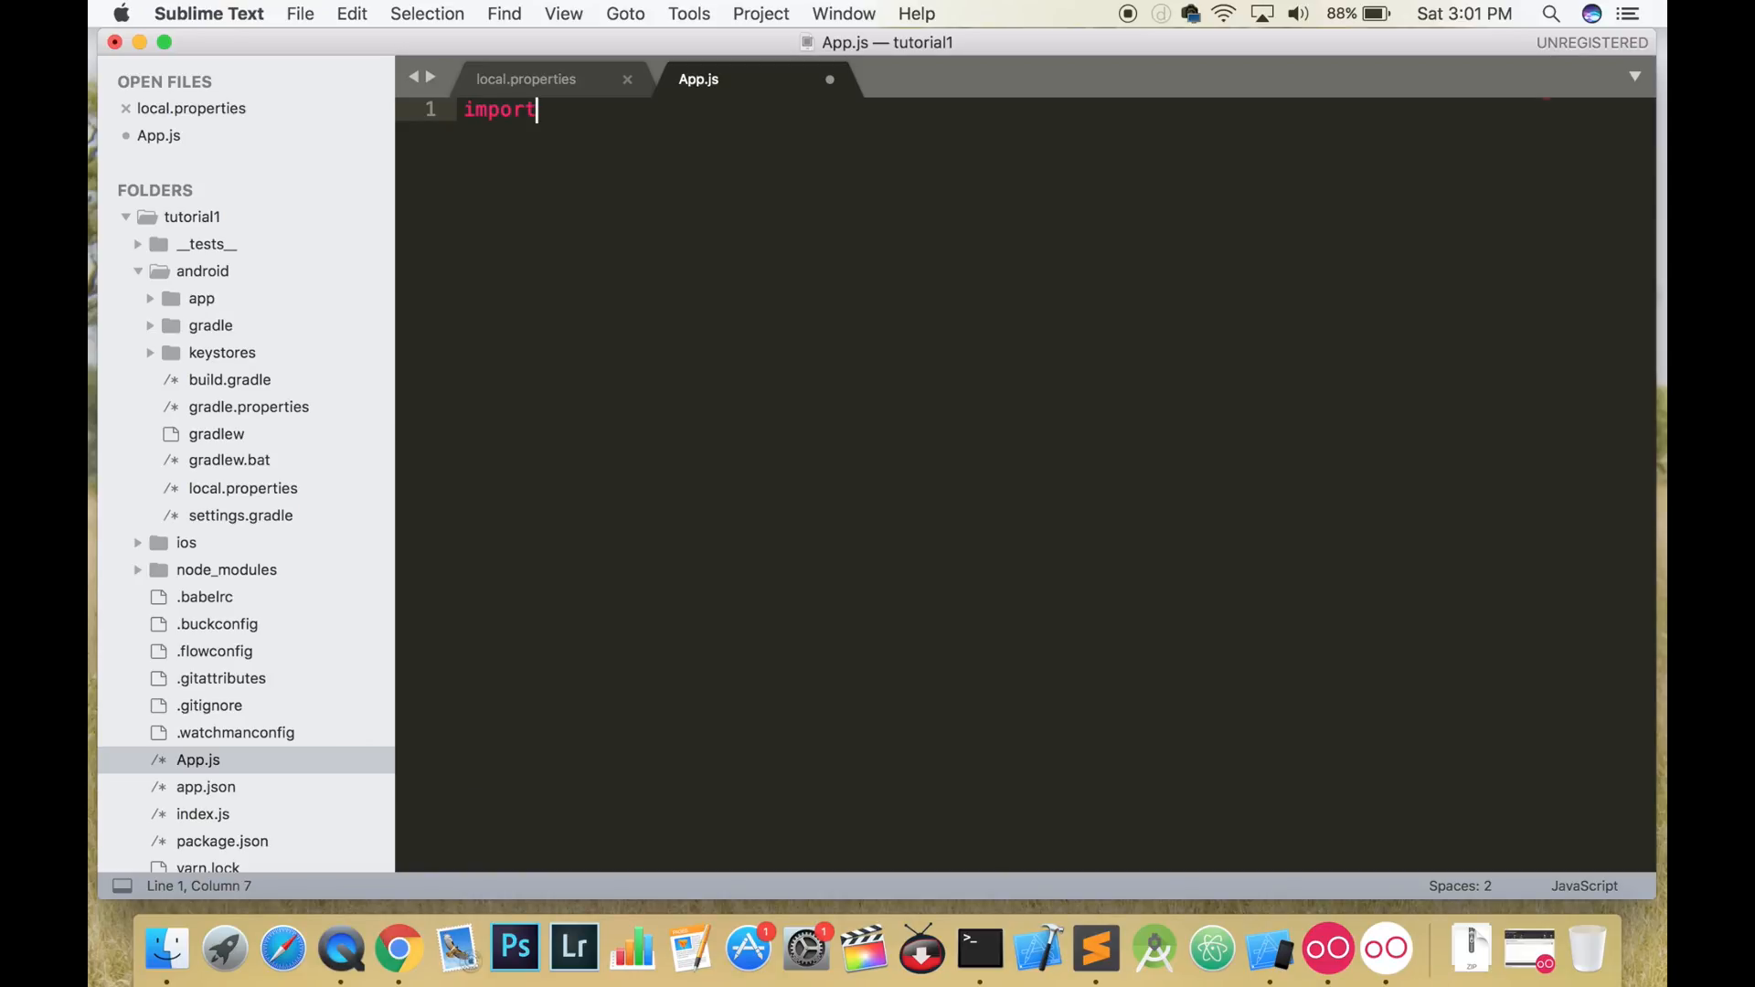
{"action": "type", "text": "R"}
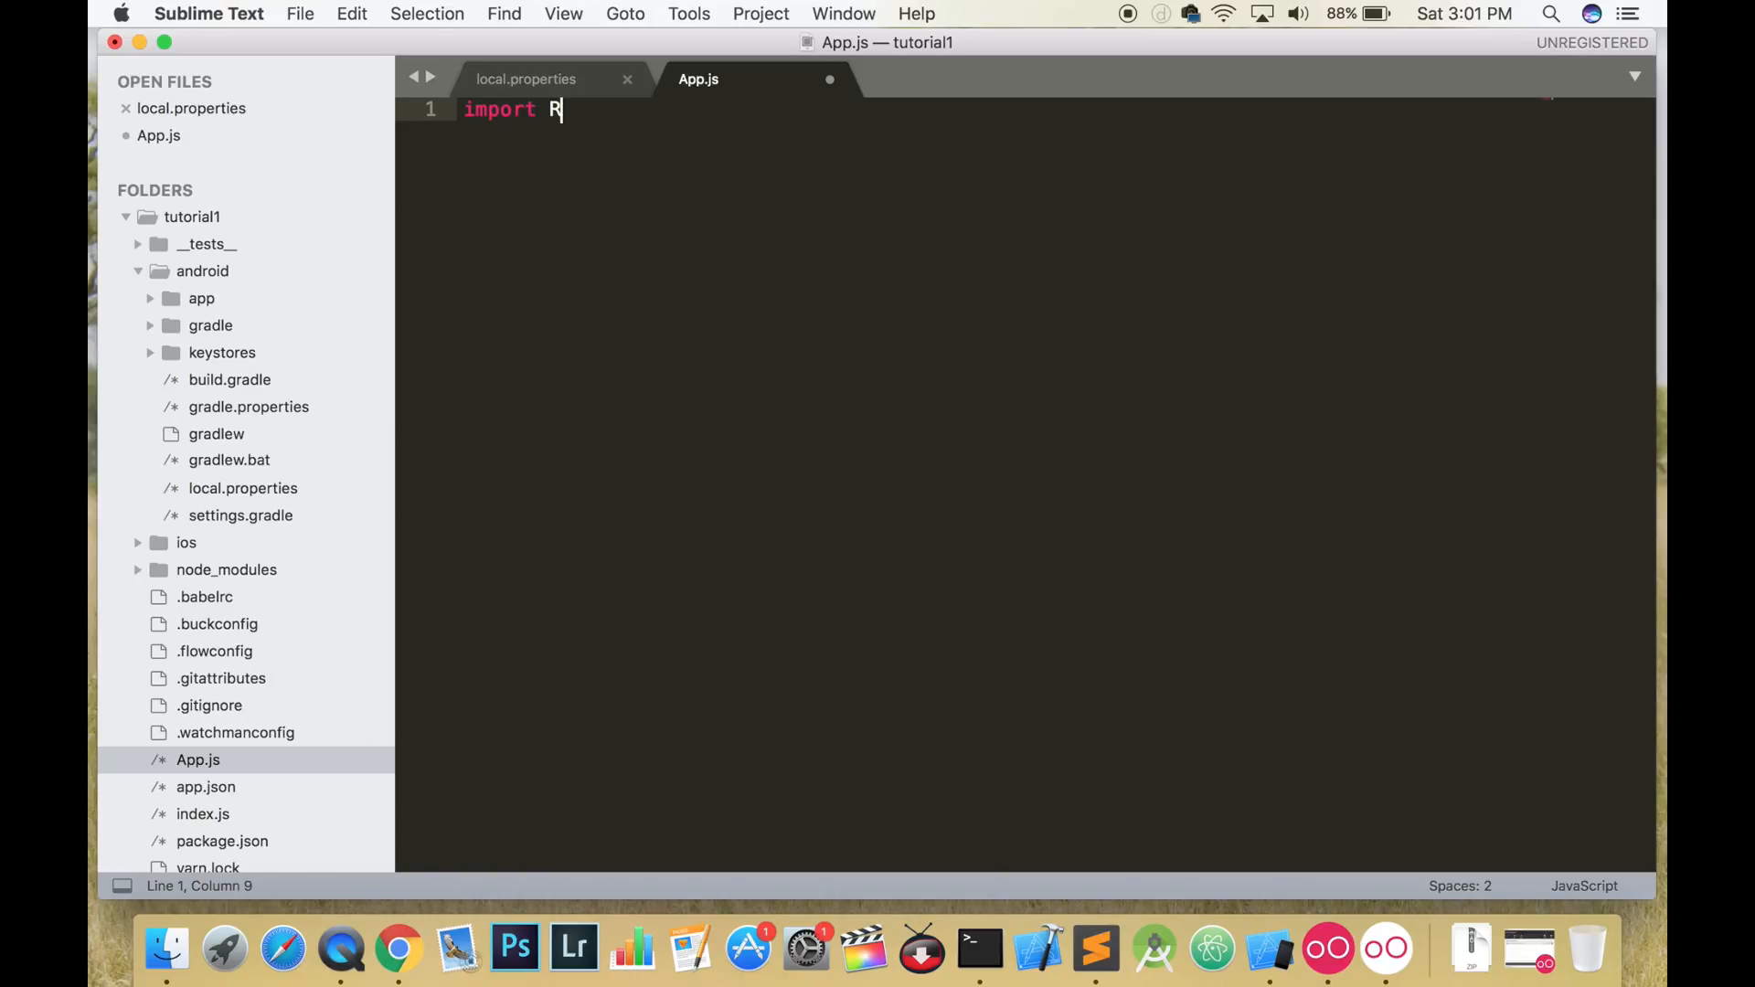
{"action": "type", "text": "eact, { Com"}
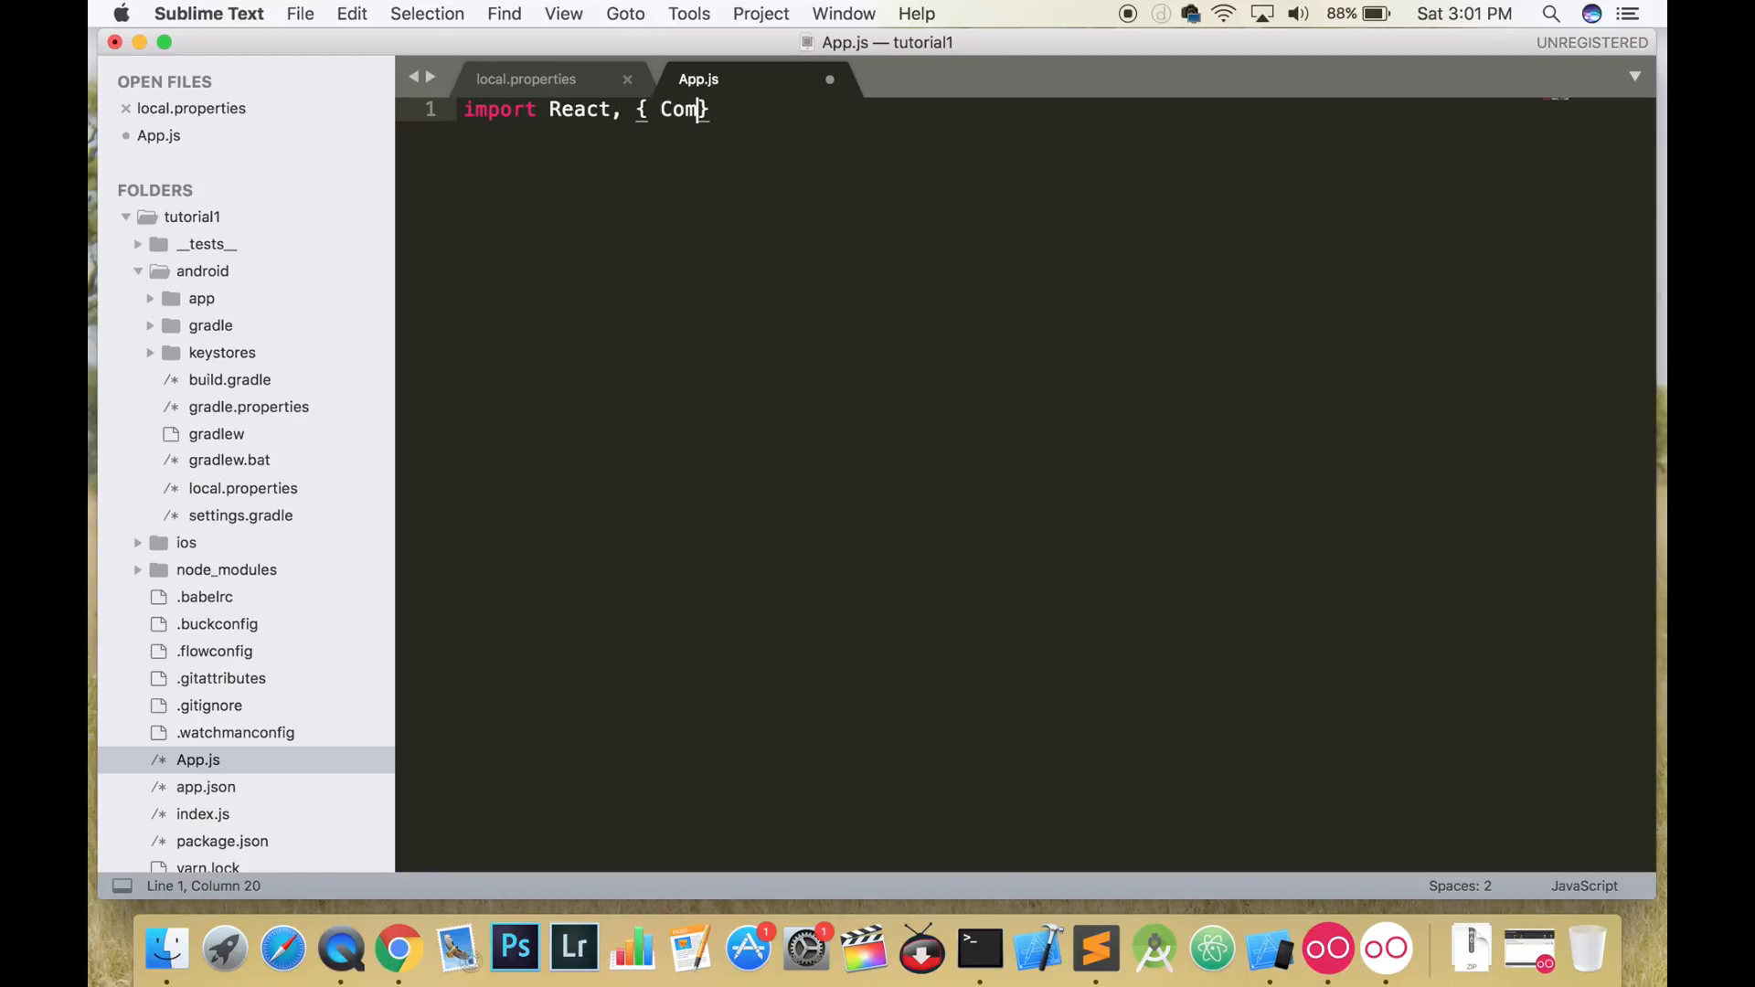
{"action": "type", "text": "ponet"}
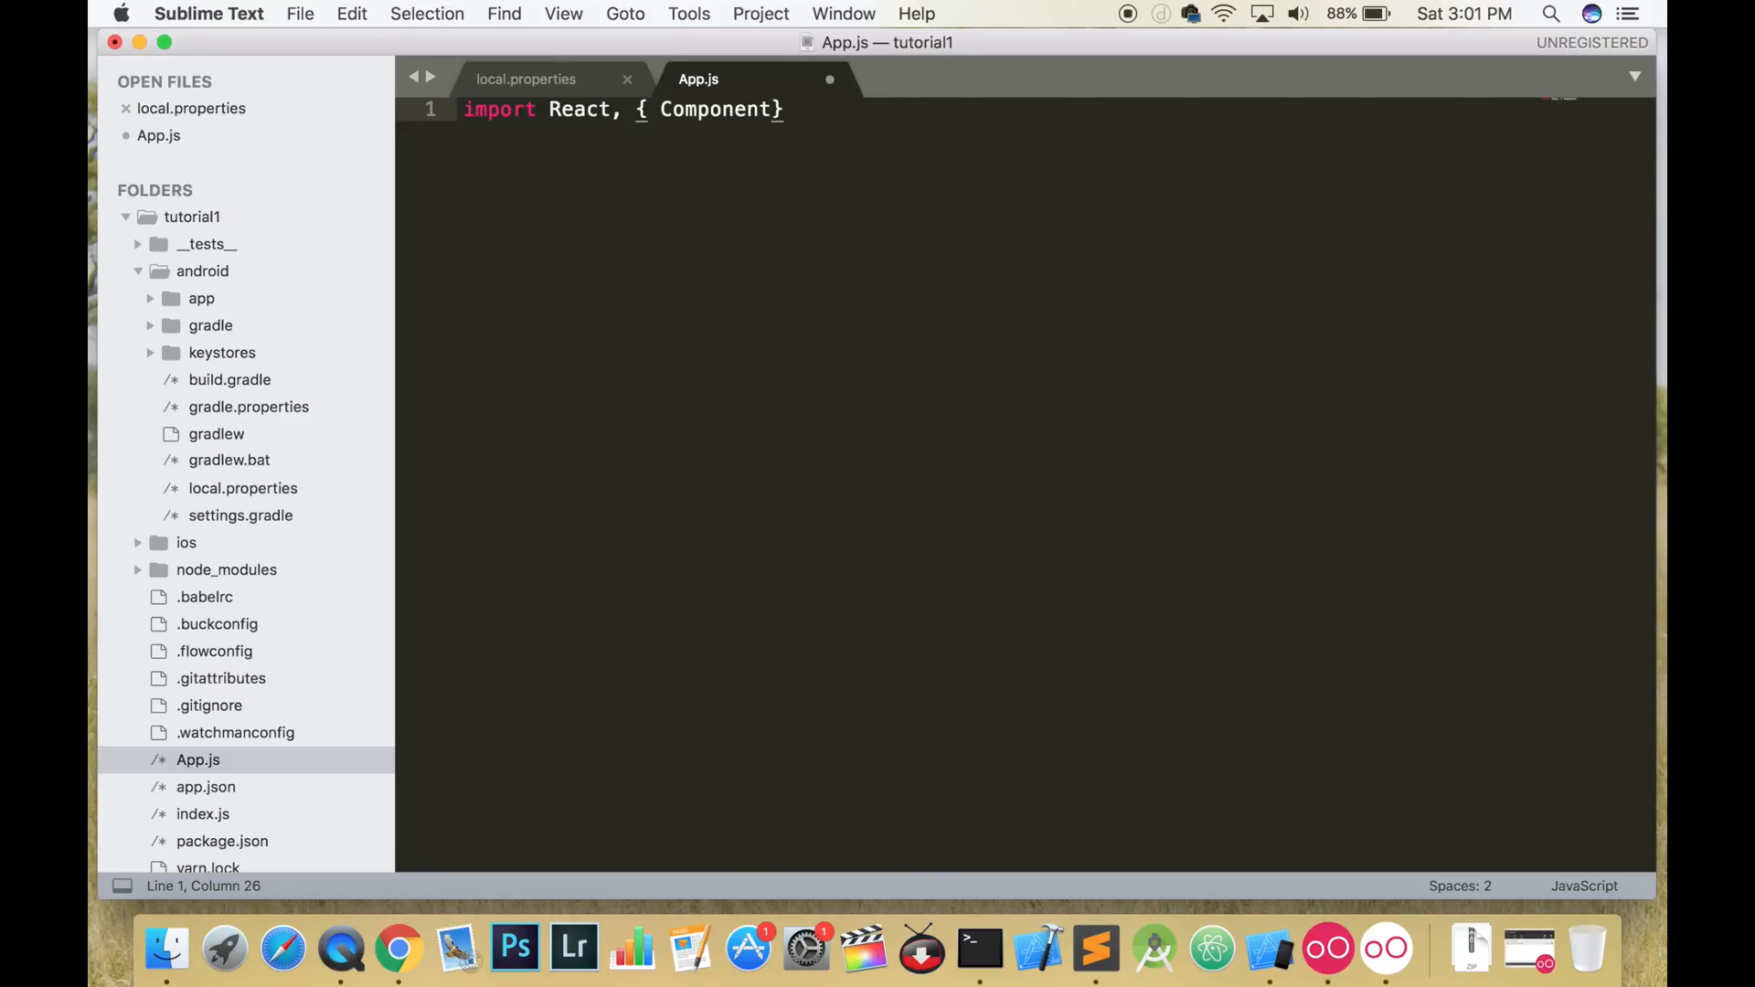
{"action": "type", "text": "\" \""}
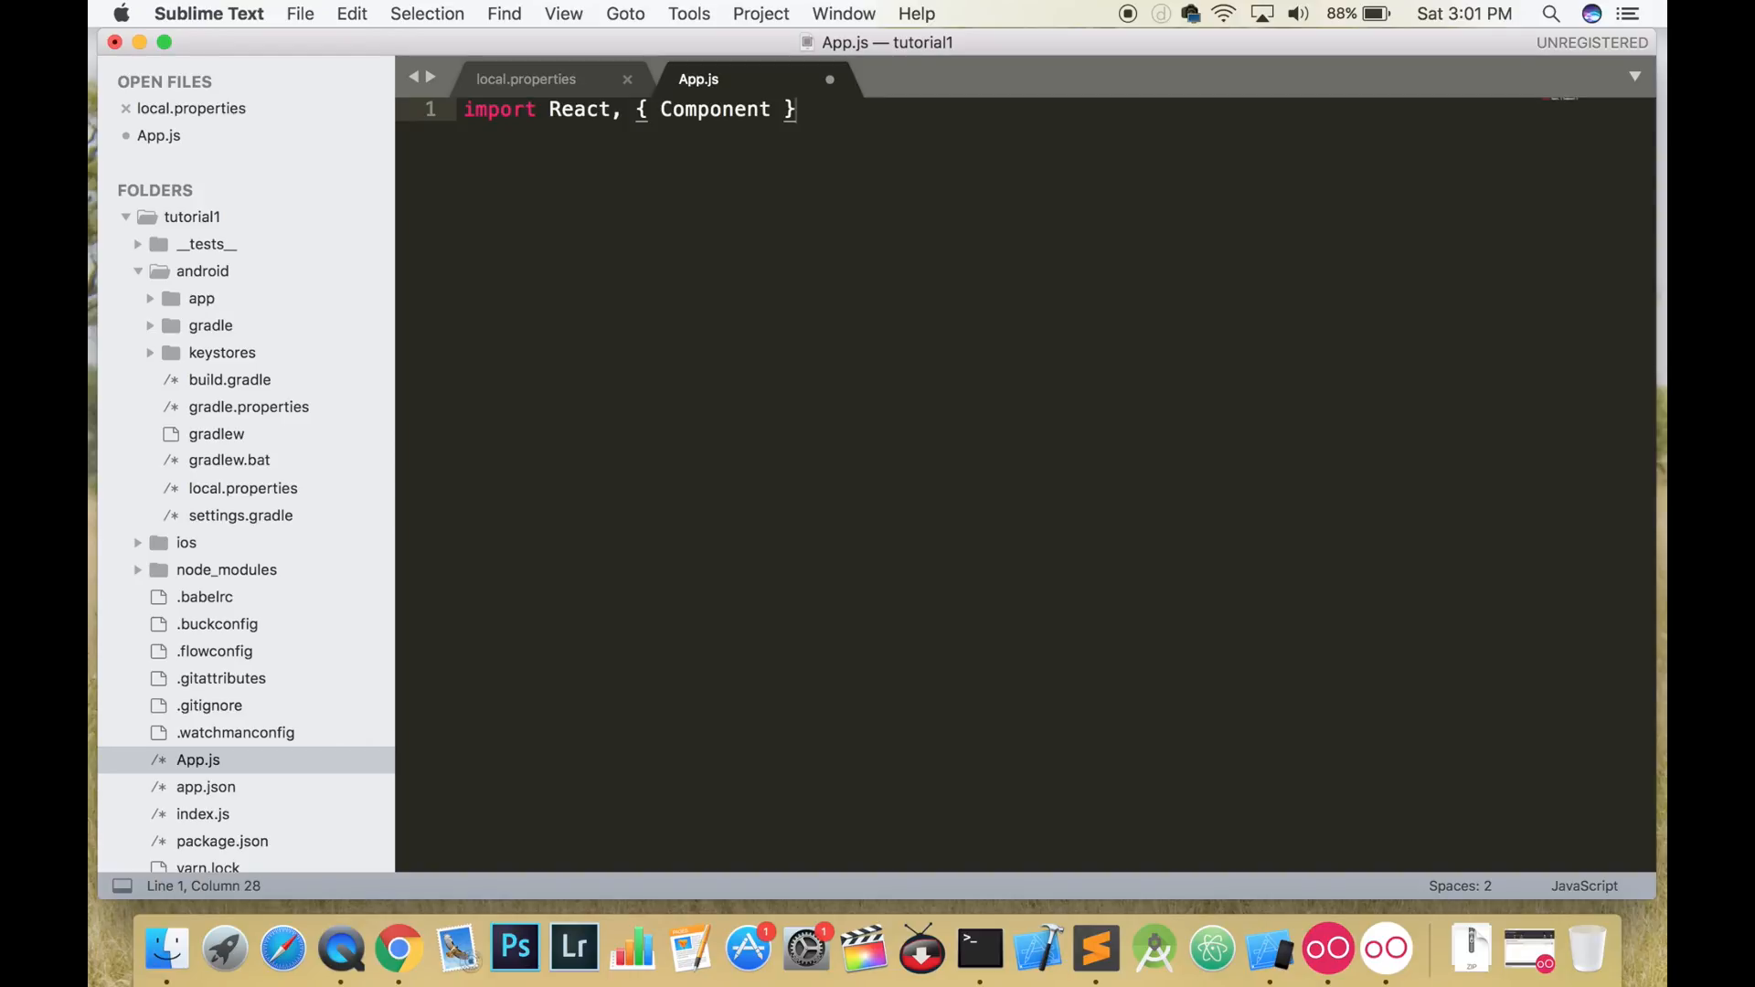
{"action": "type", "text": "from '"}
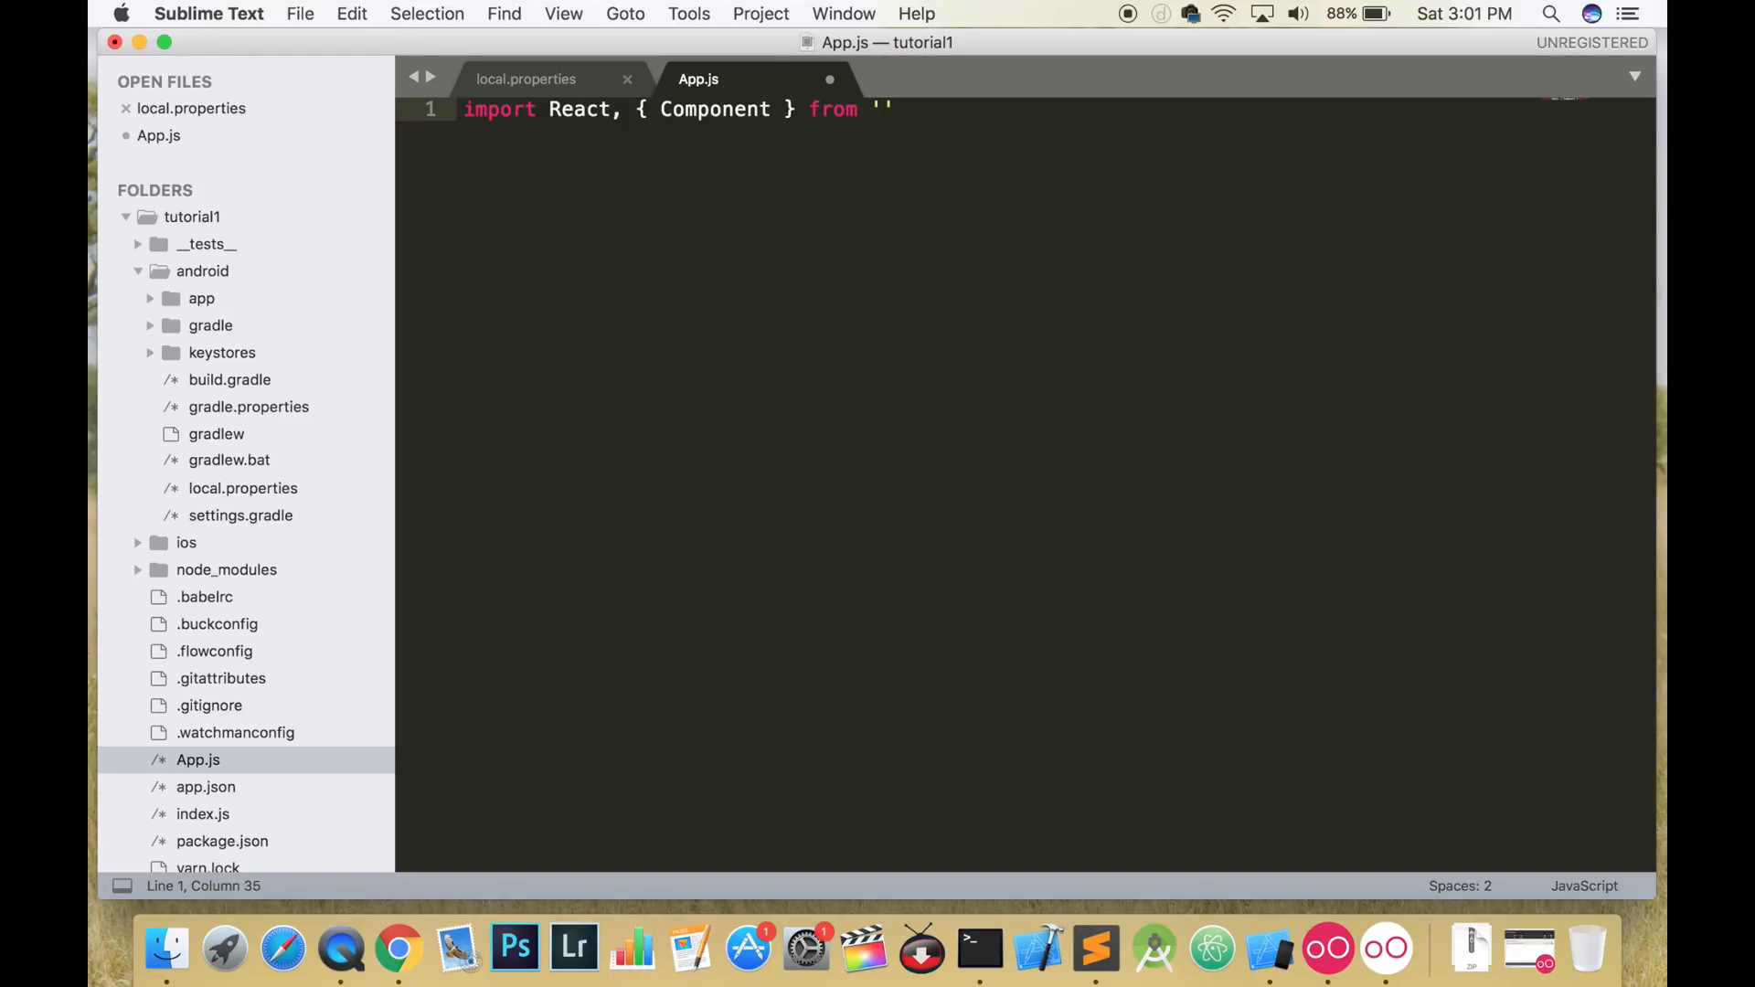
{"action": "type", "text": "react"}
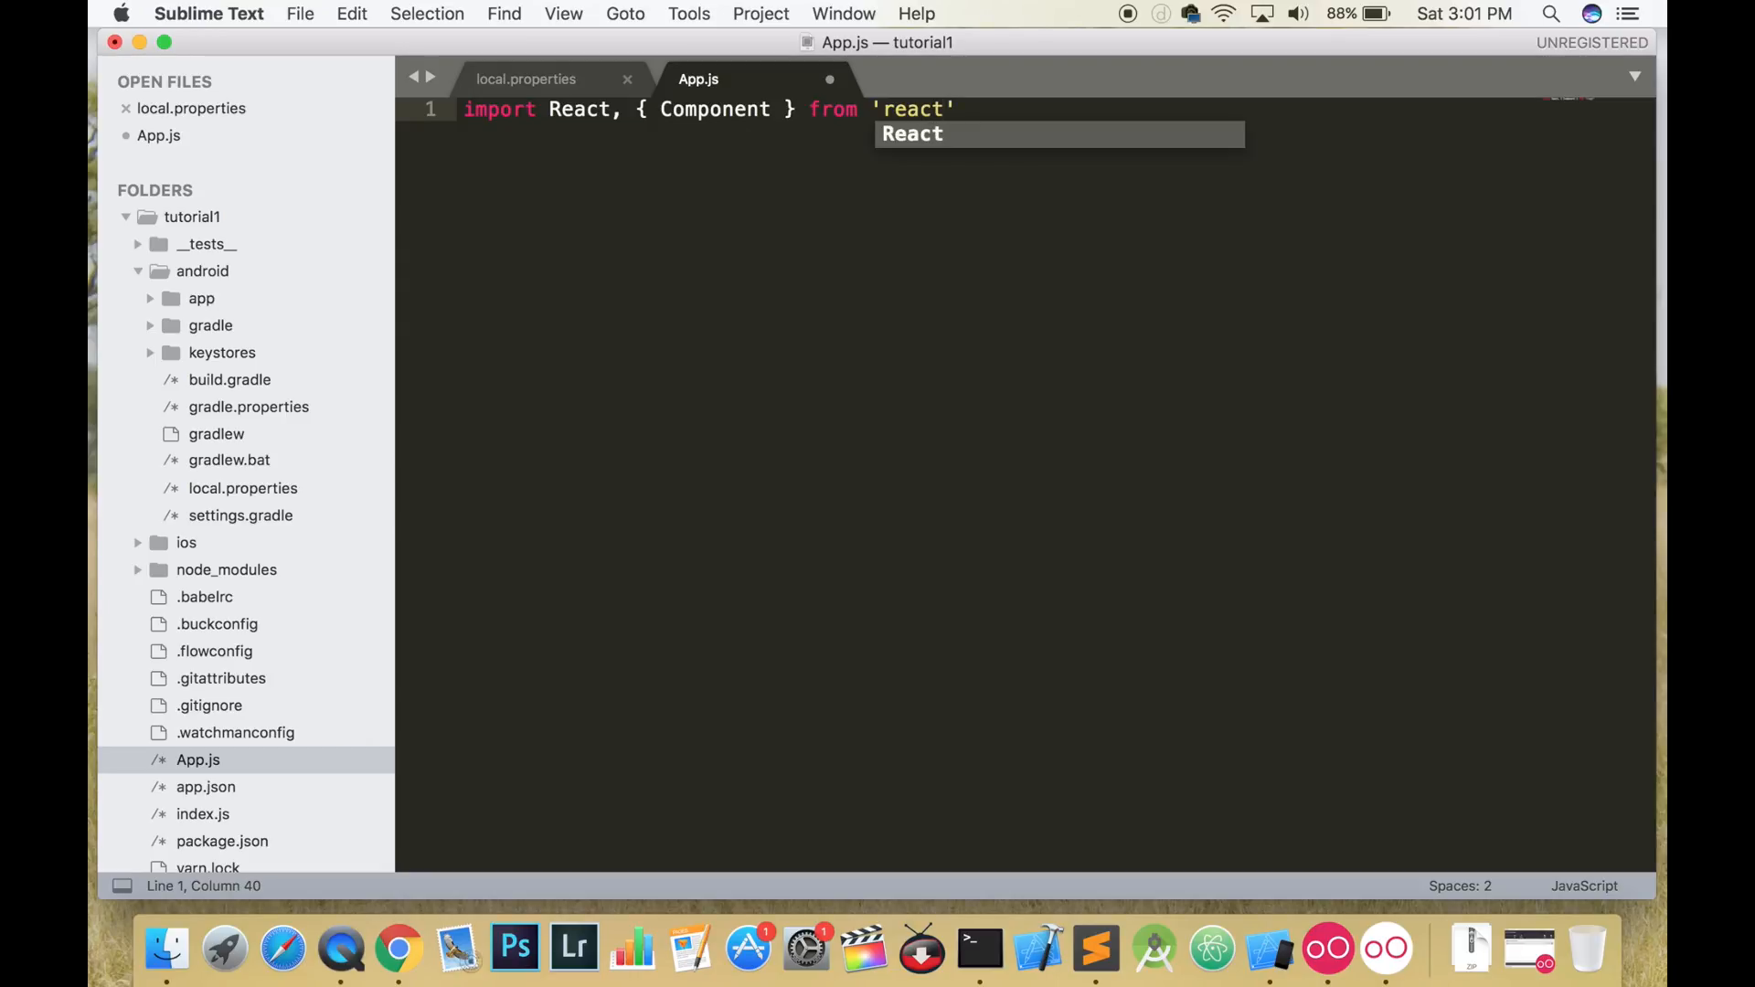
{"action": "key", "text": "enter"}
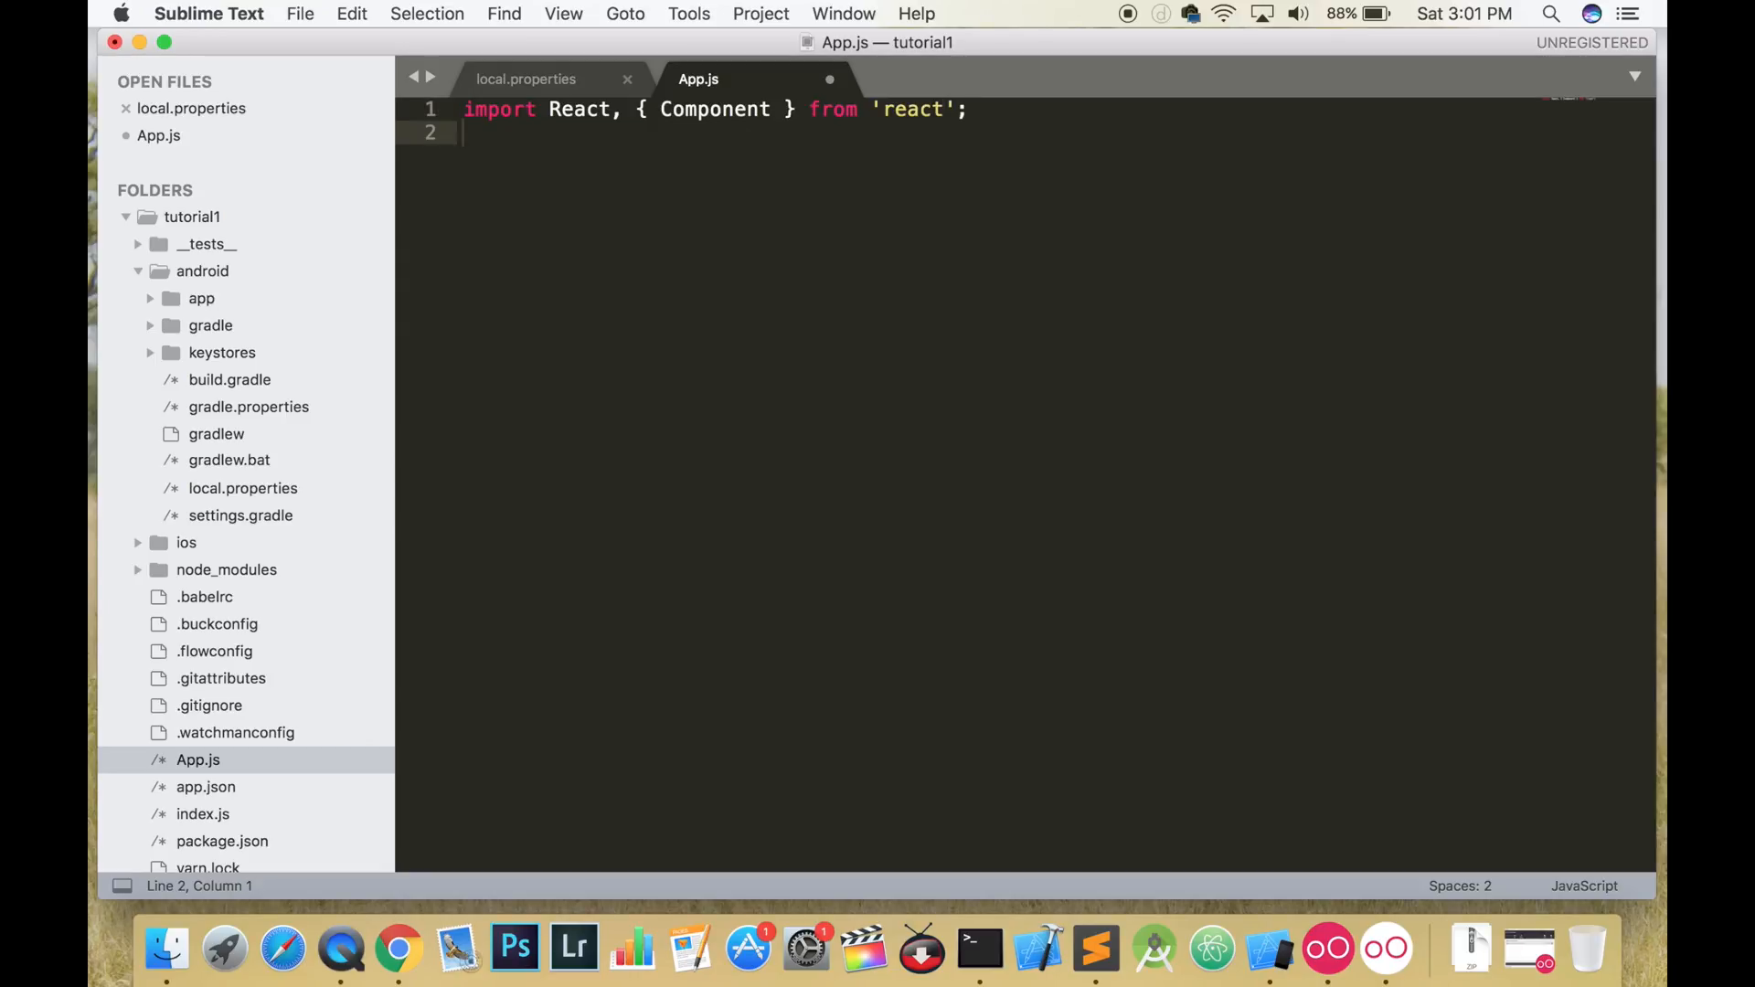
- Add import { View, Text } from 'react-native';
{"action": "type", "text": "import"}
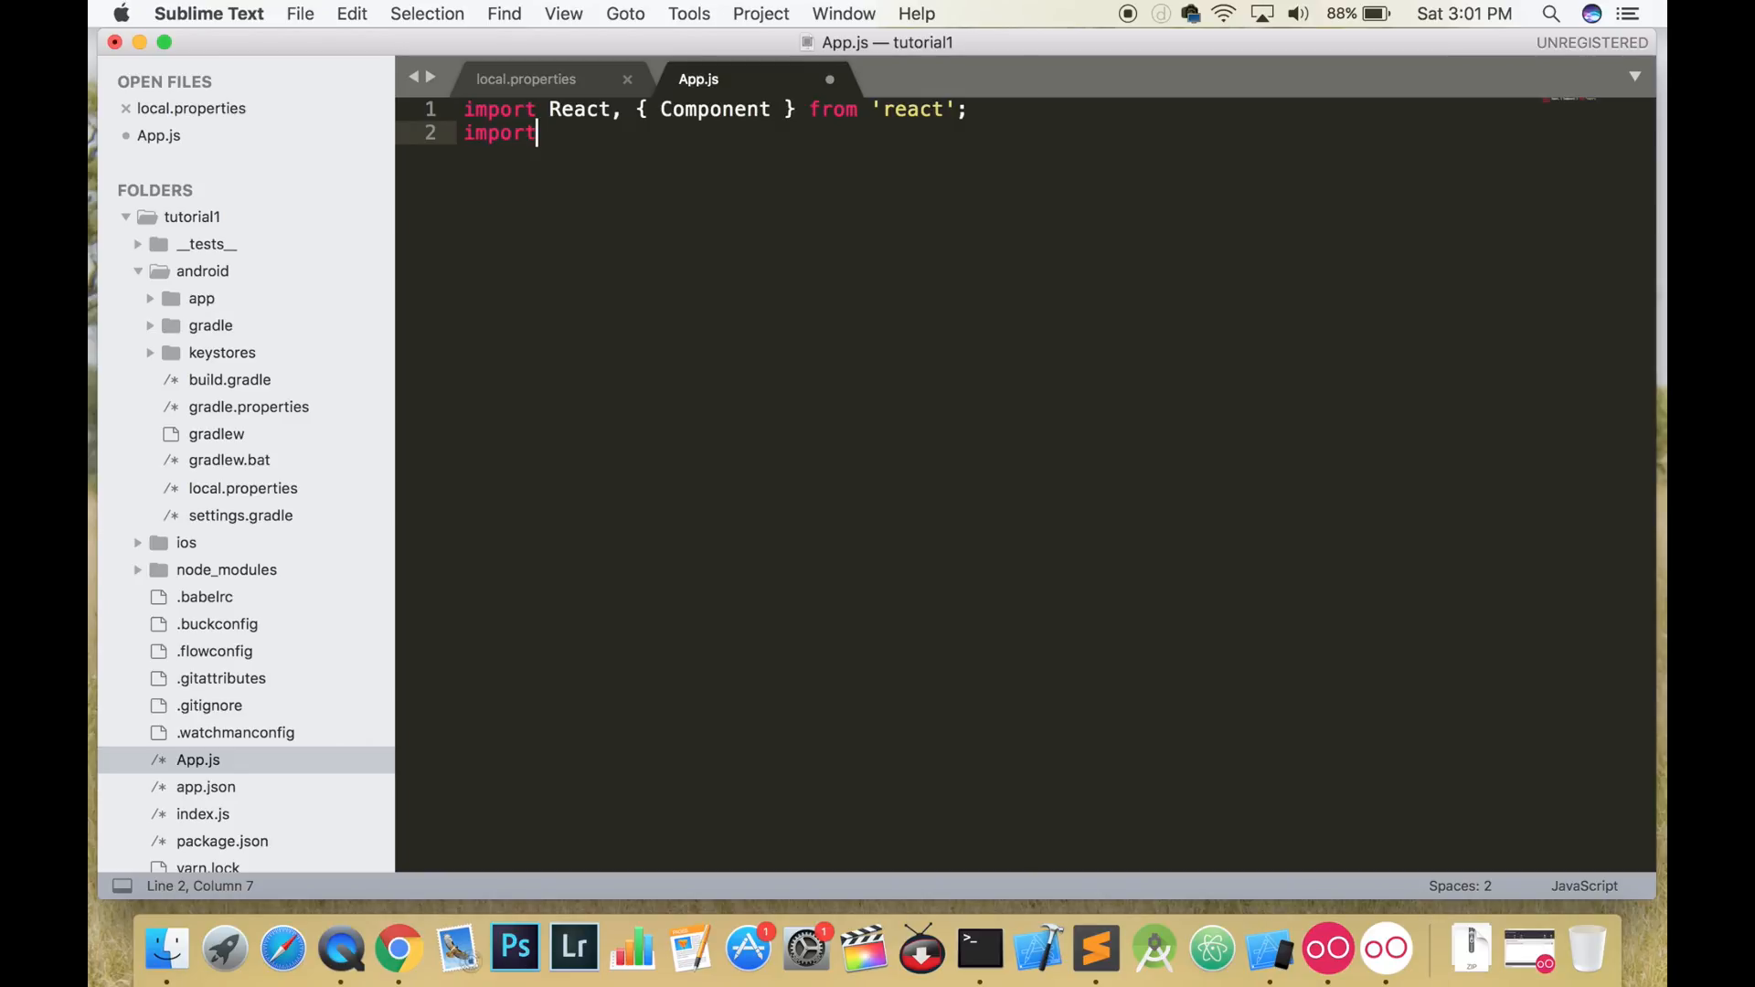
{"action": "type", "text": "{}"}
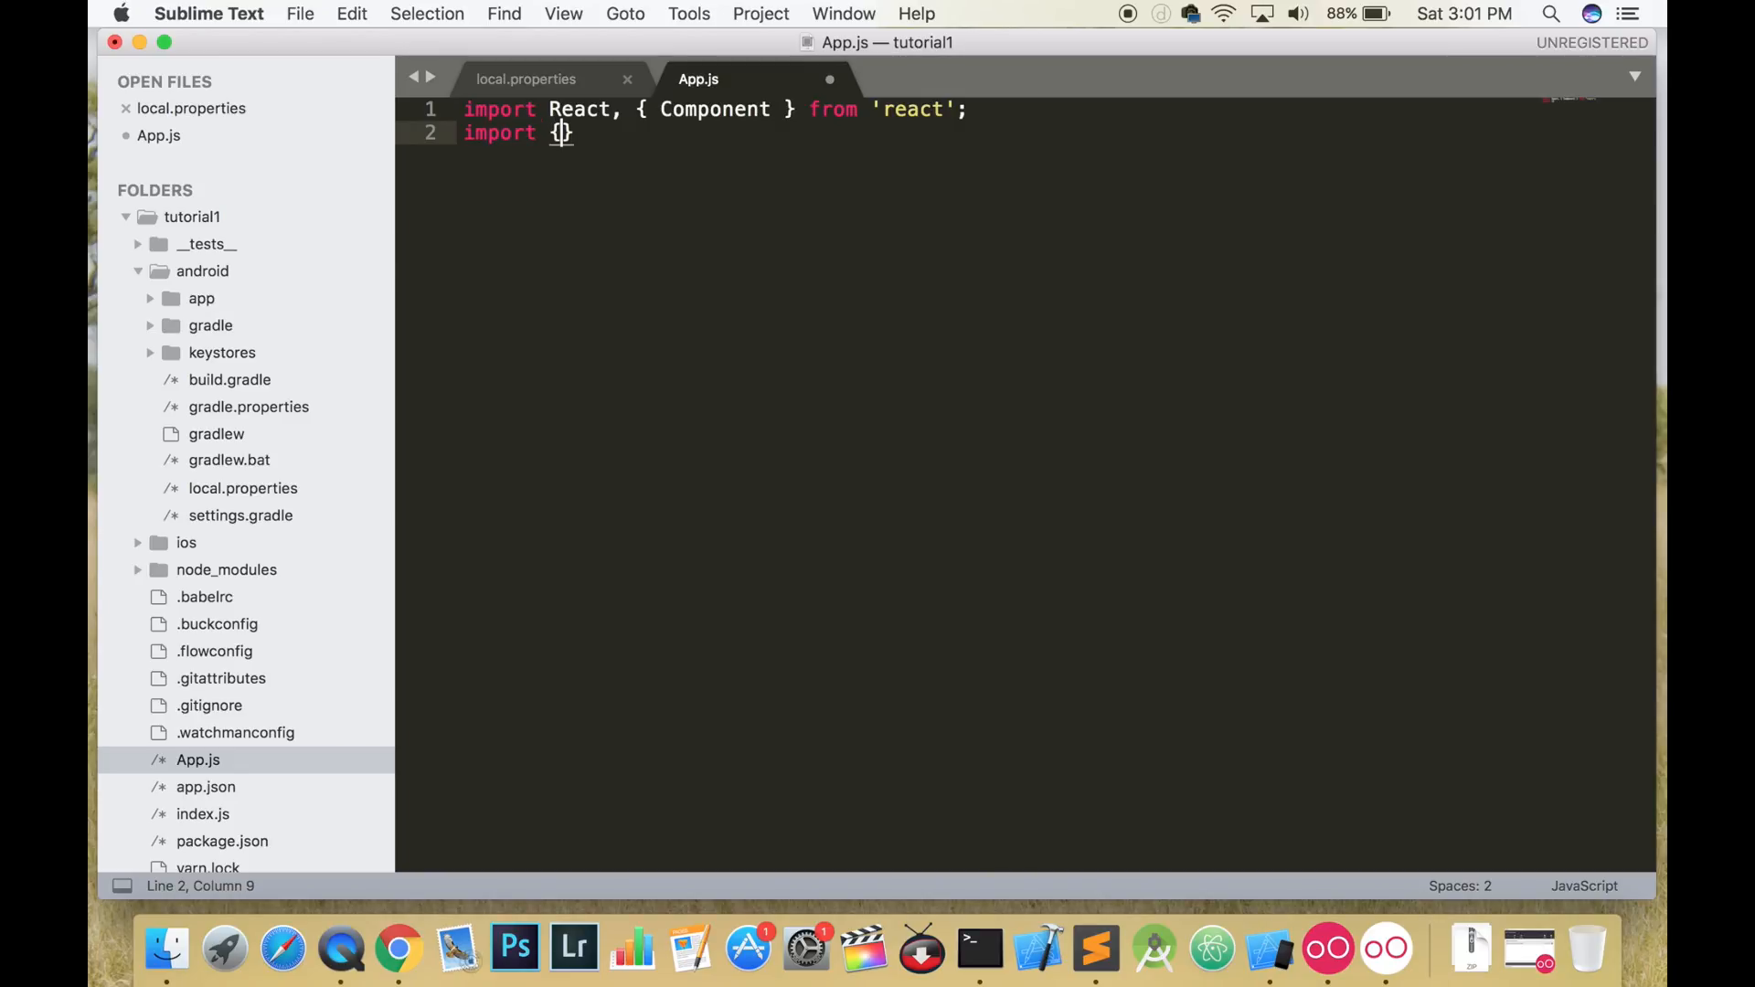
{"action": "type", "text": "View,"}
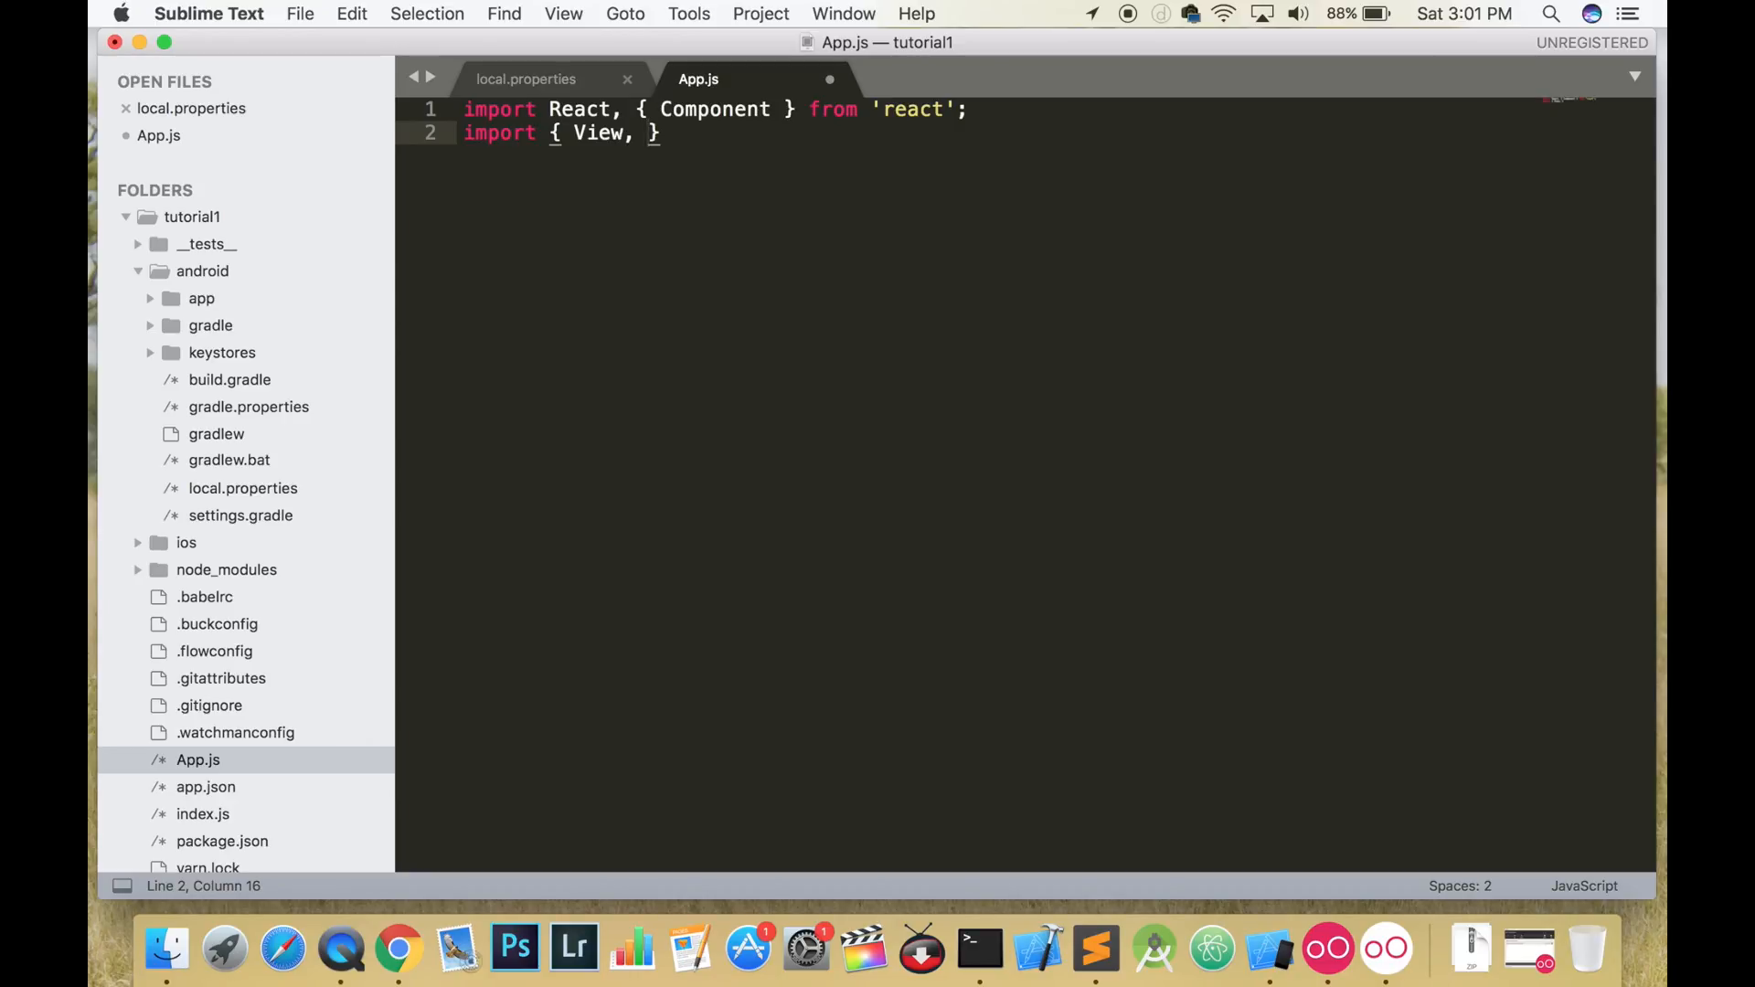
{"action": "type", "text": "Text"}
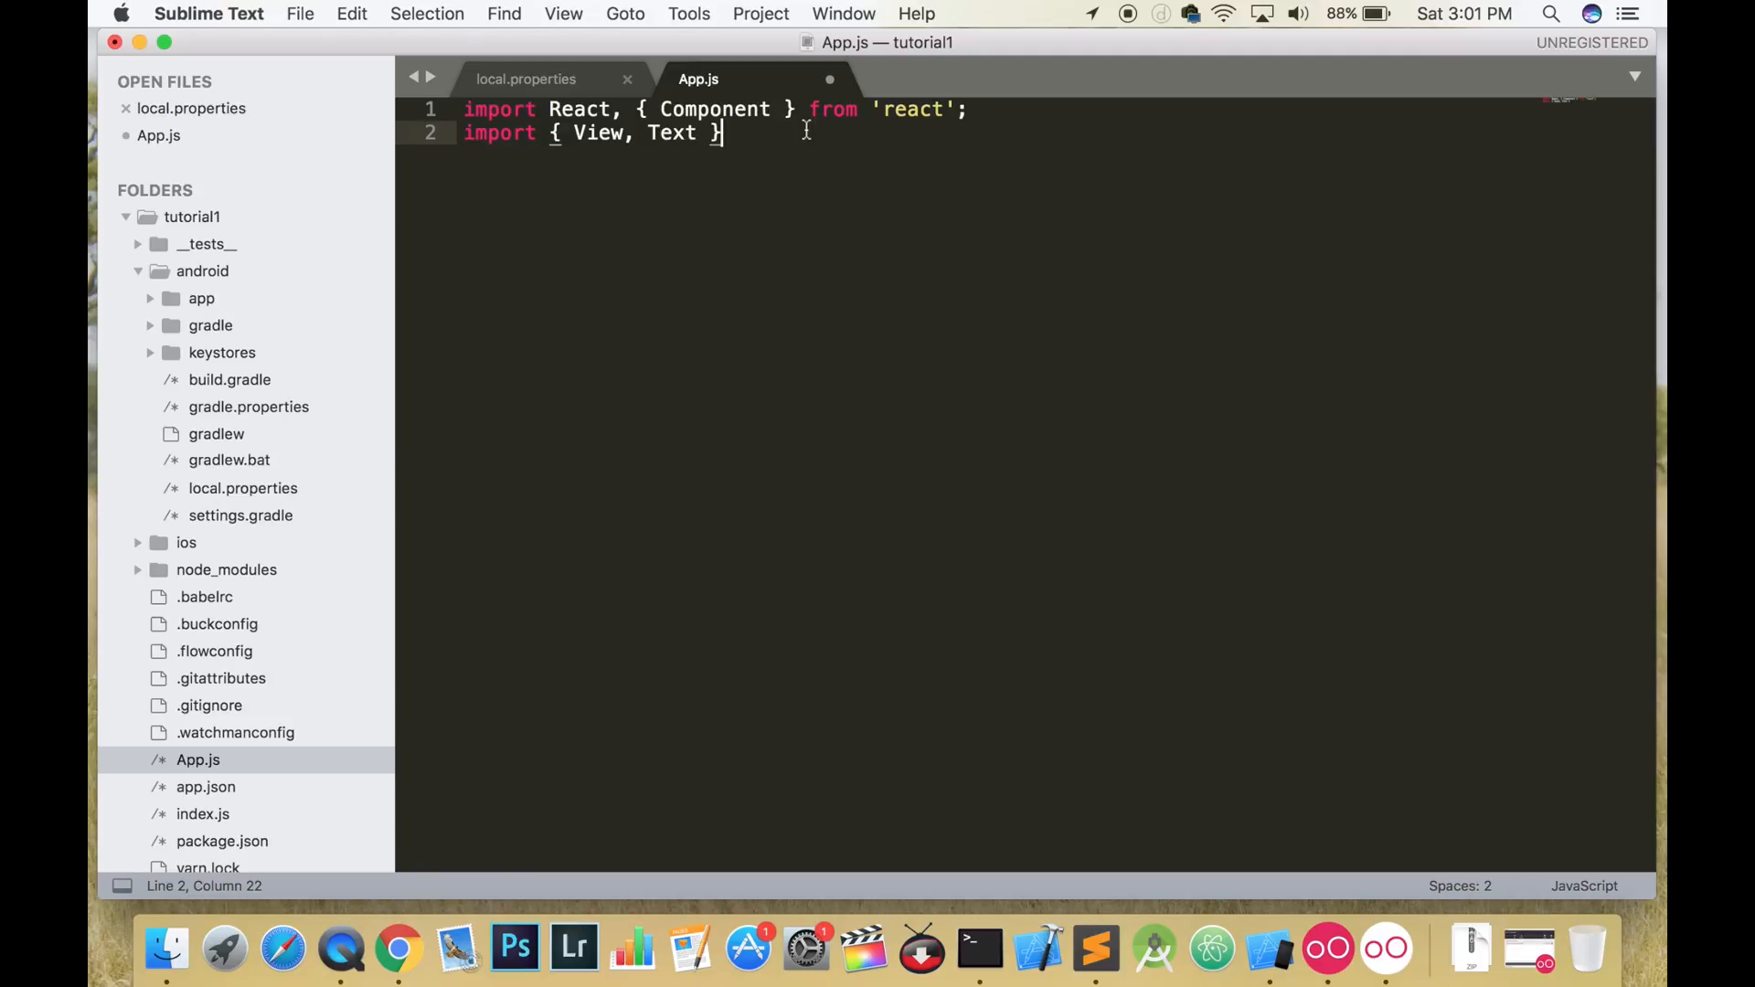
{"action": "type", "text": "from"}
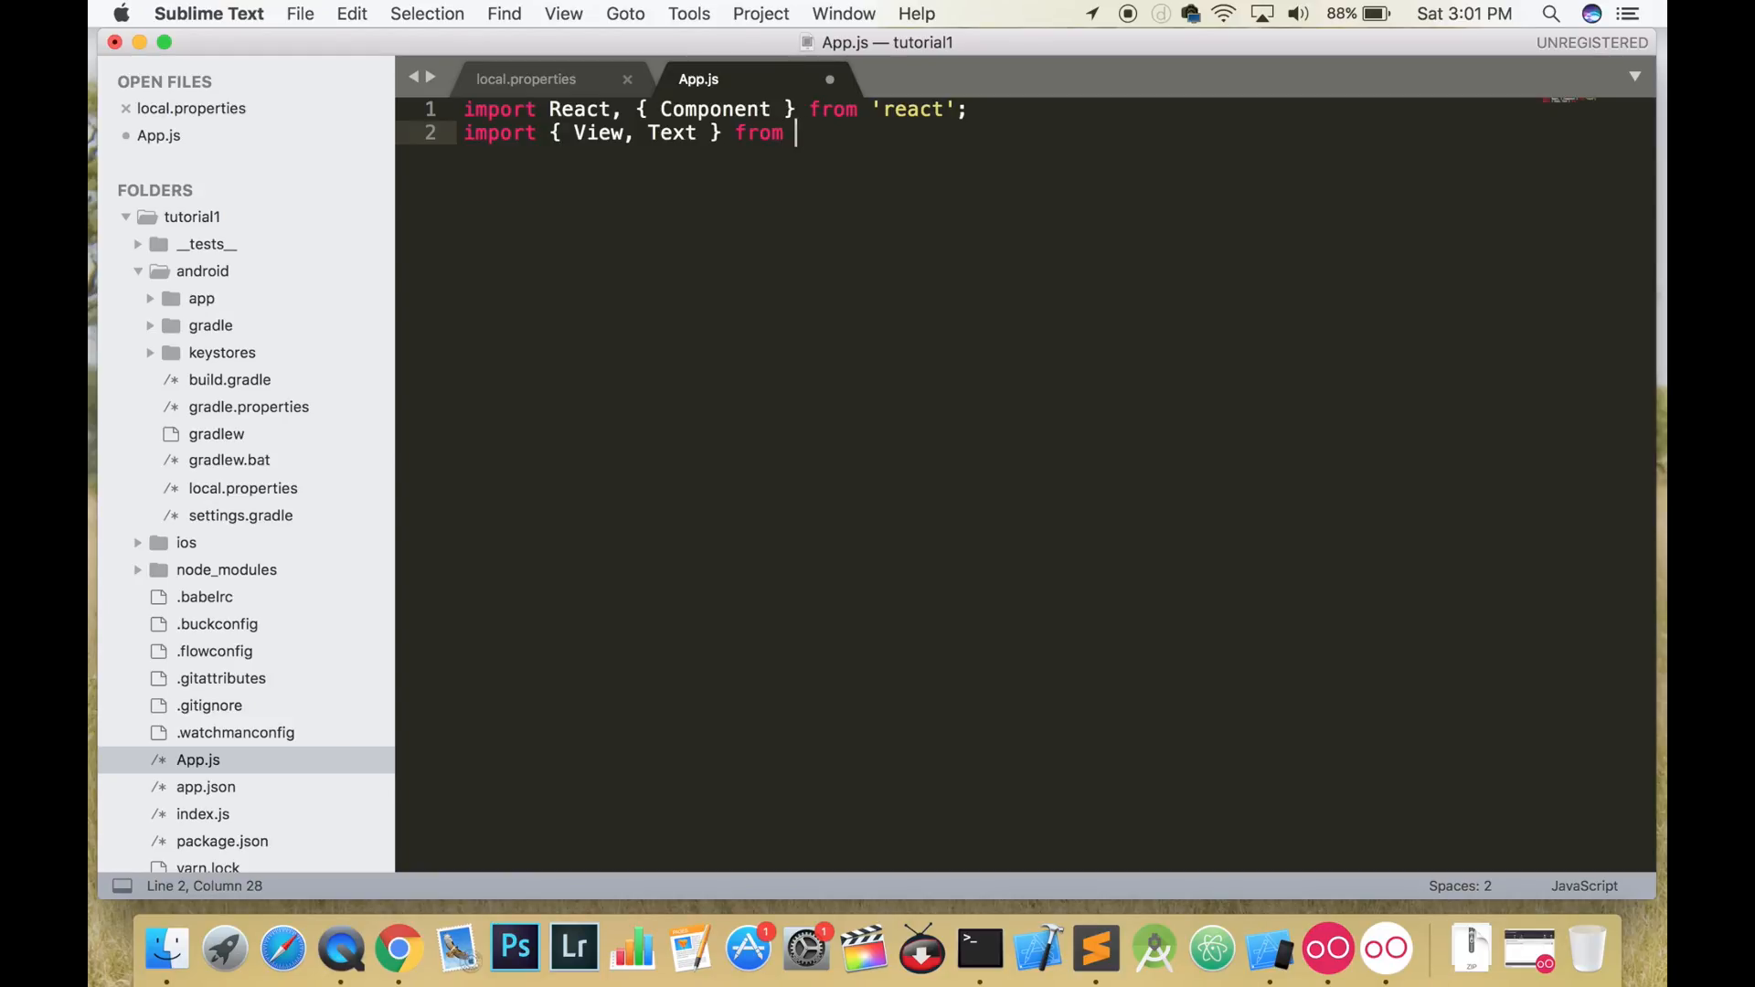
{"action": "type", "text": "react-na'"}
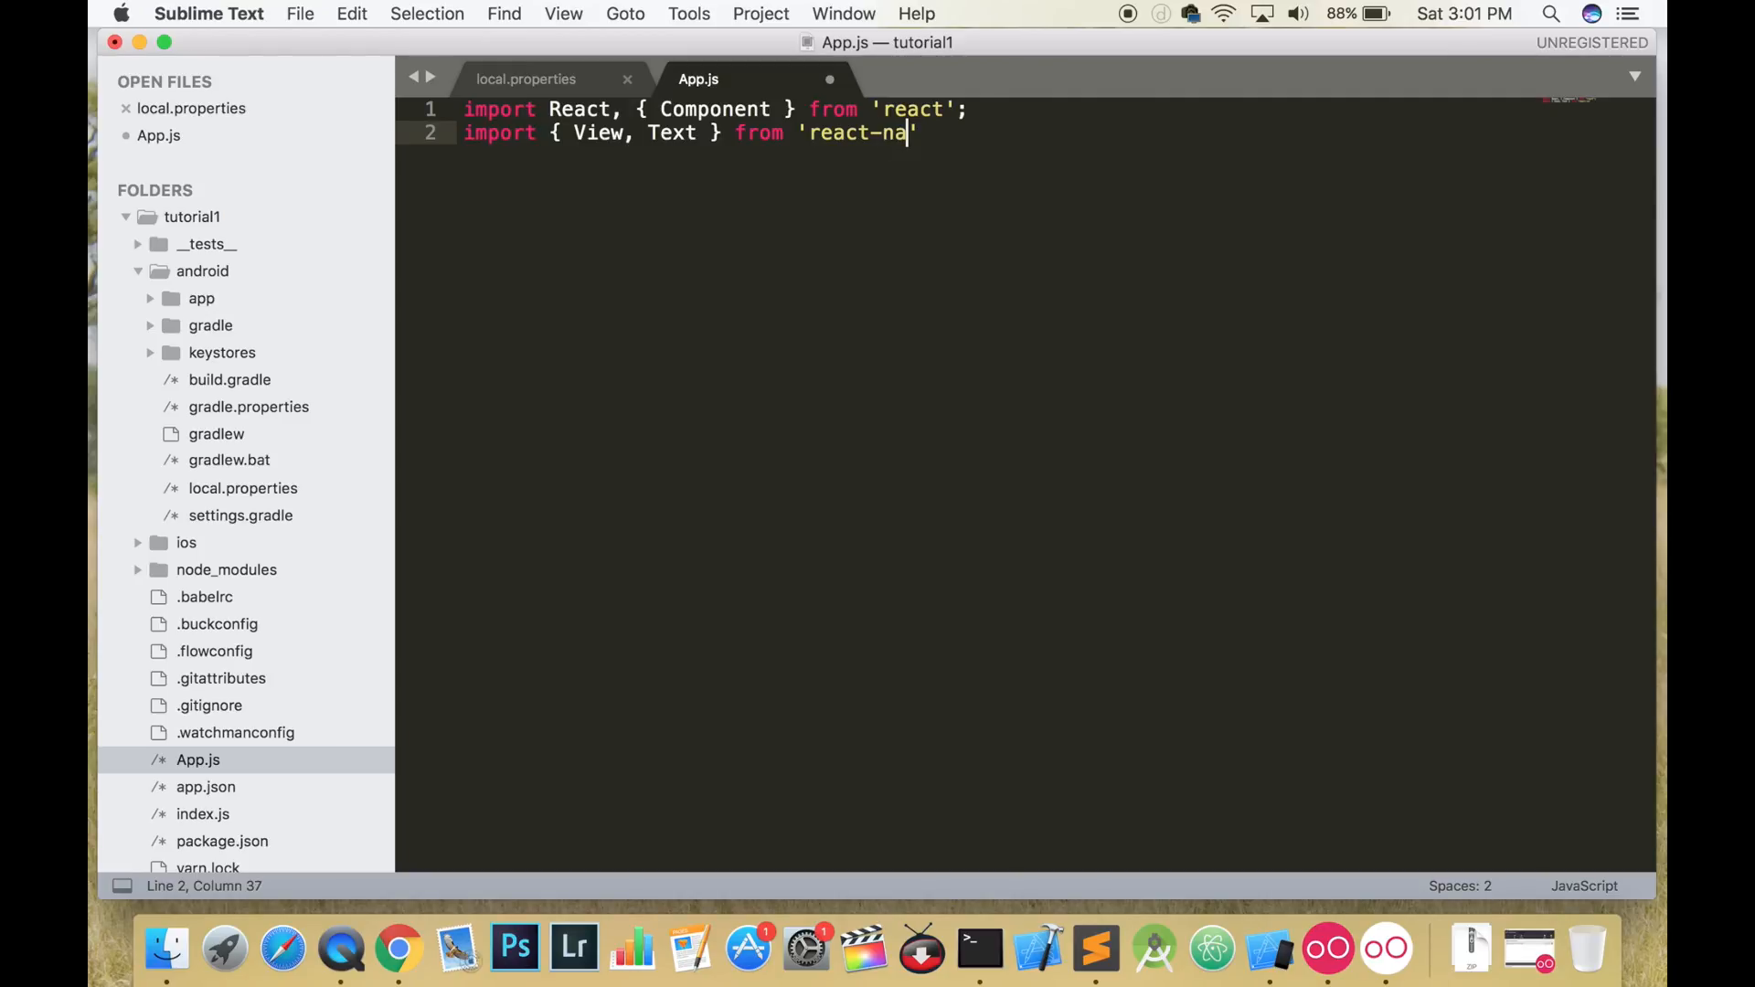
{"action": "type", "text": "tive"}
{"action": "type", "text": "class A"}
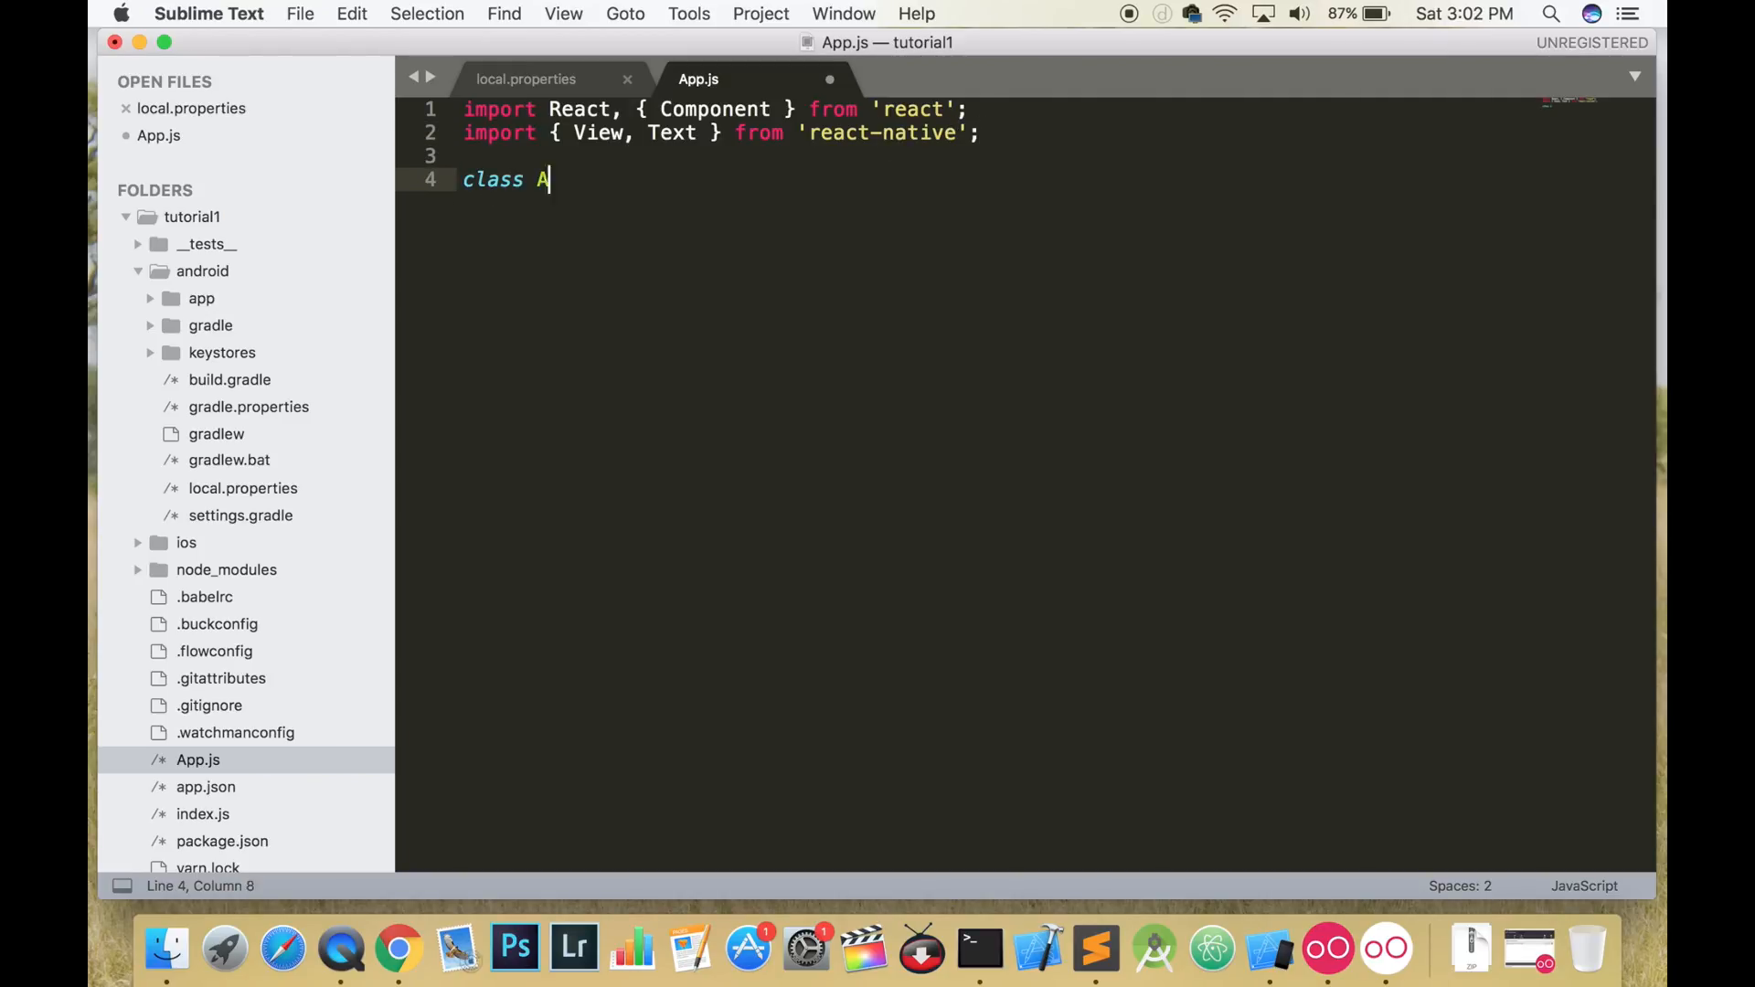
- Define class App extends Component rendering <View><Text>Hello Youtubers</Text></View>
{"action": "type", "text": "pp extends Component {"}
{"action": "type", "text": "render(){"}
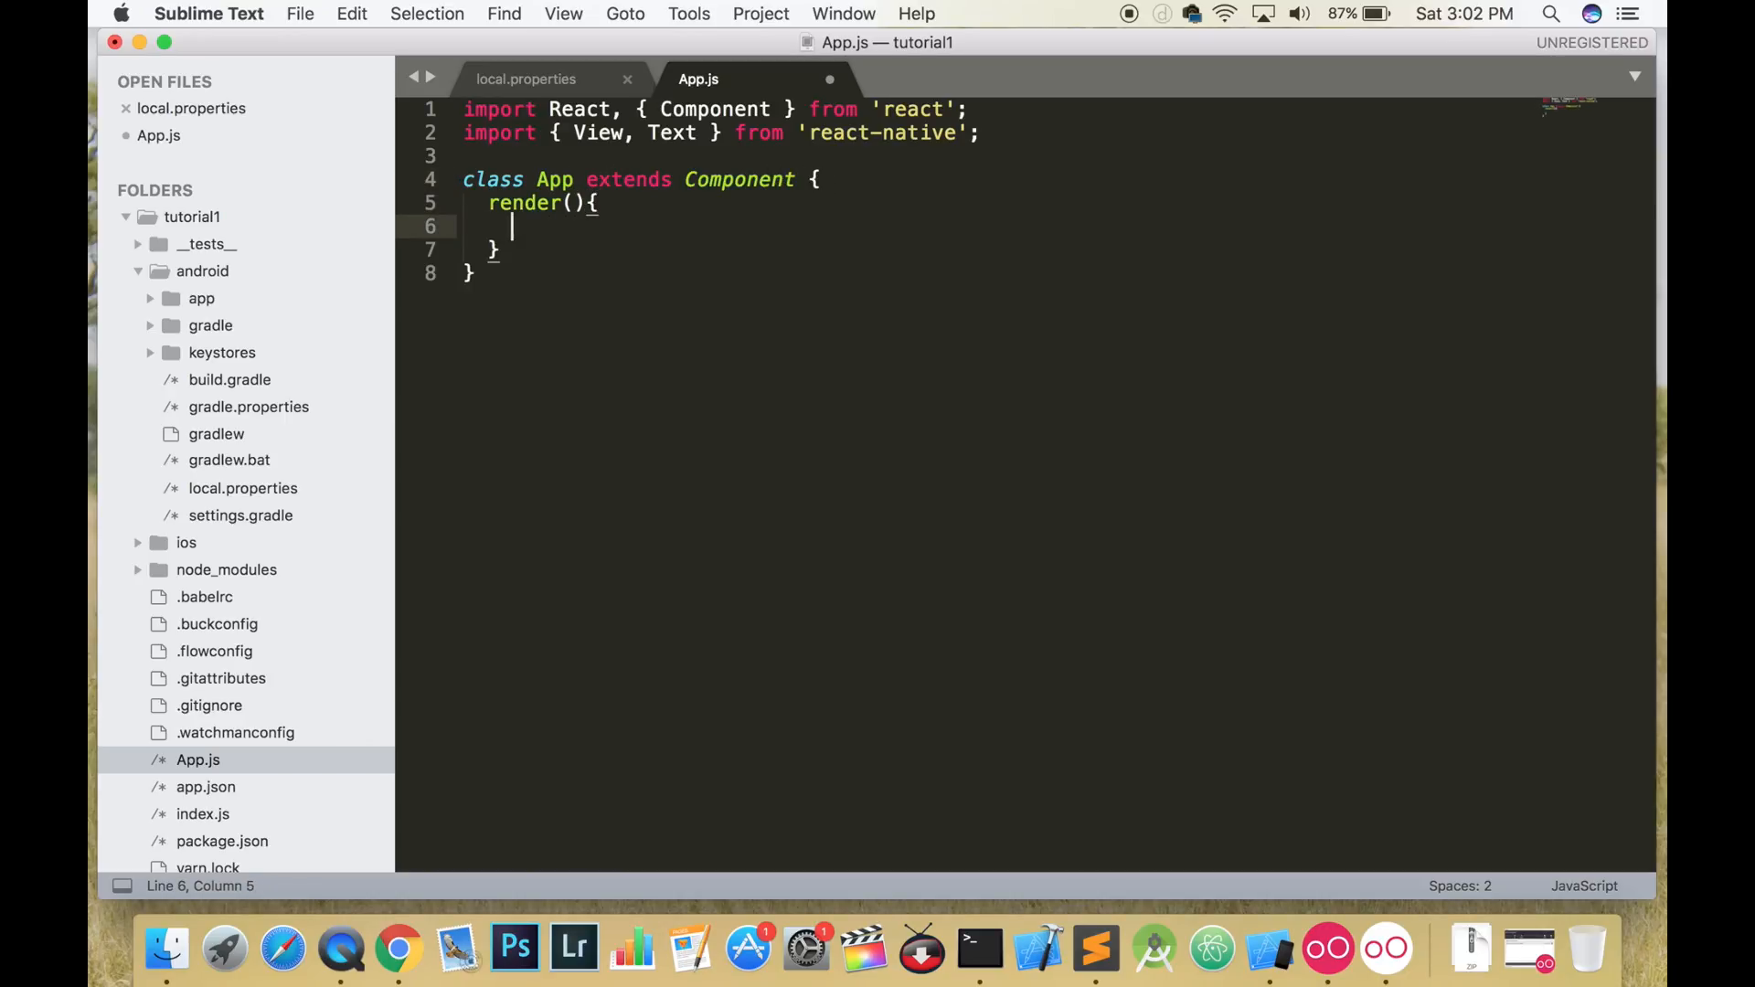
{"action": "type", "text": "return();"}
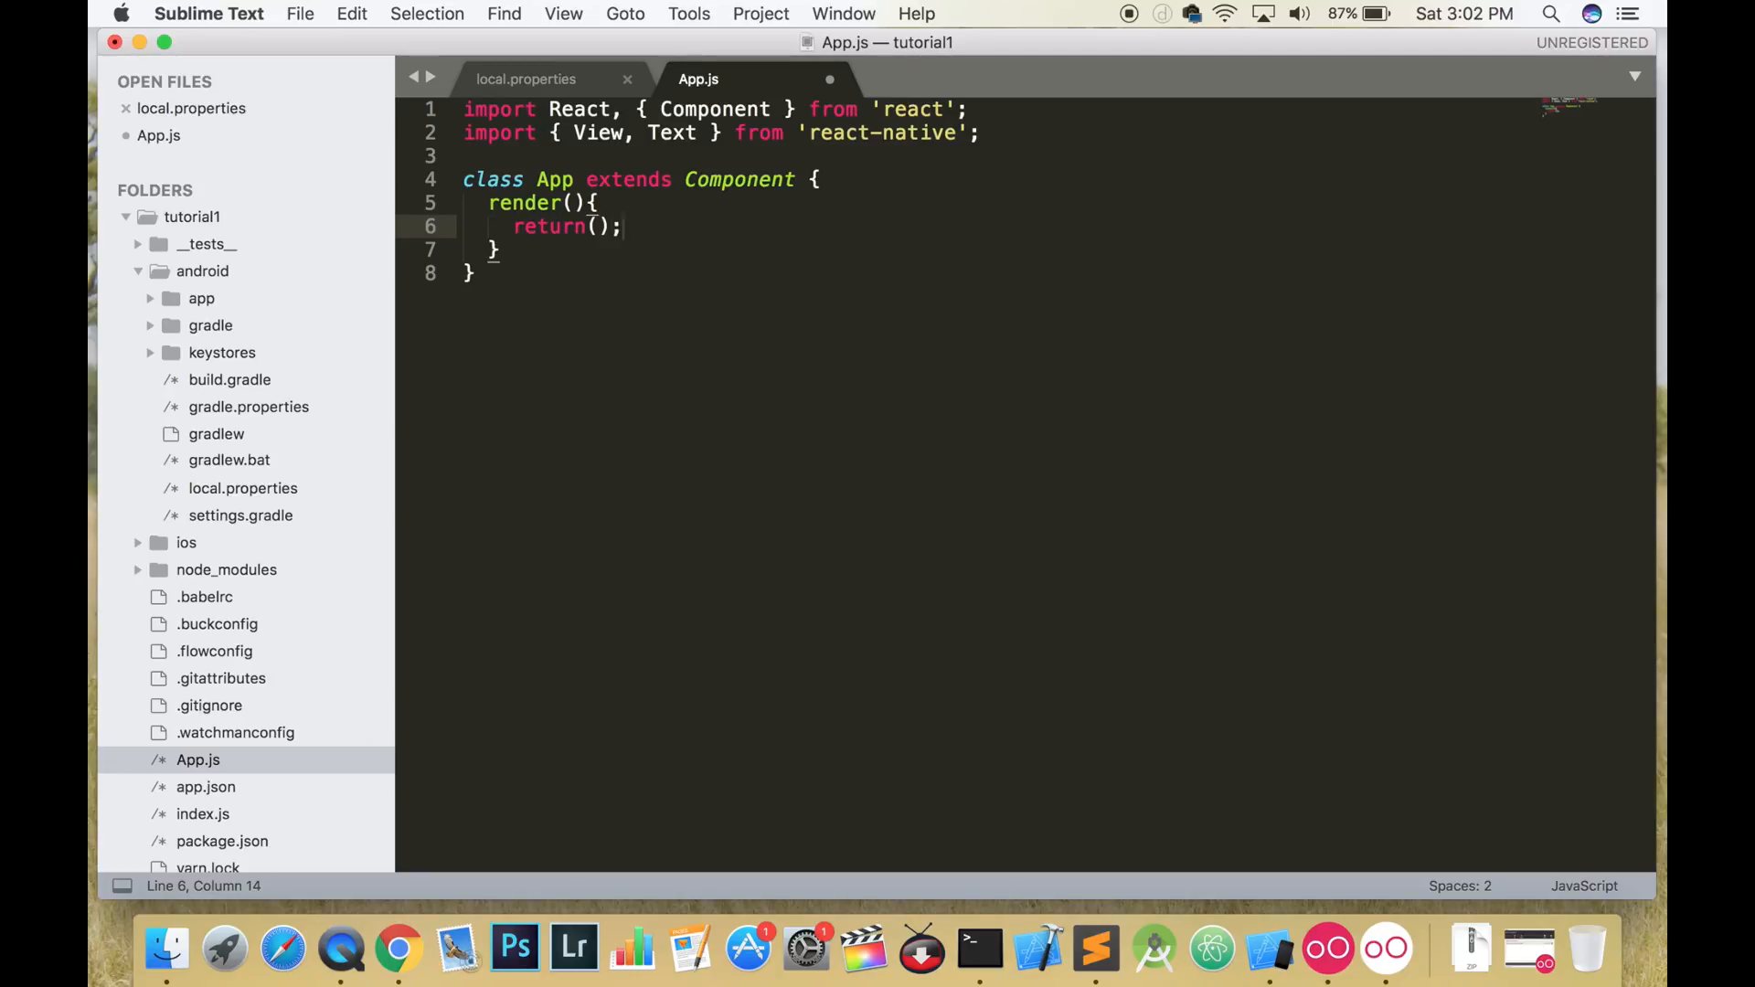
{"action": "type", "text": "<View);"}
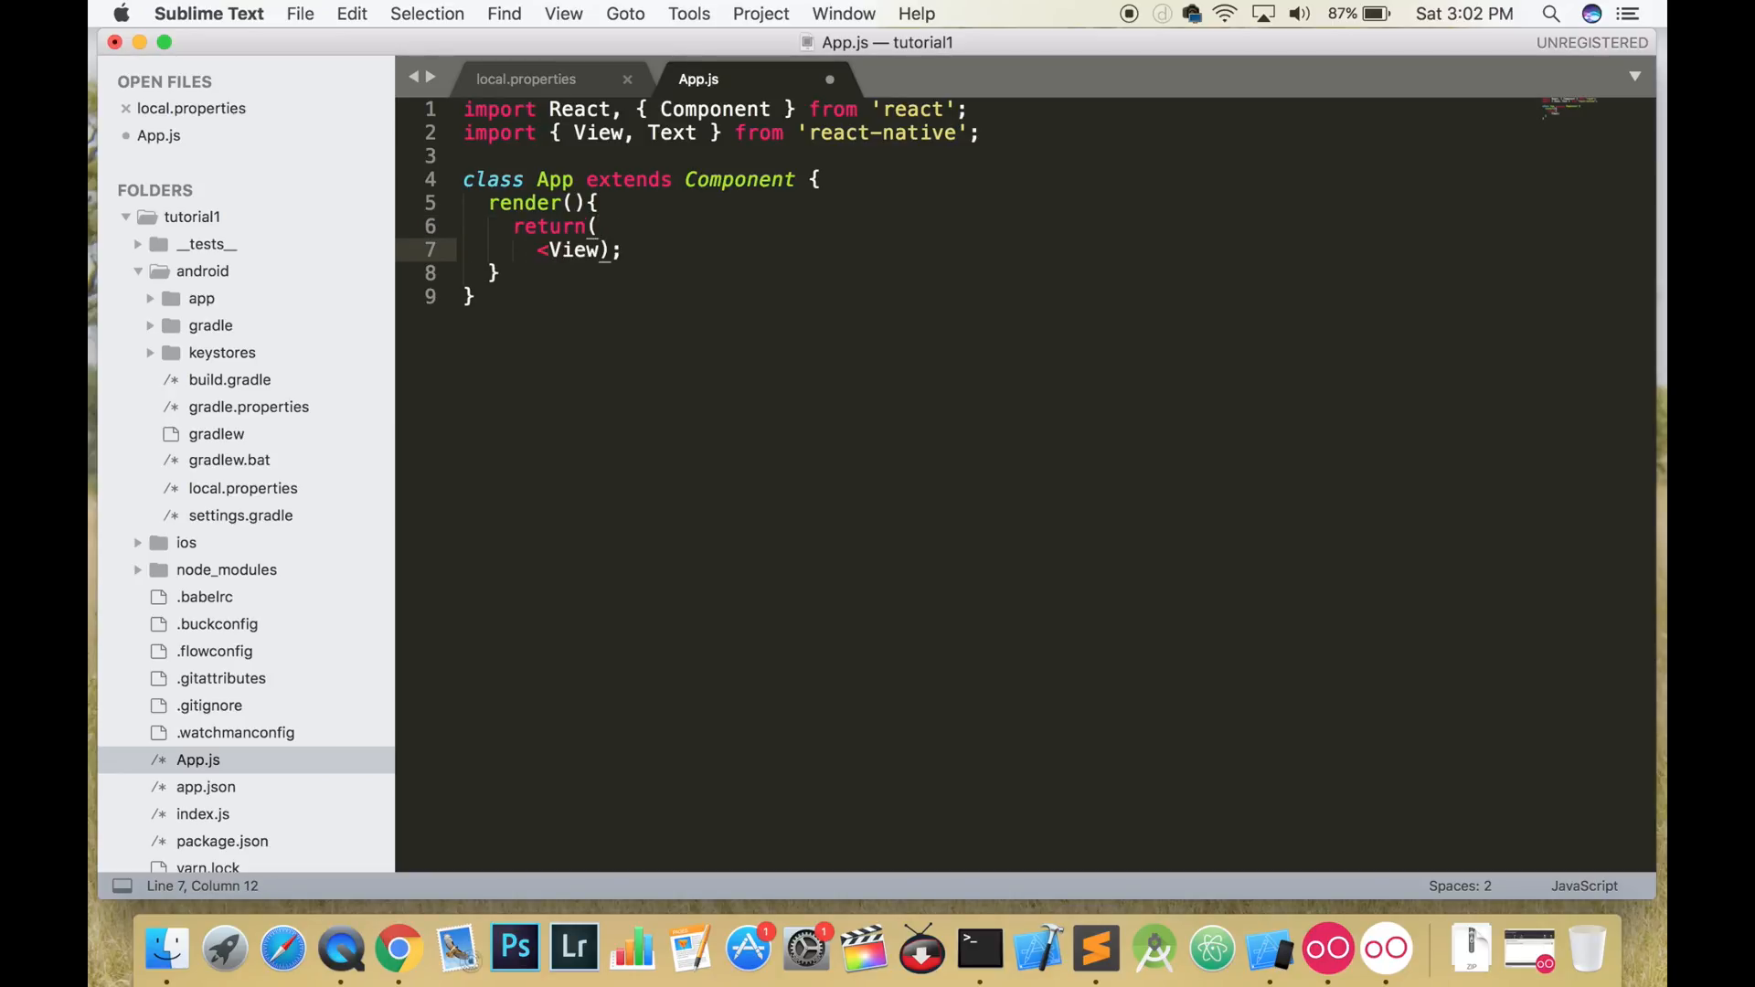
{"action": "type", "text": "></View>"}
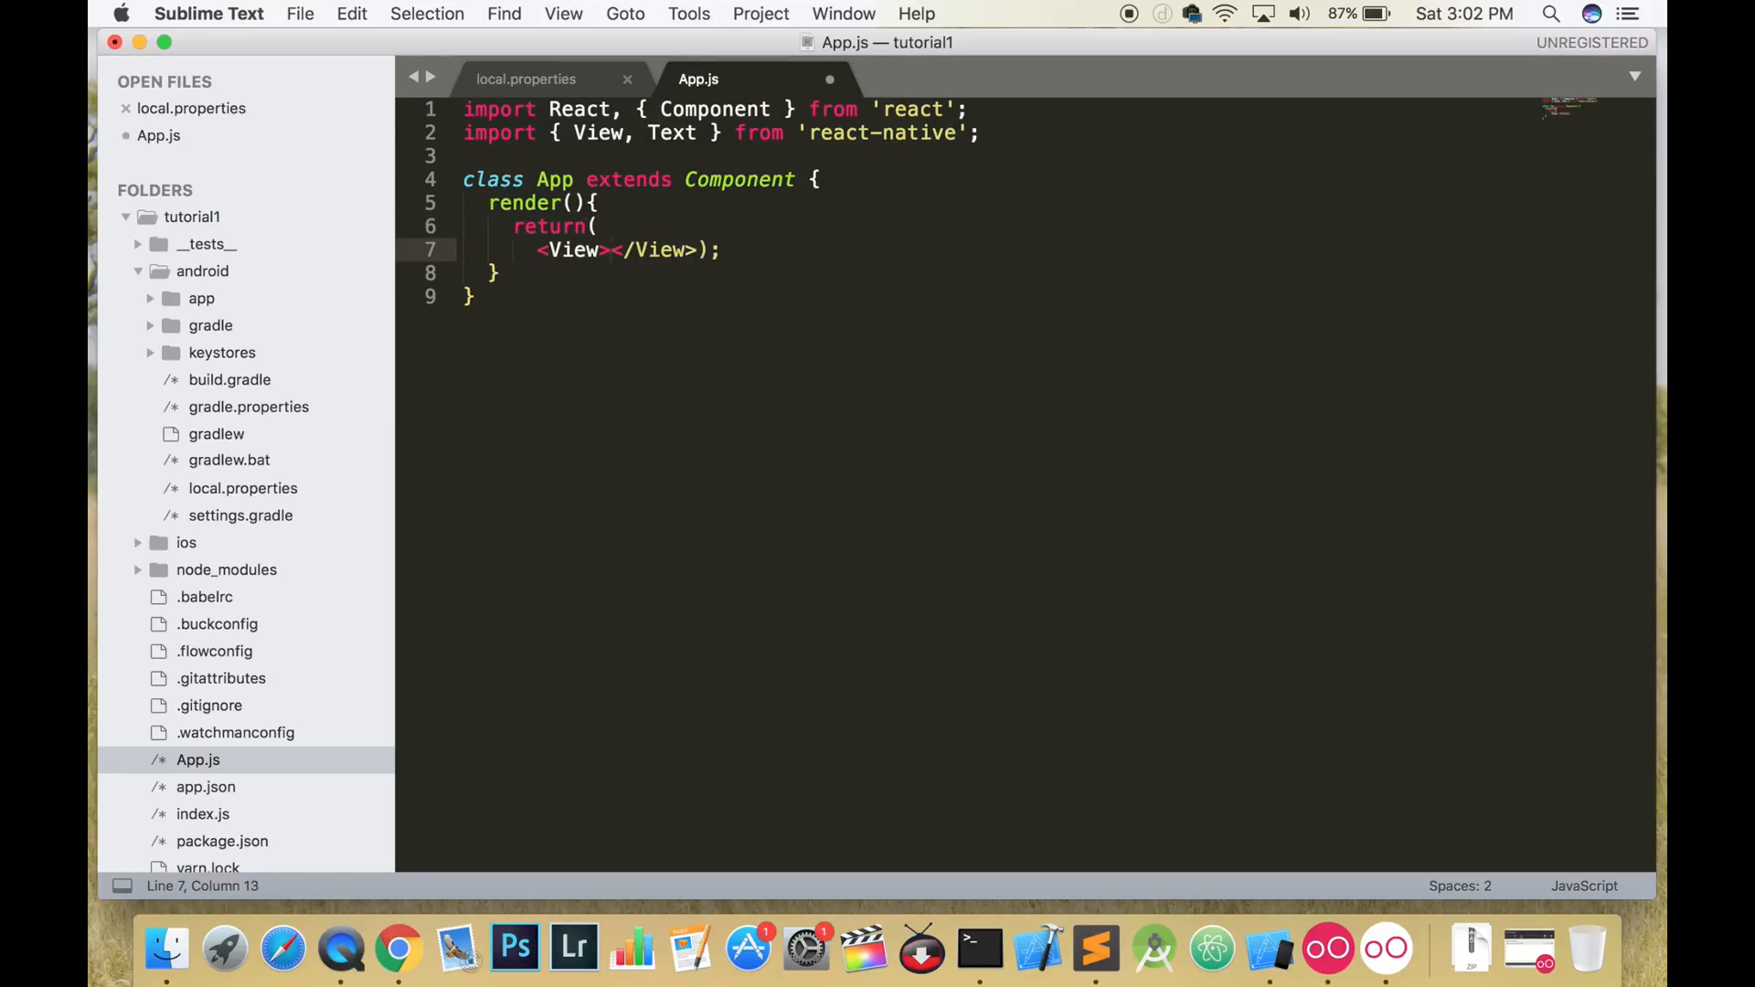
{"action": "key", "text": "enter"}
{"action": "type", "text": "<Text"}
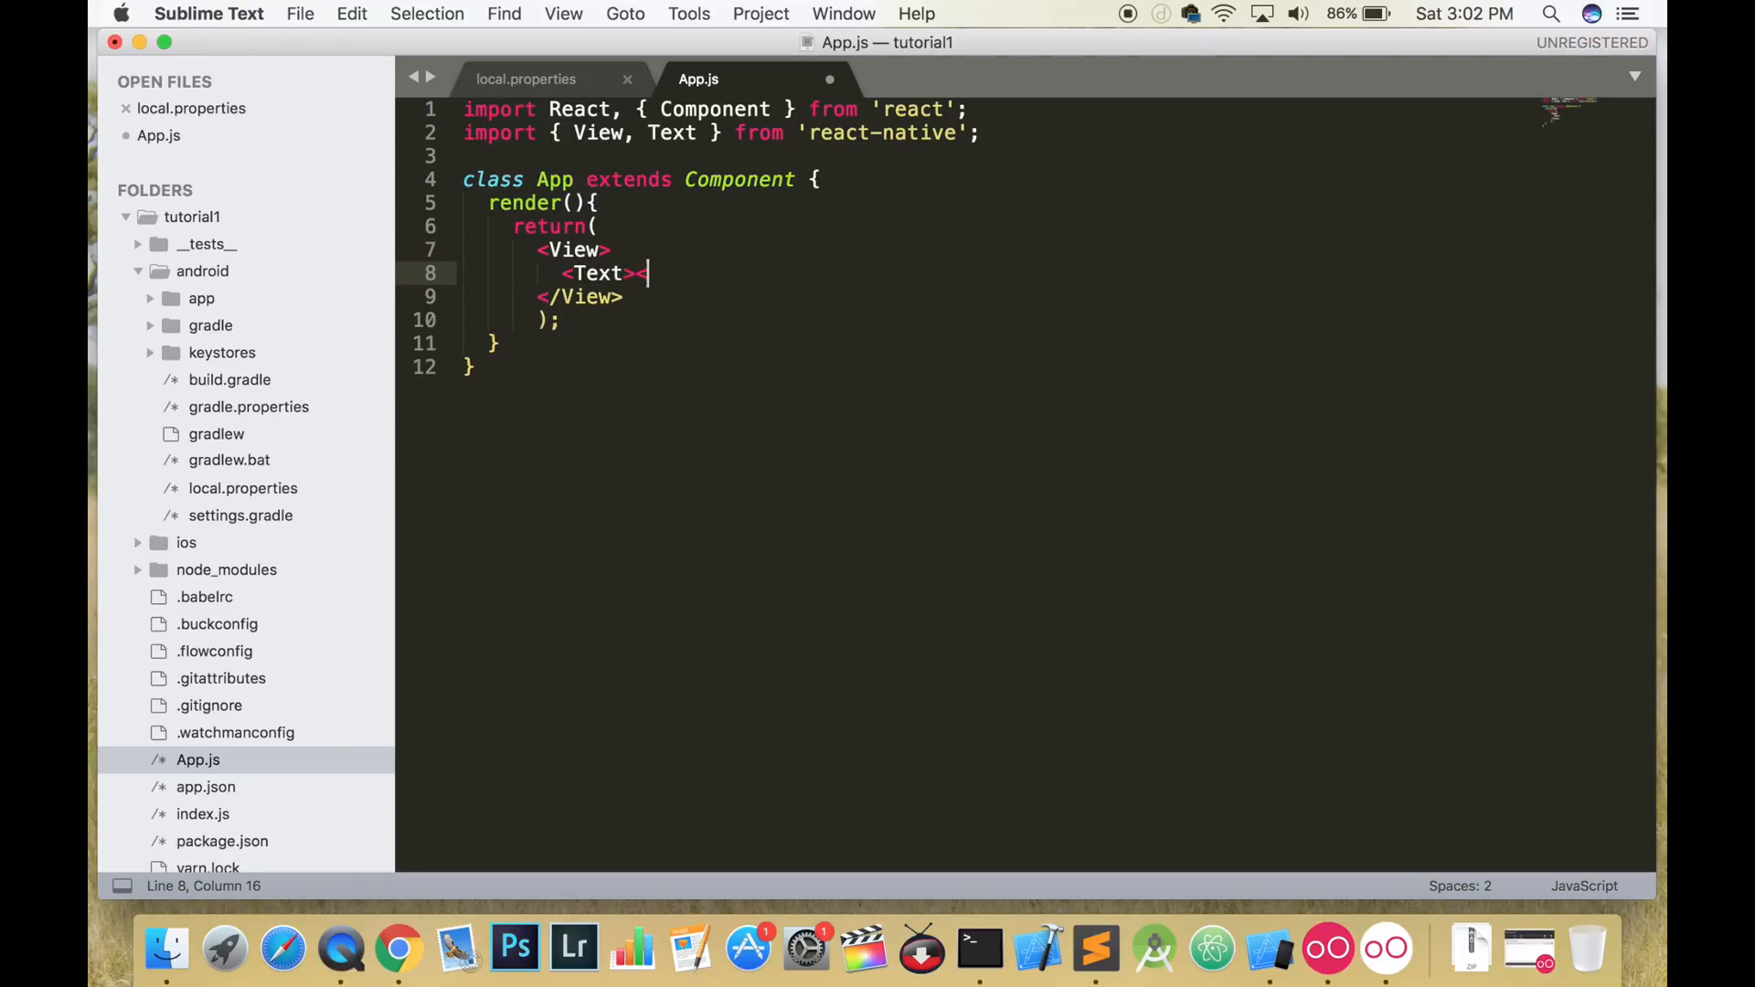
{"action": "type", "text": "></Text>"}
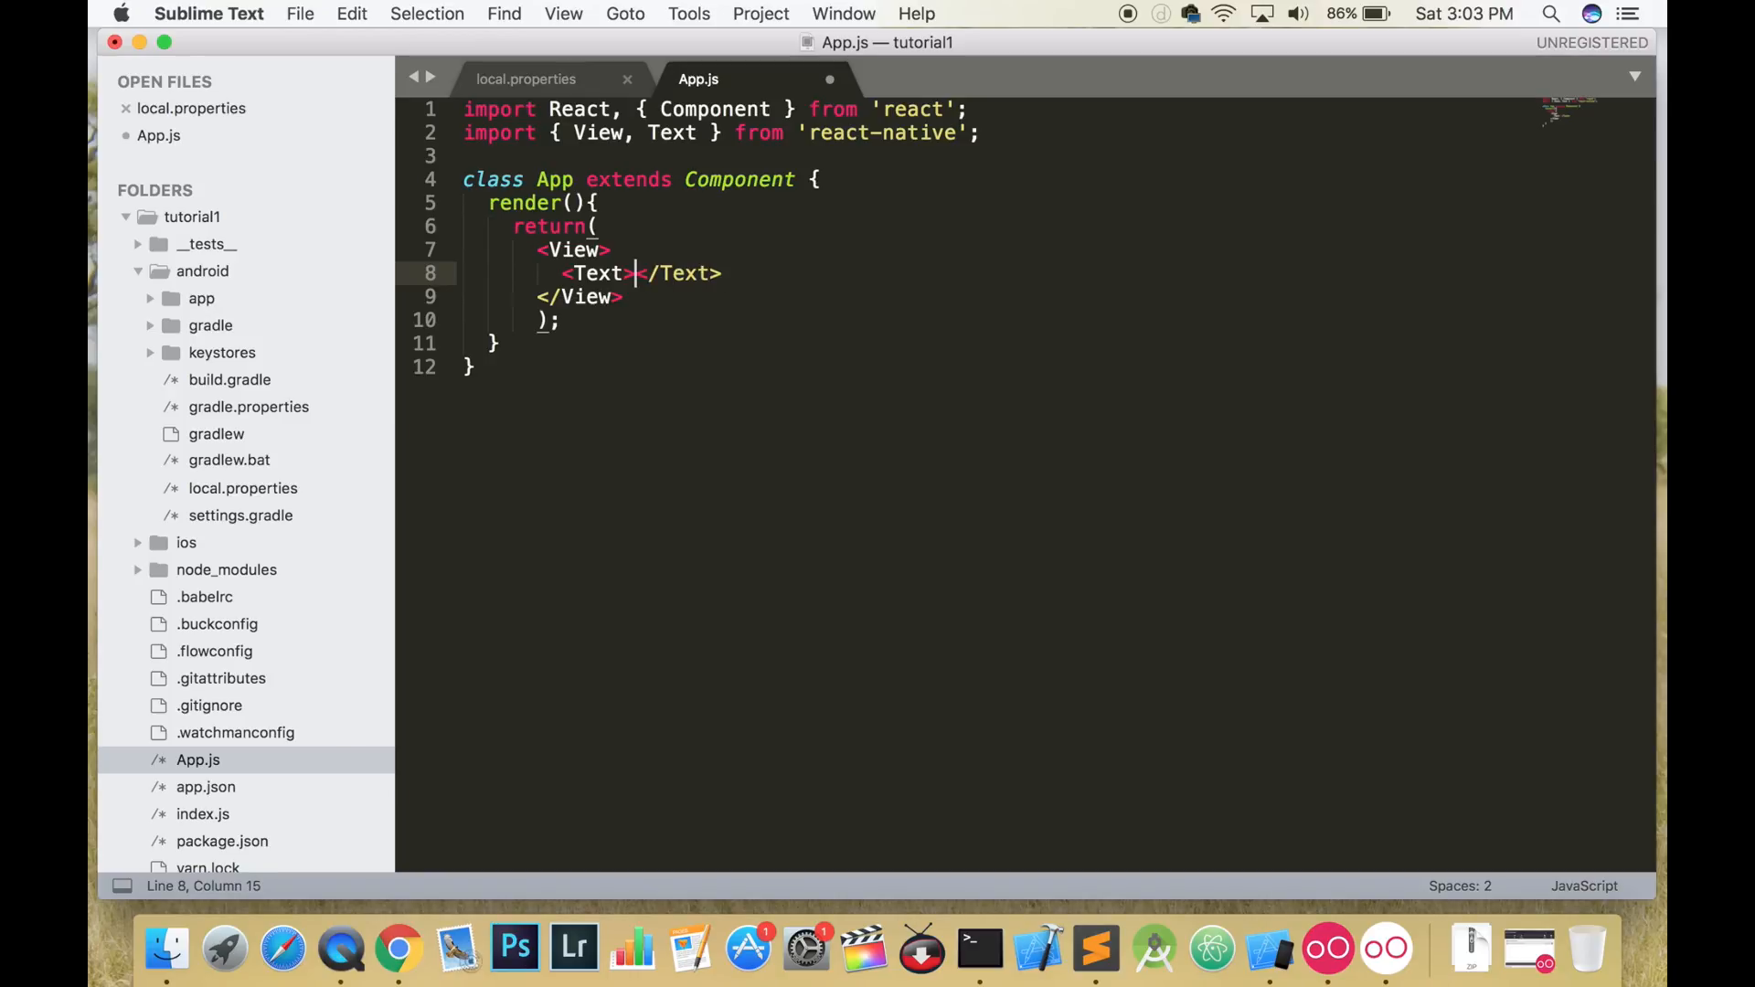
{"action": "type", "text": "Hello Youtubers"}
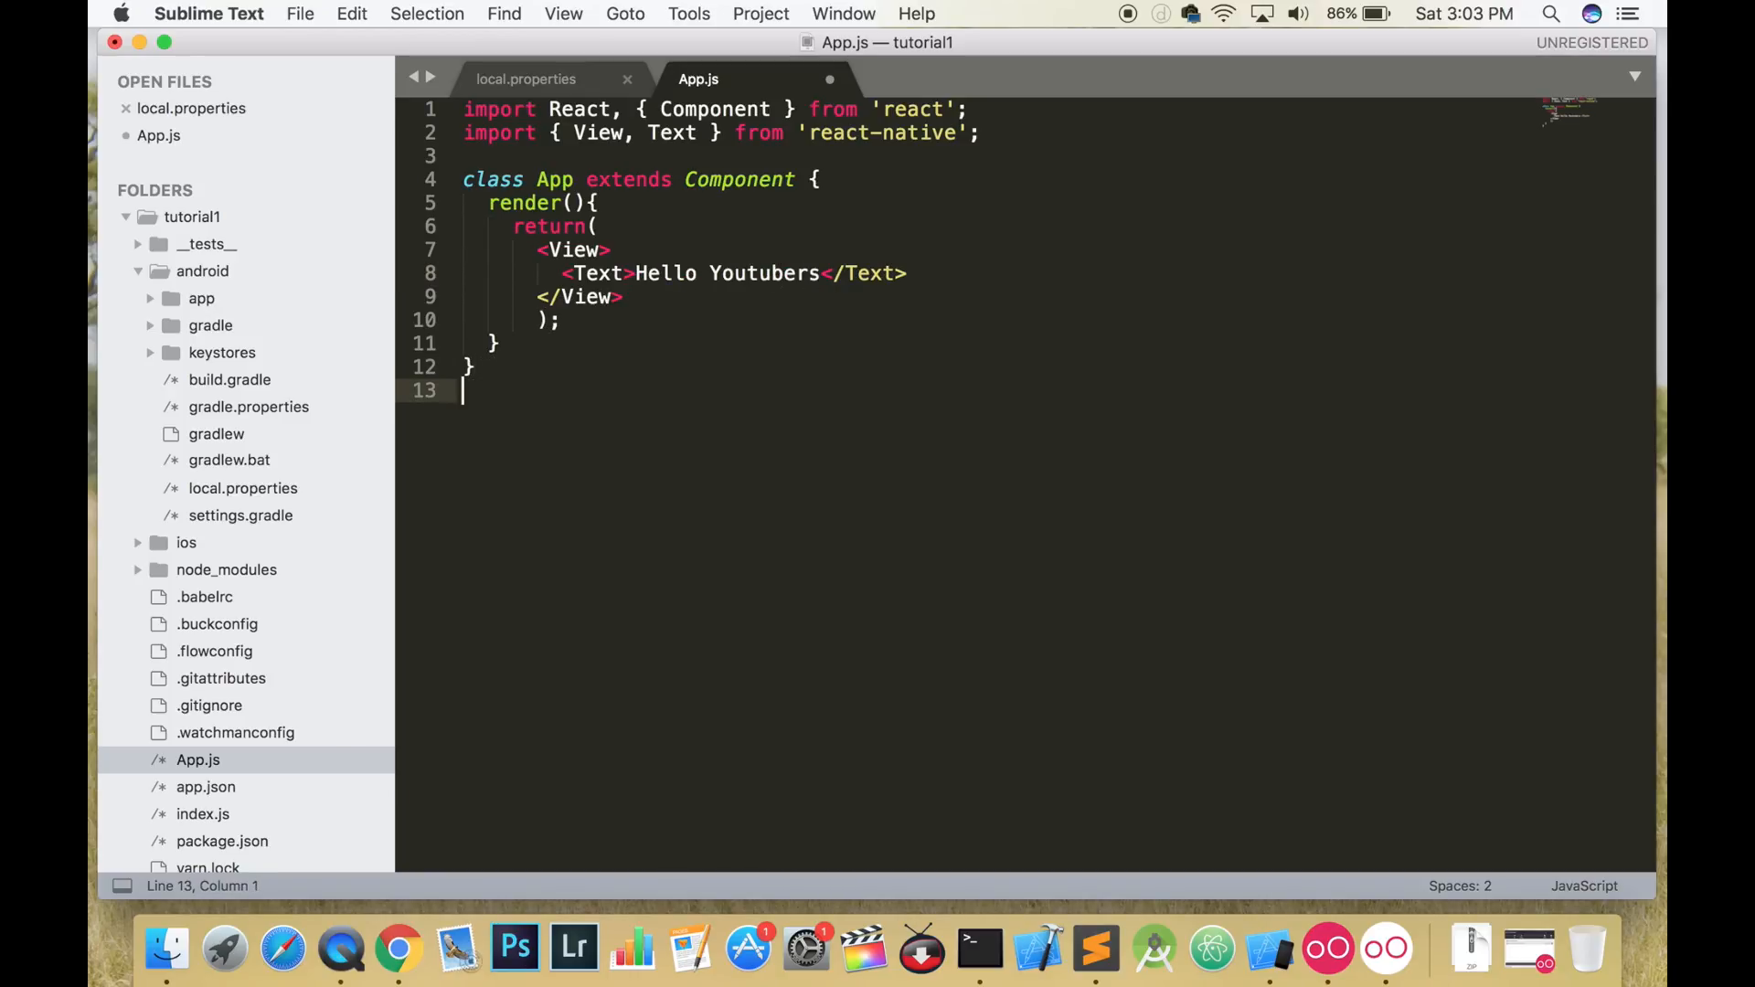
- Add export default App and save App.js
{"action": "type", "text": "e"}
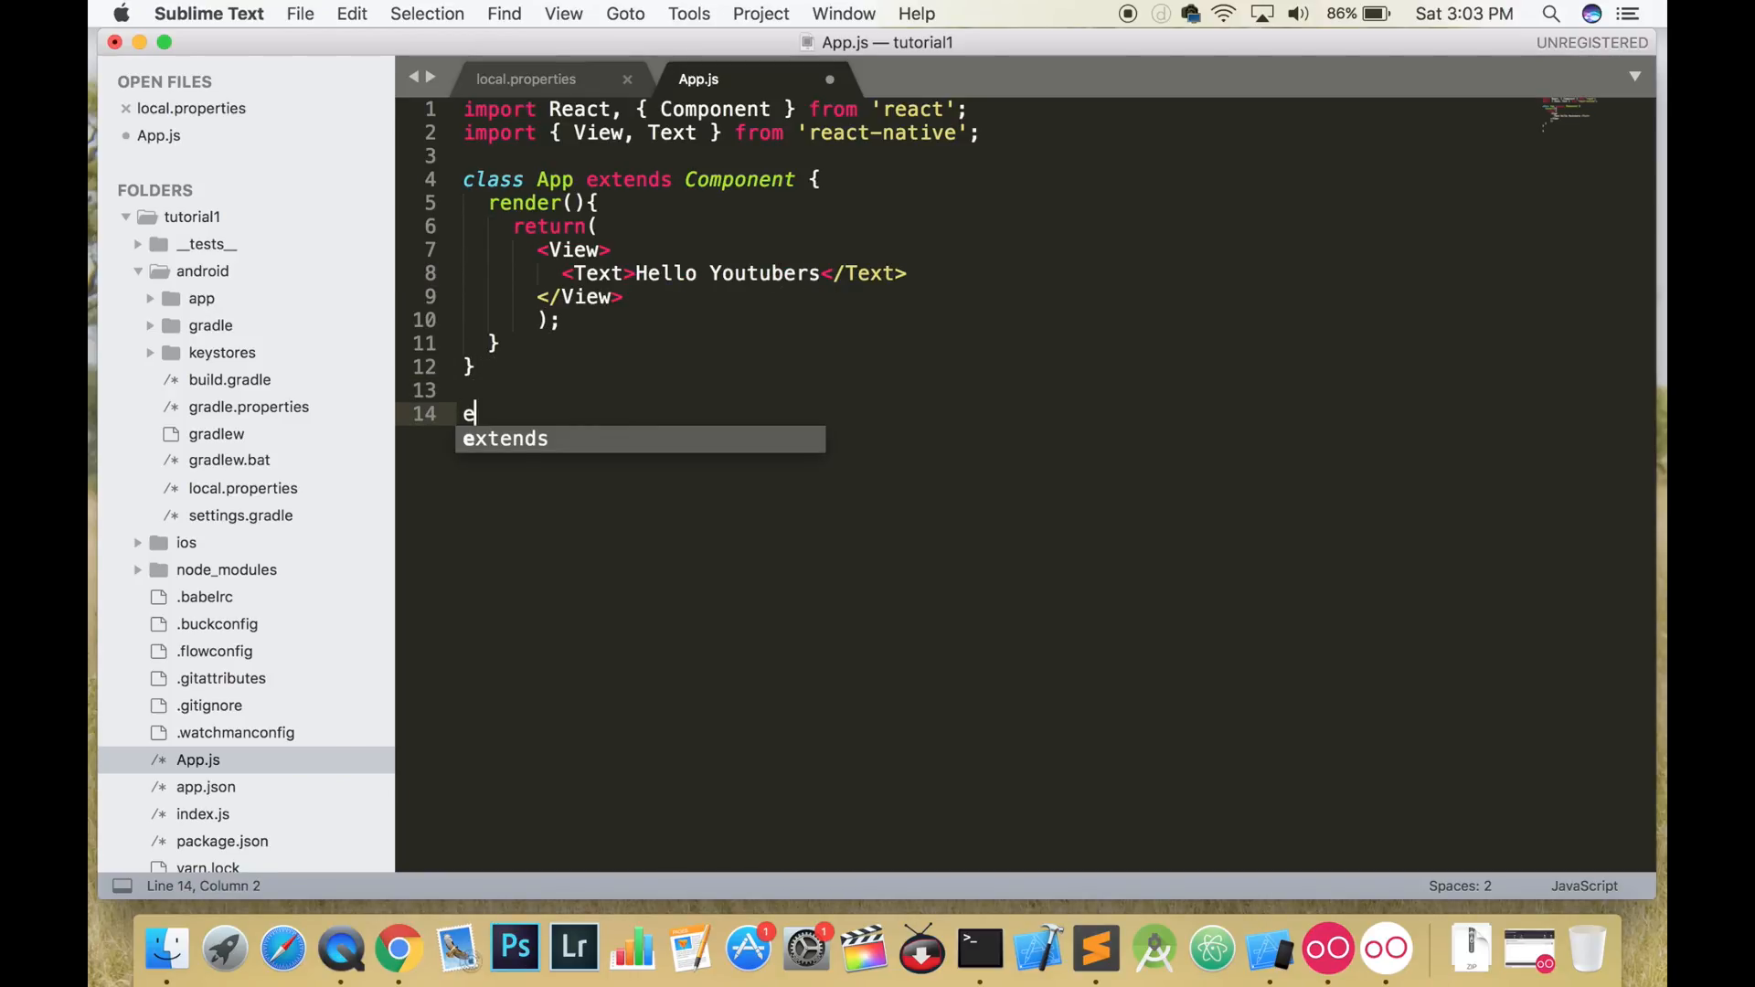
{"action": "type", "text": "xport"}
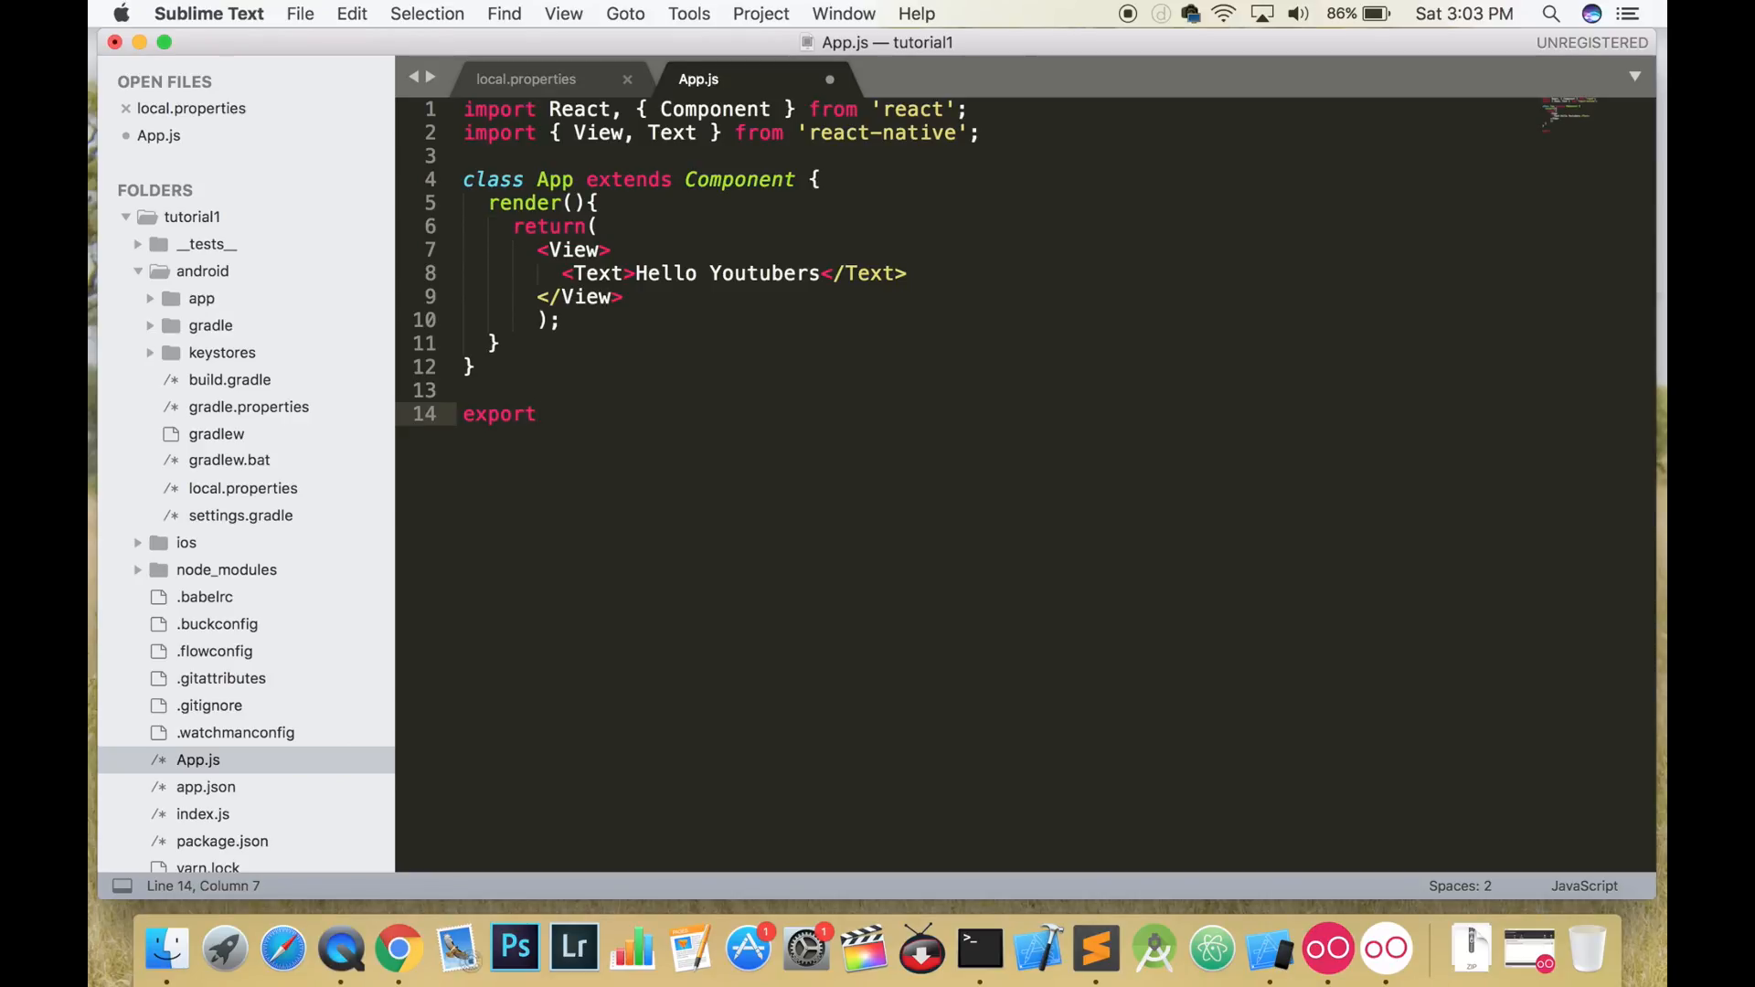
{"action": "type", "text": "defau"}
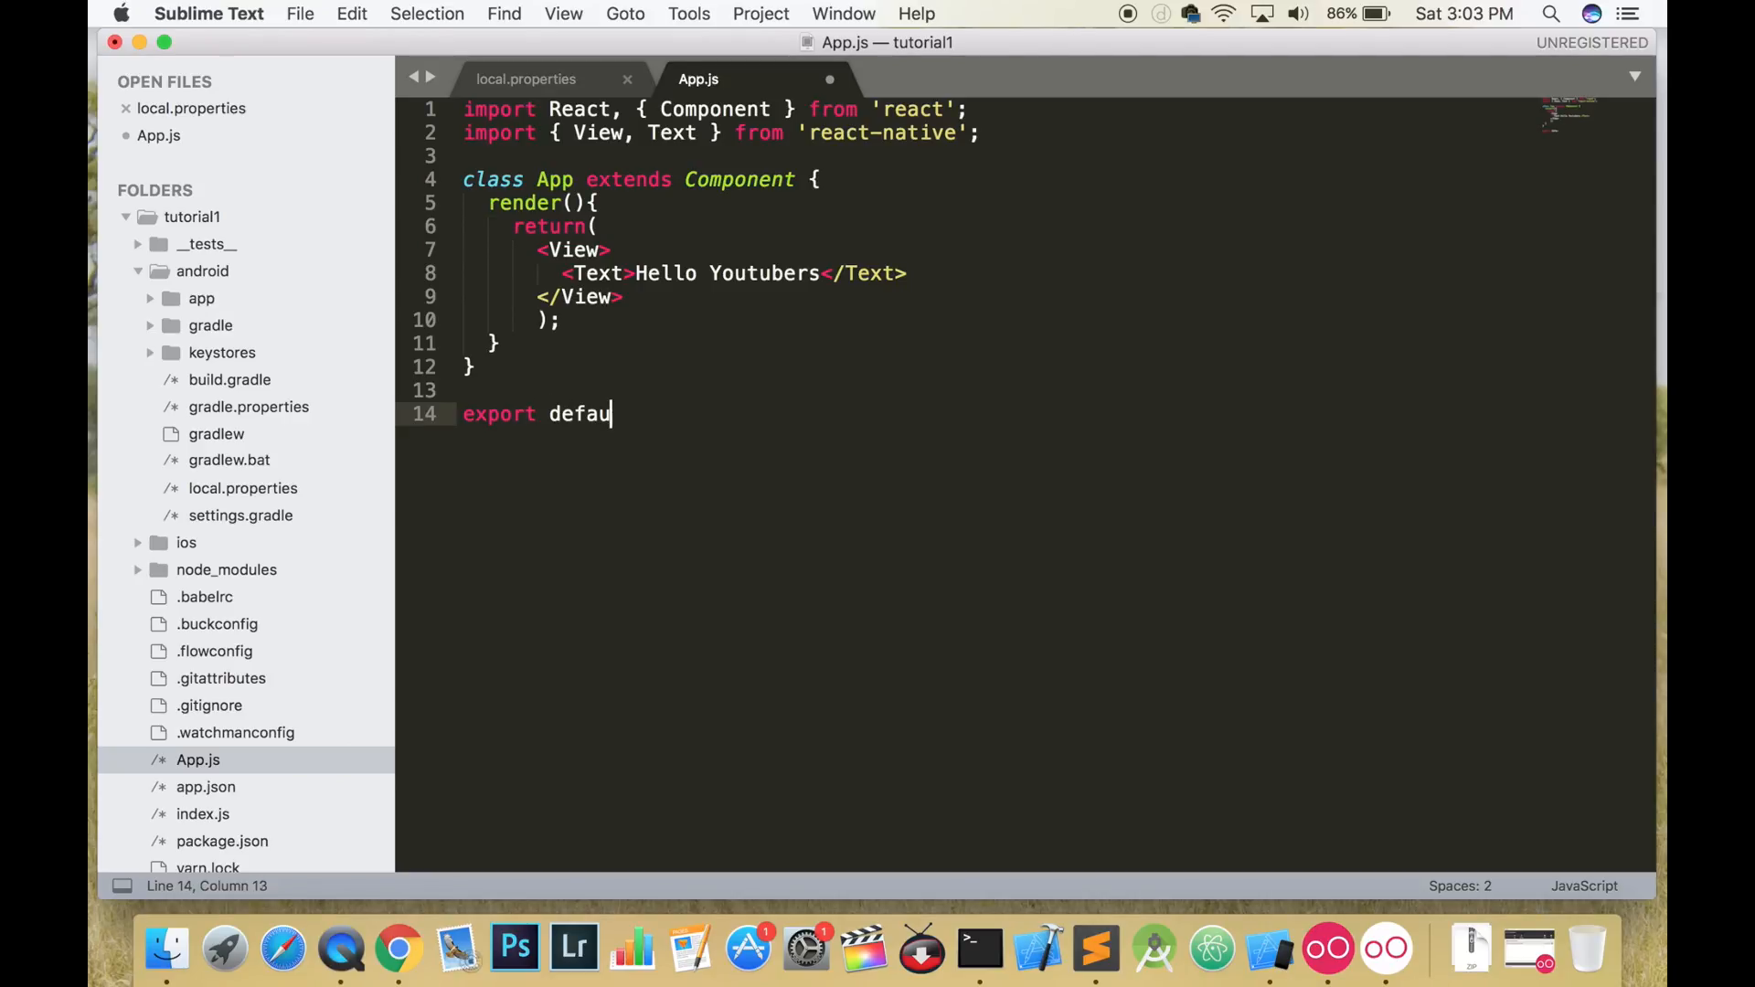
{"action": "type", "text": "lt App;"}
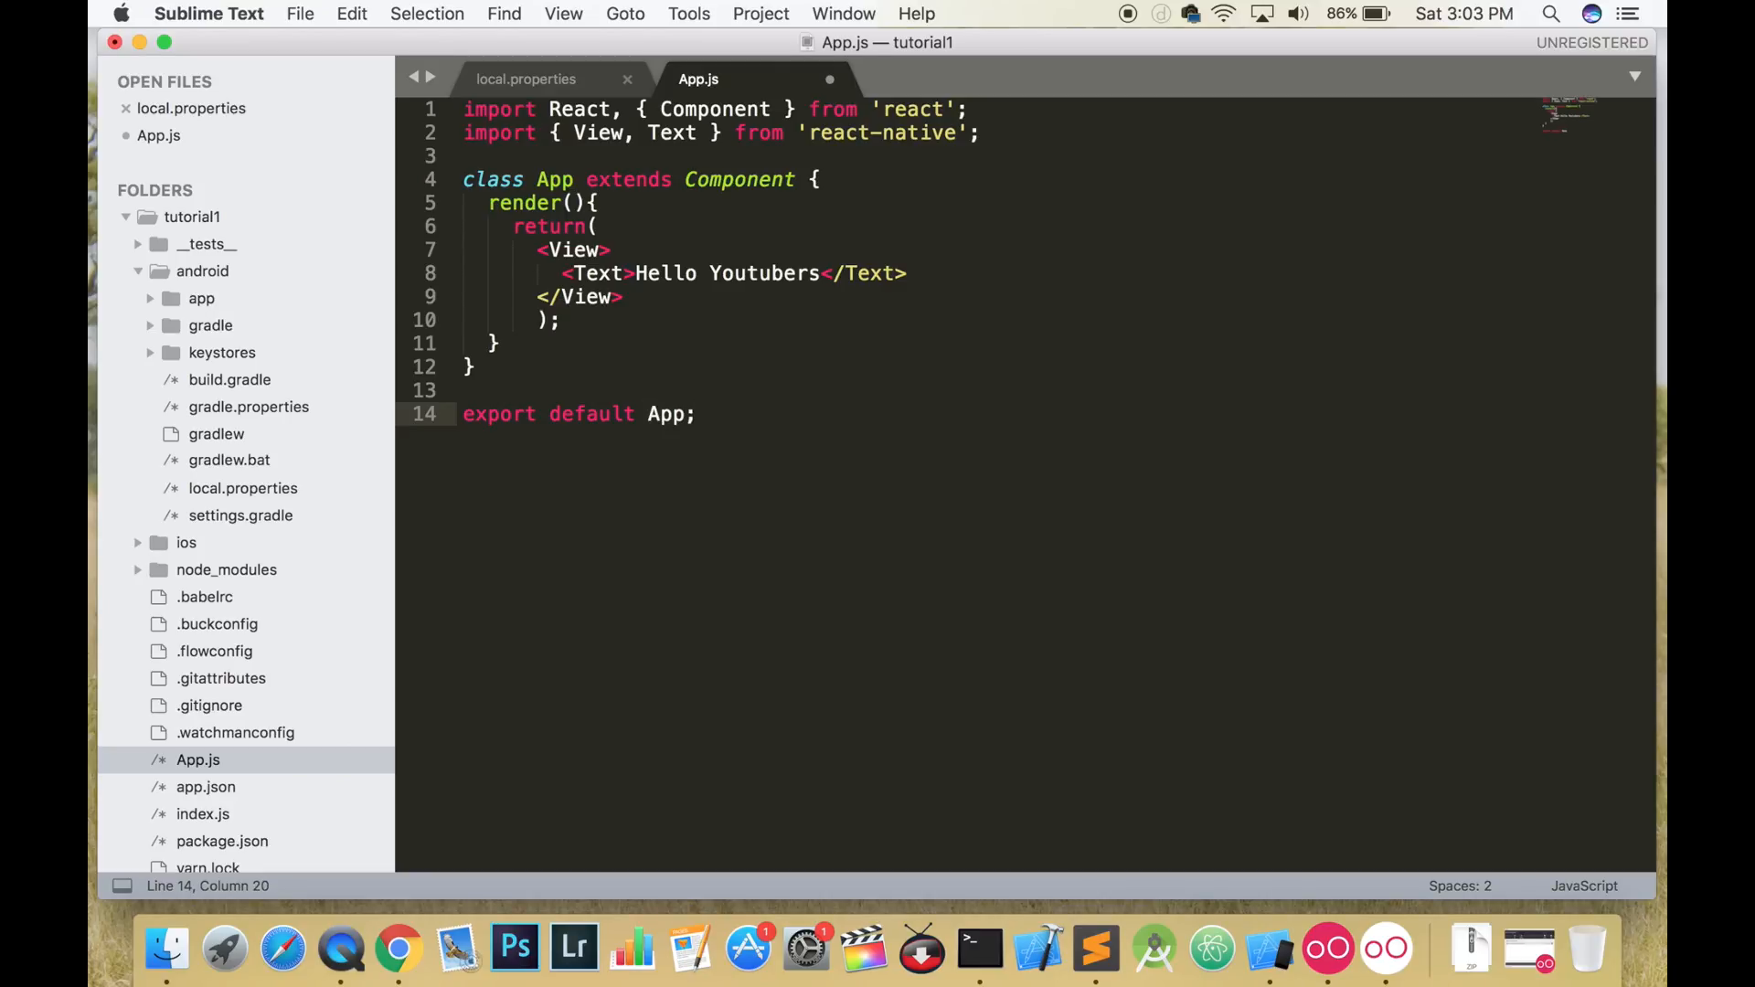
{"action": "key", "text": "cmd+s"}
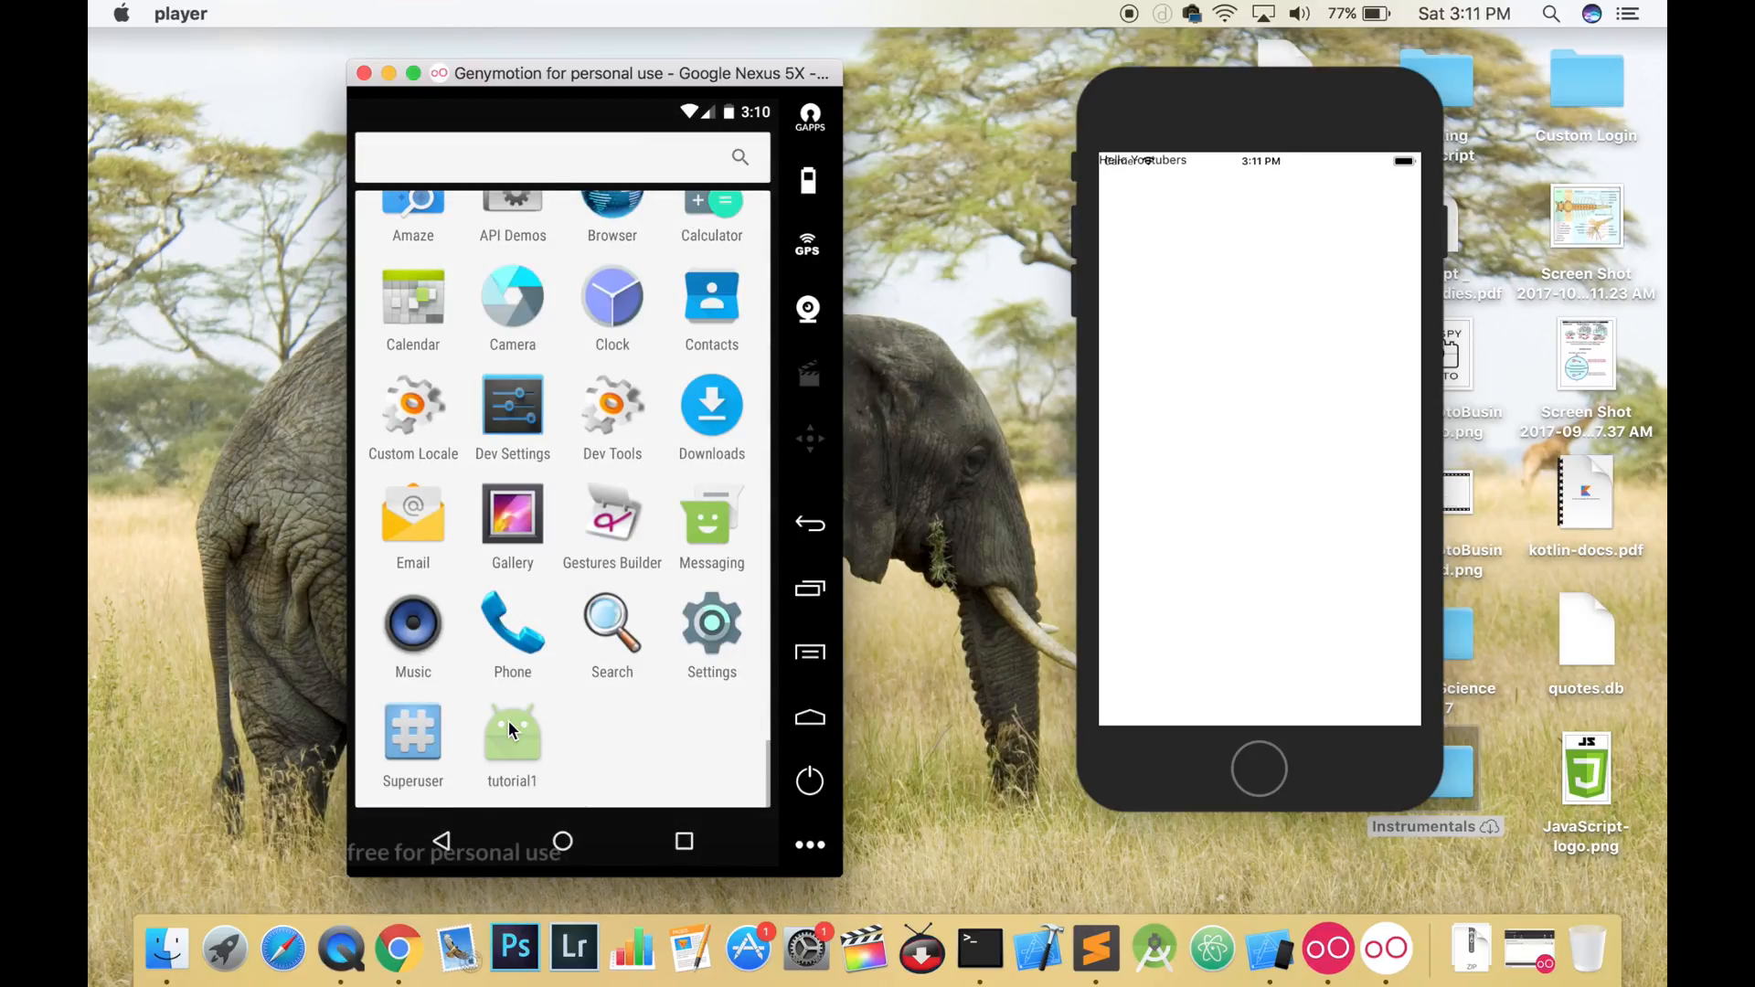
- Launch the tutorial1 app from the Genymotion app drawer to show Hello Youtubers
{"action": "left_click", "coordinate": [511, 738]}
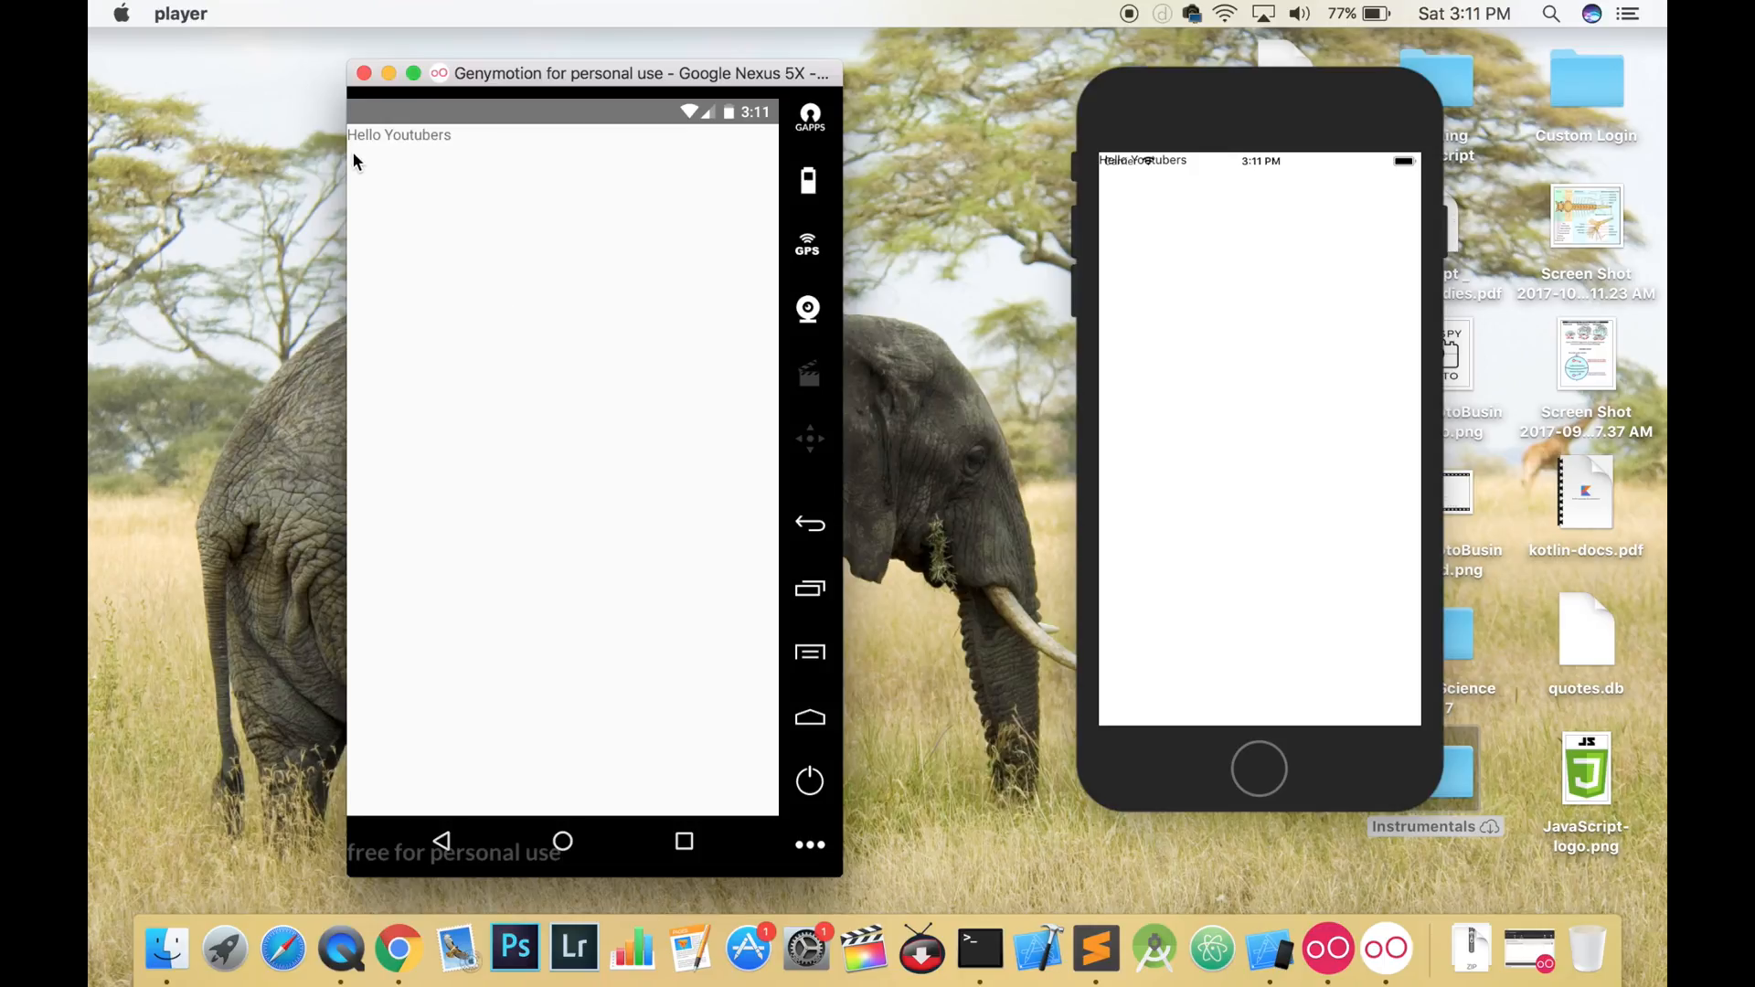
{"action": "mouse_move", "coordinate": [970, 226]}
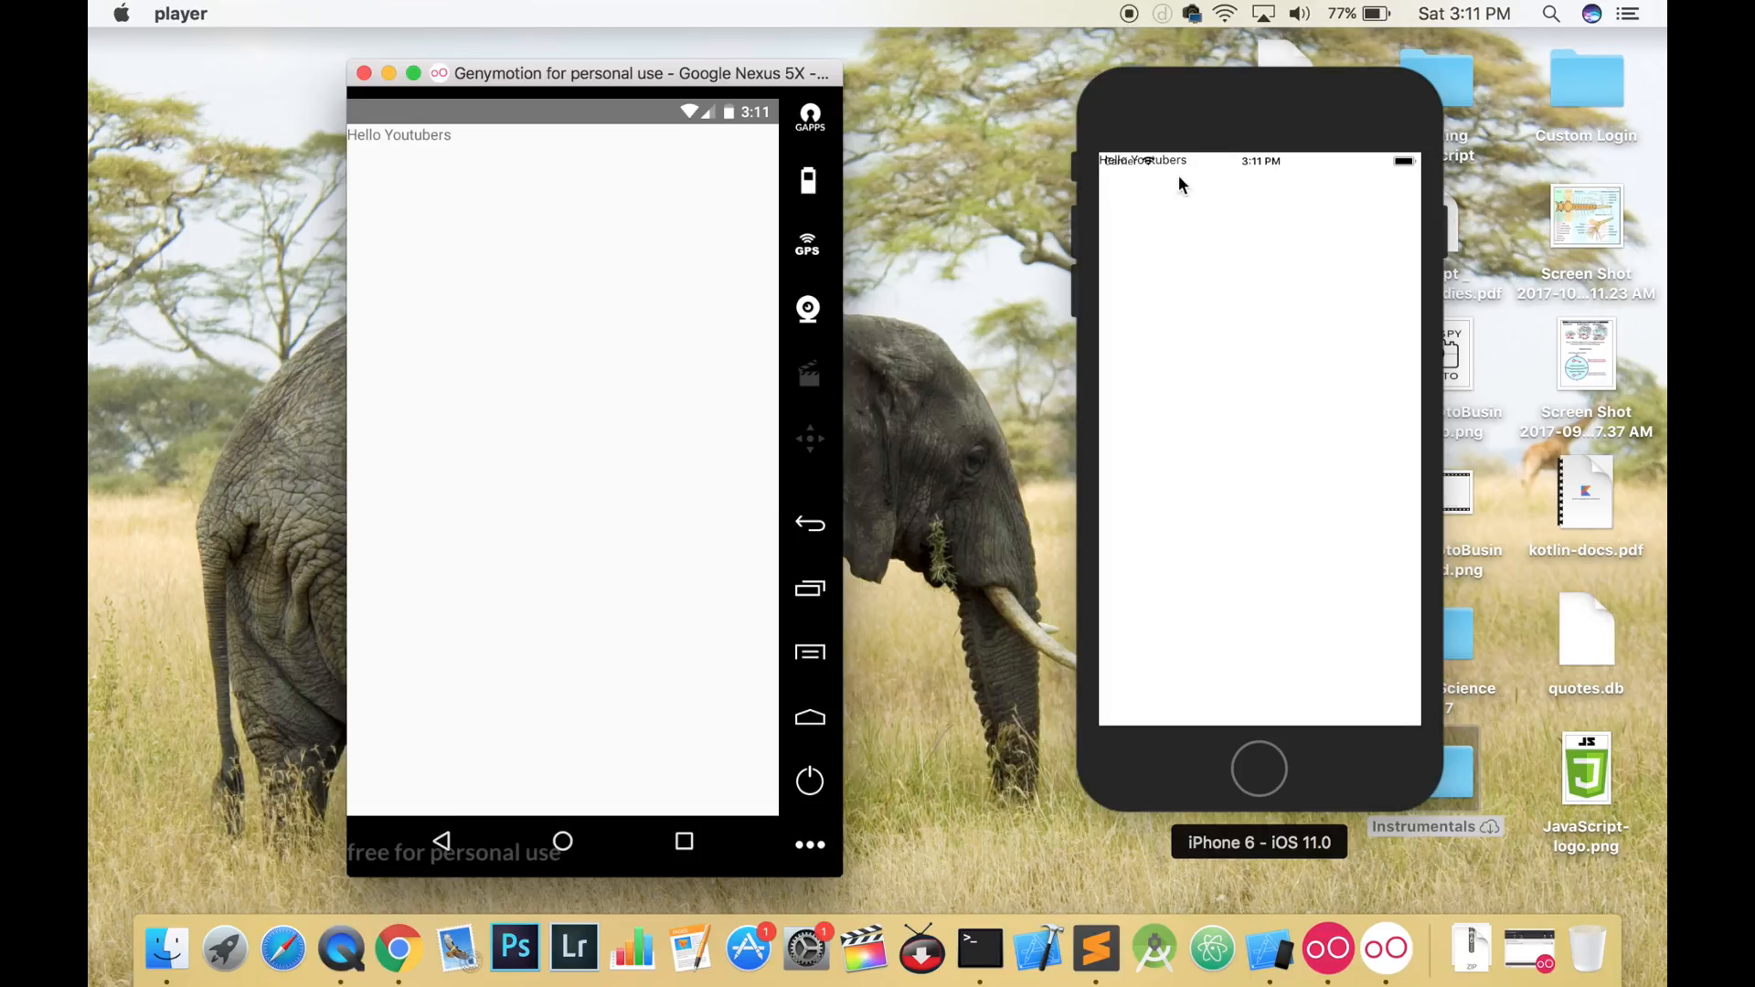
{"action": "mouse_move", "coordinate": [1190, 195]}
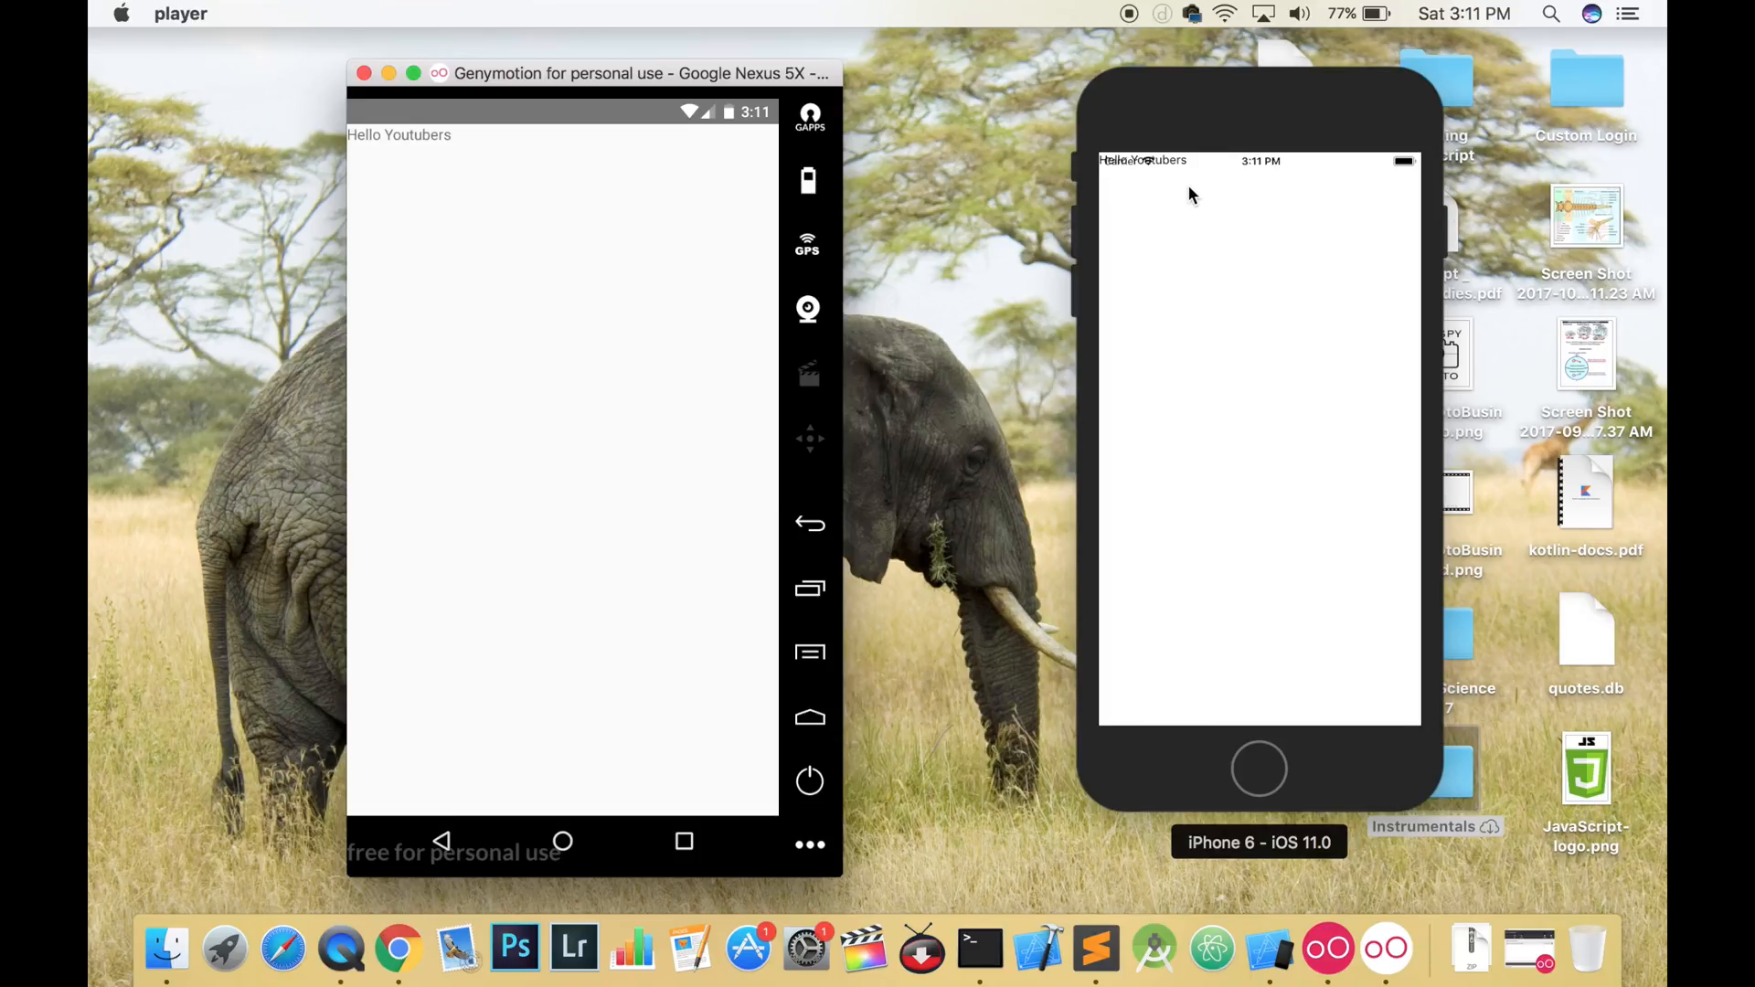